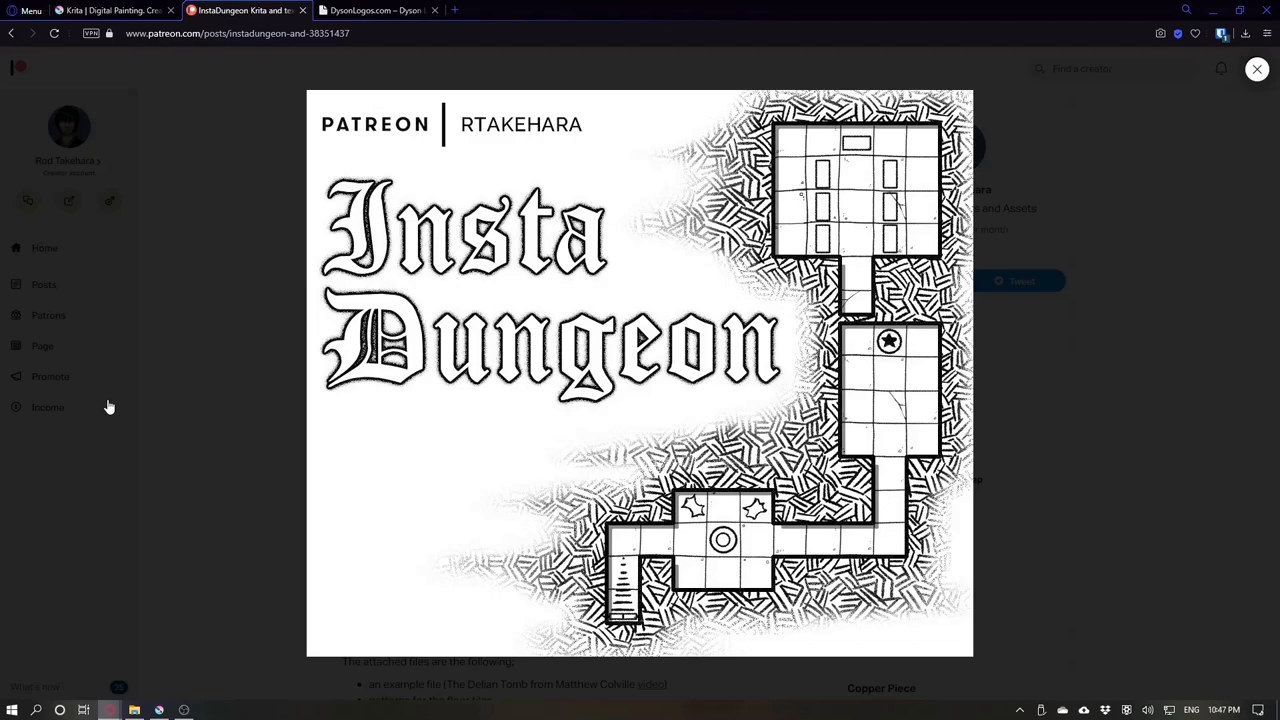
mouse_move(570, 397)
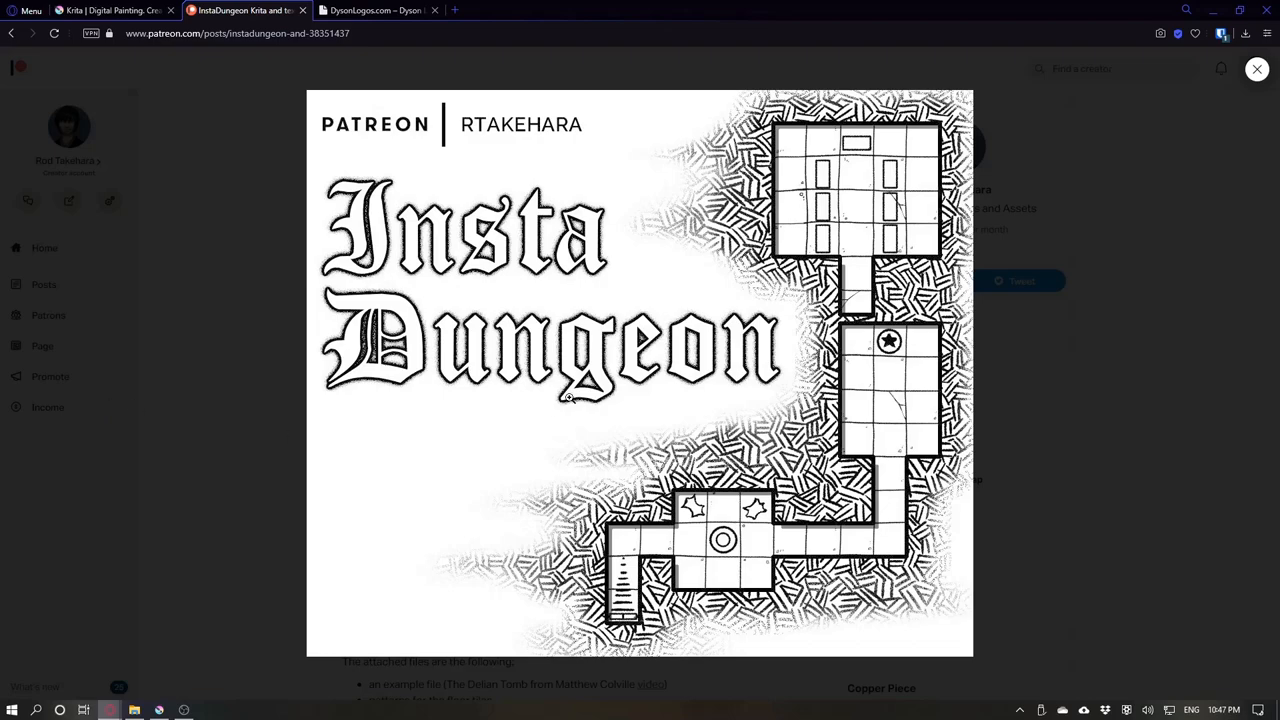
mouse_move(1060, 413)
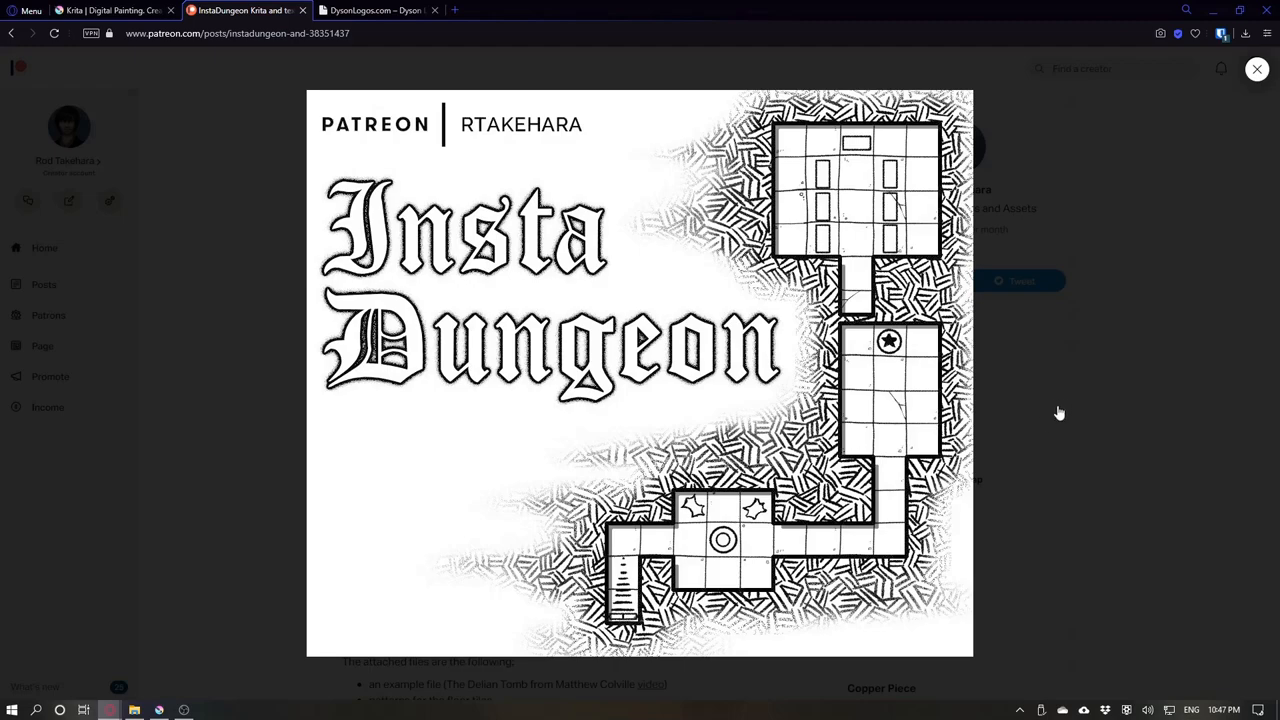
mouse_move(1138, 434)
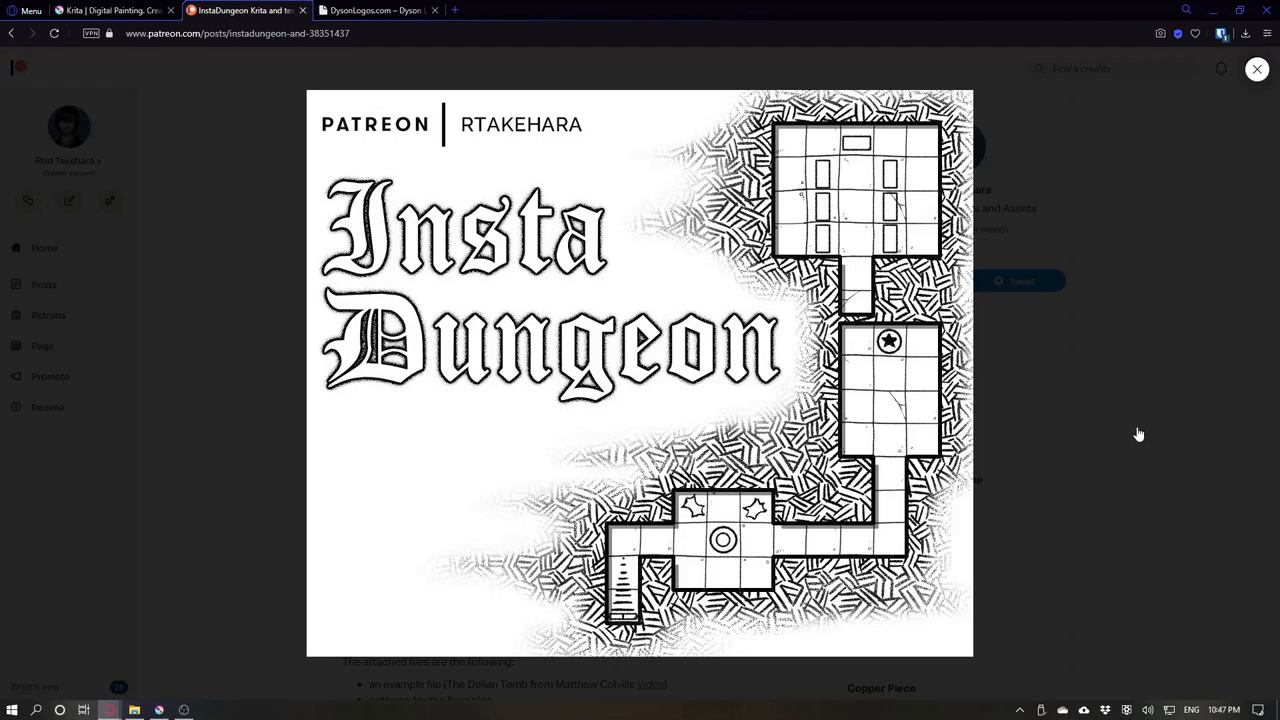
Close the InstaDungeon lightbox and scroll to the hatch.png, Grid.png and InstaDungeon.kra attachments.
click(1257, 69)
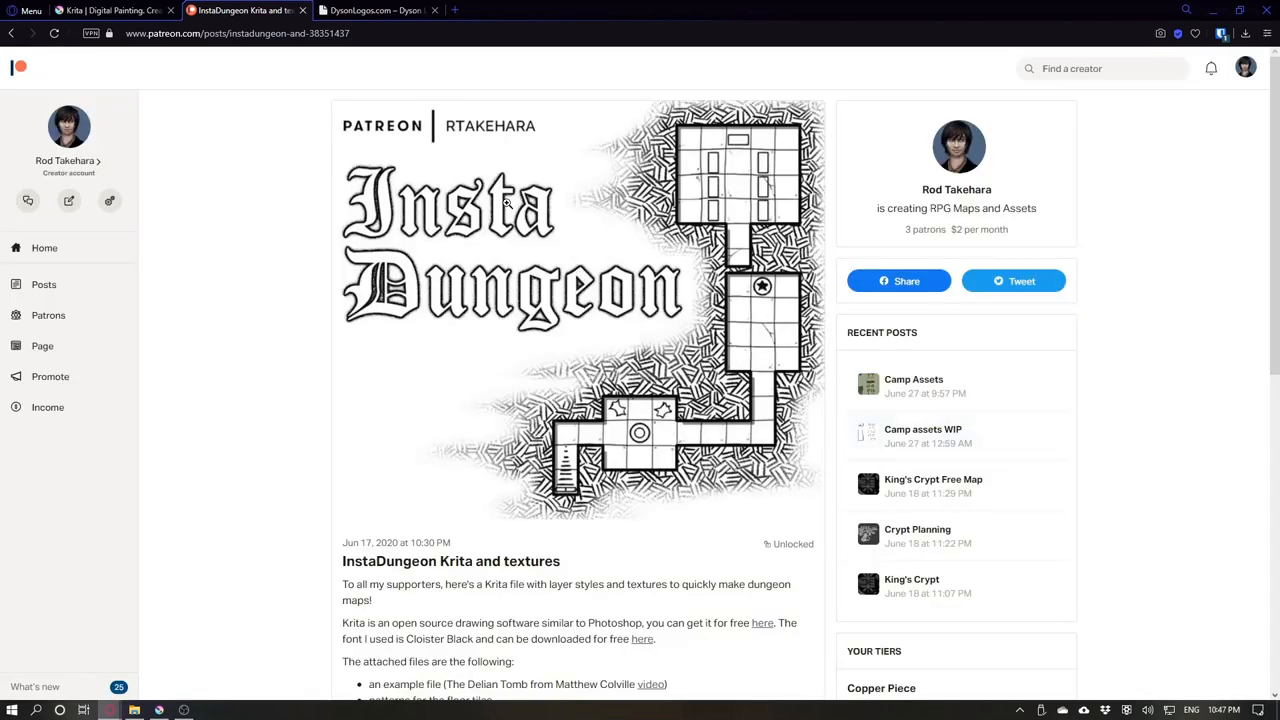
scroll(down, 3)
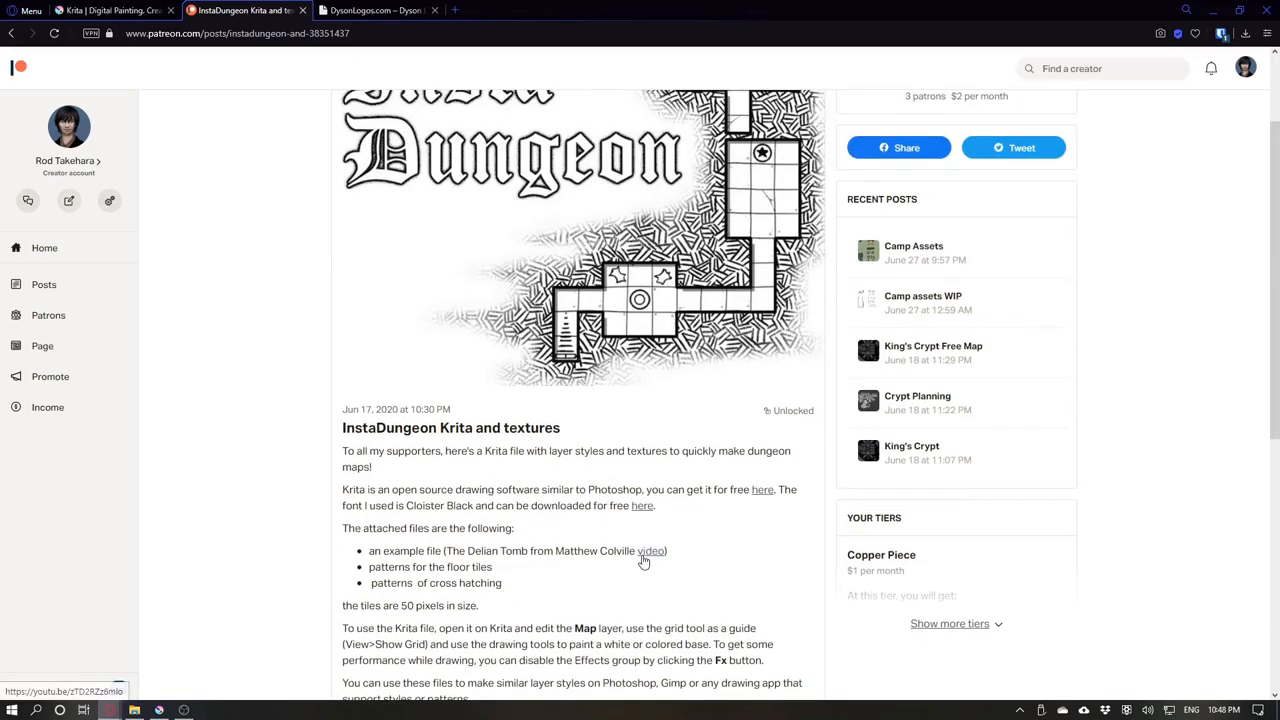
scroll(down, 3)
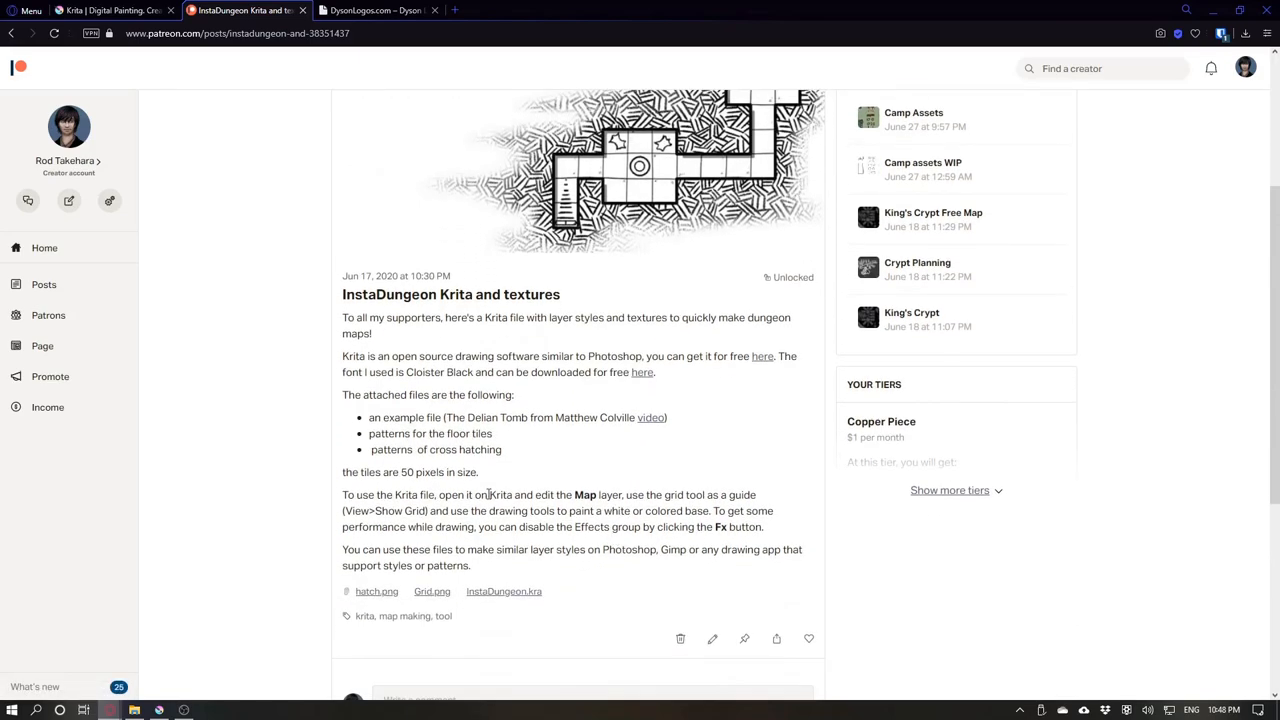
Switch to krita.org and point at the GET KRITA NOW download button.
click(110, 10)
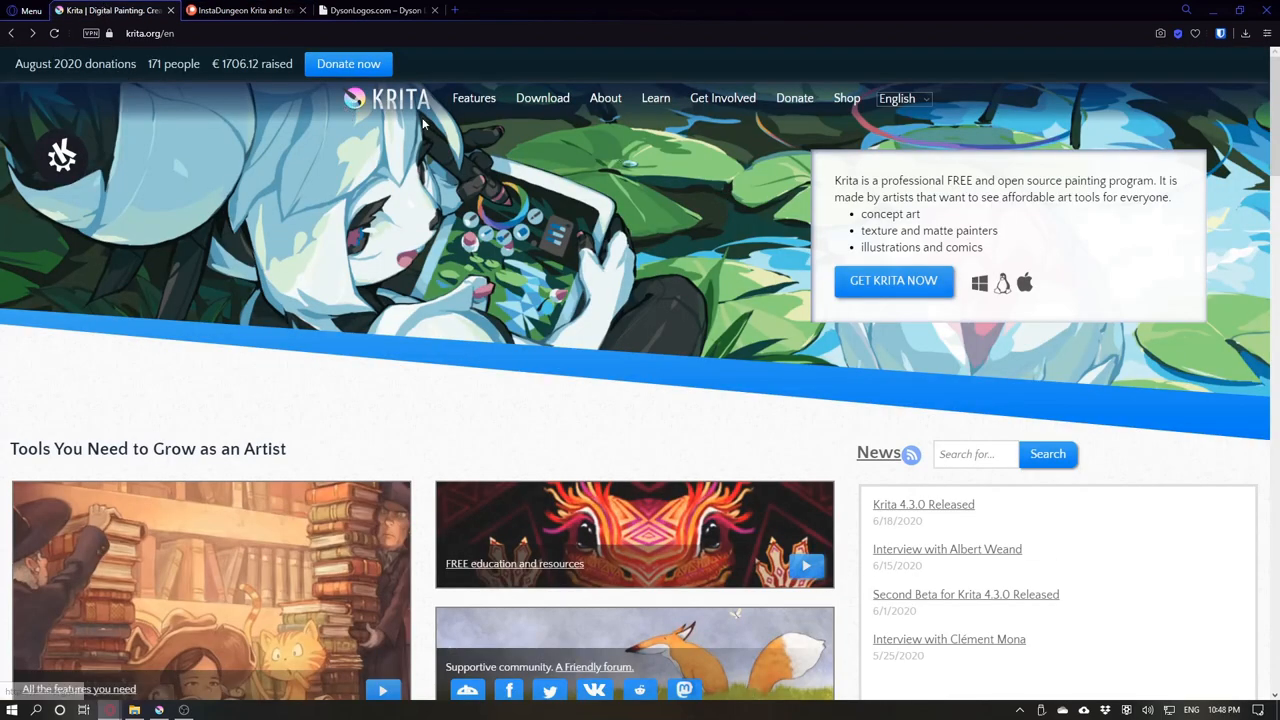
mouse_move(908, 394)
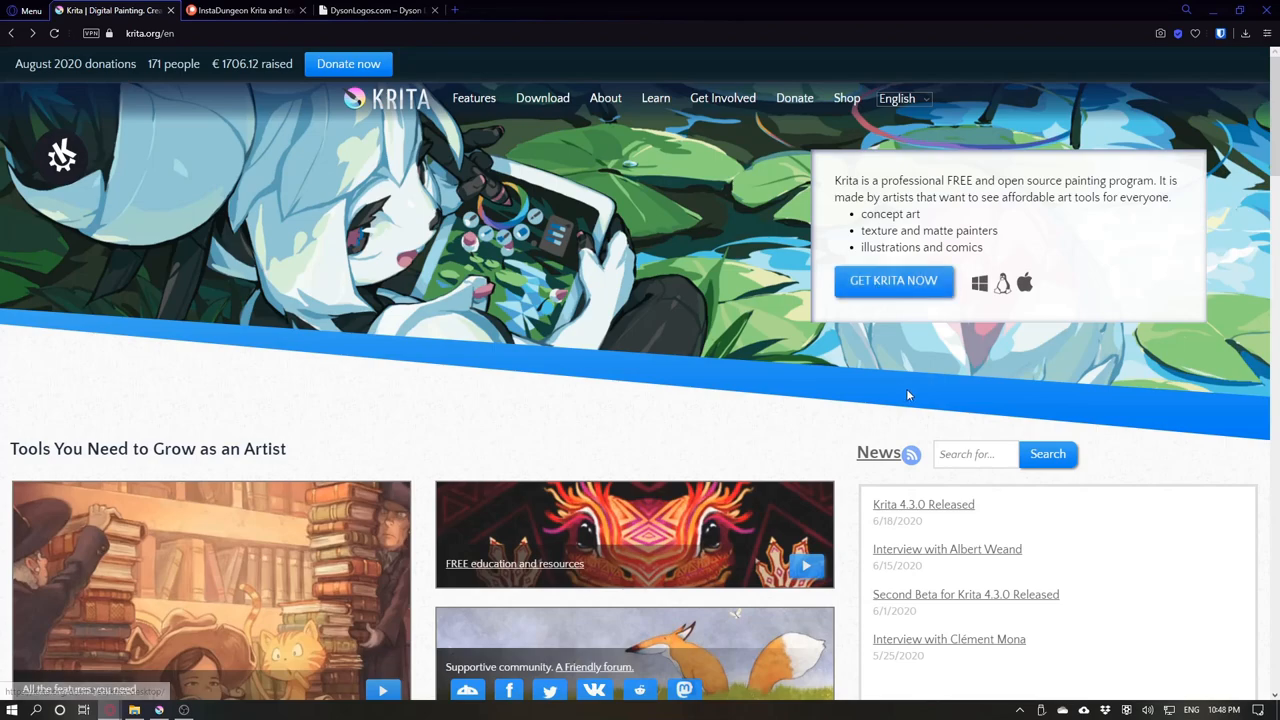
click(893, 280)
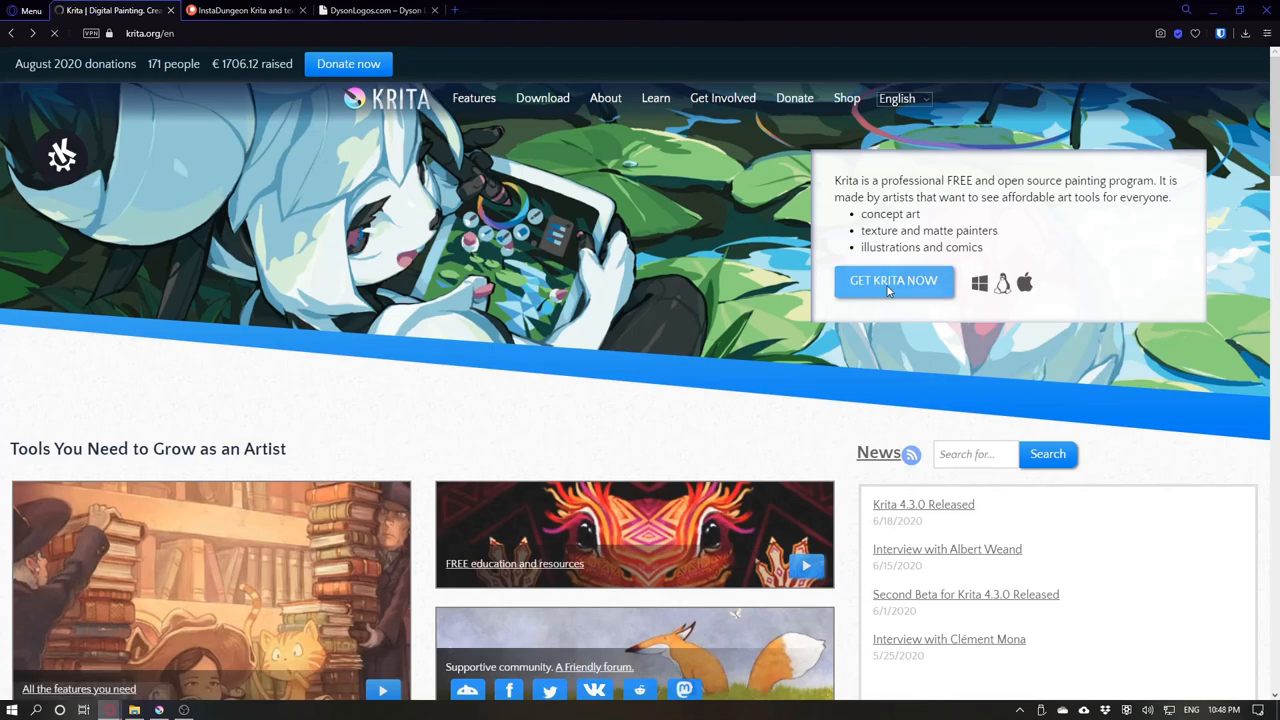
click(893, 280)
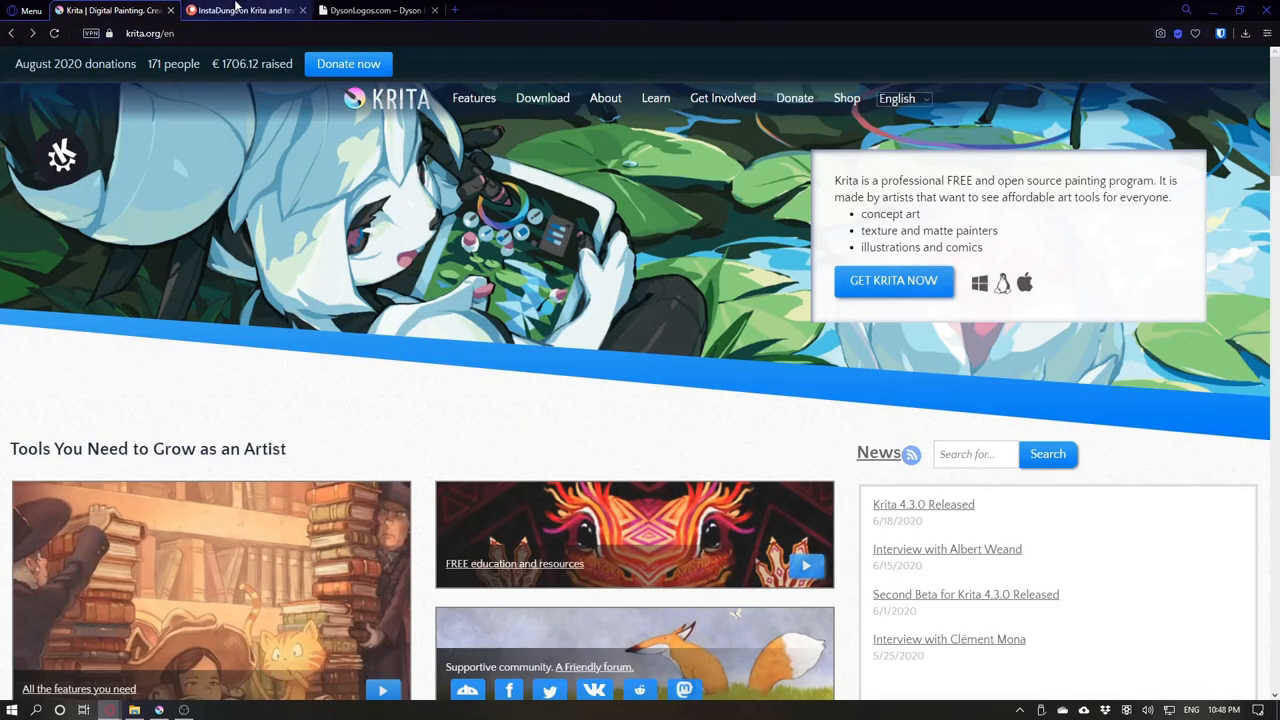
Return to the InstaDungeon Patreon post and scroll down to its attached files.
click(245, 10)
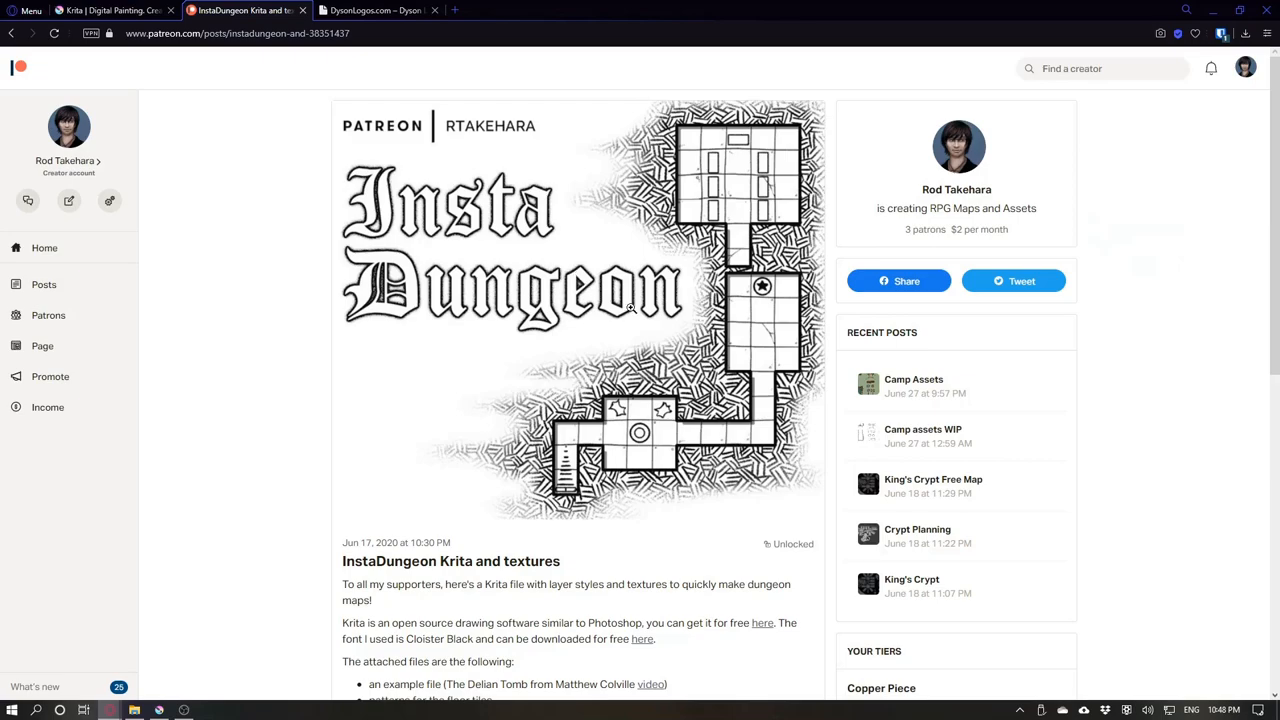
mouse_move(238, 144)
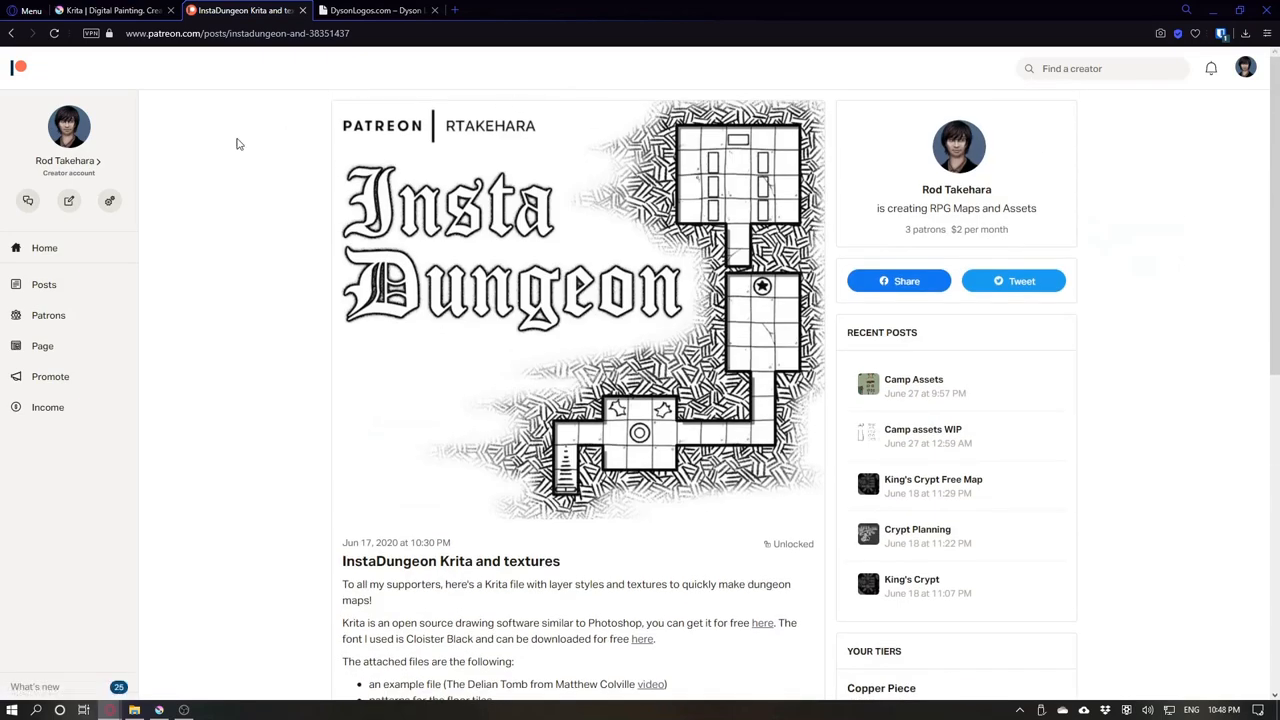
scroll(down, 3)
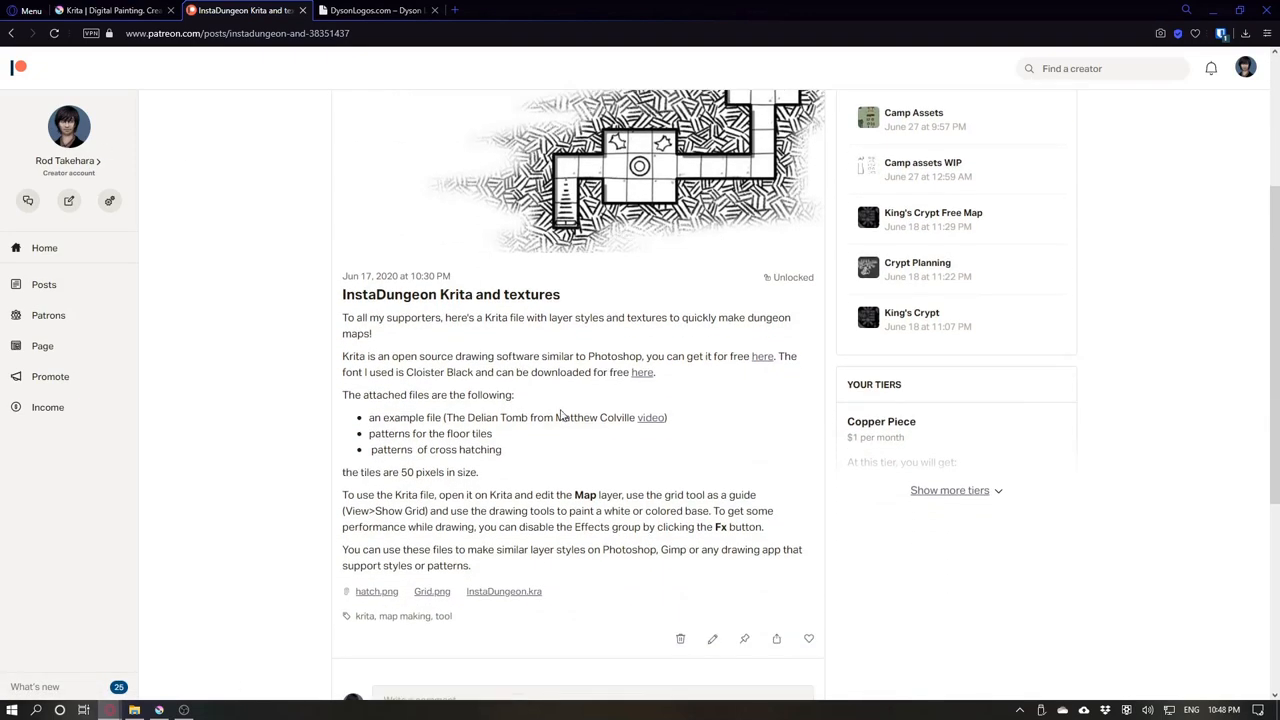
mouse_move(377, 591)
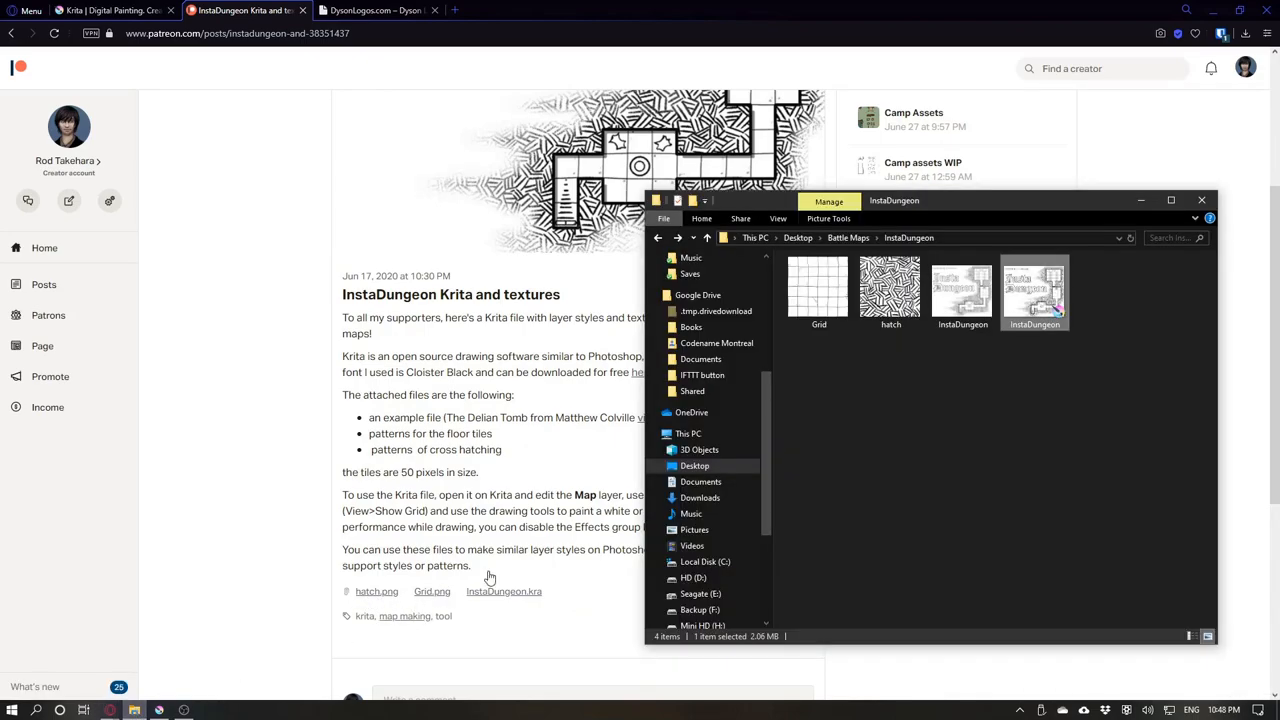
double_click(819, 287)
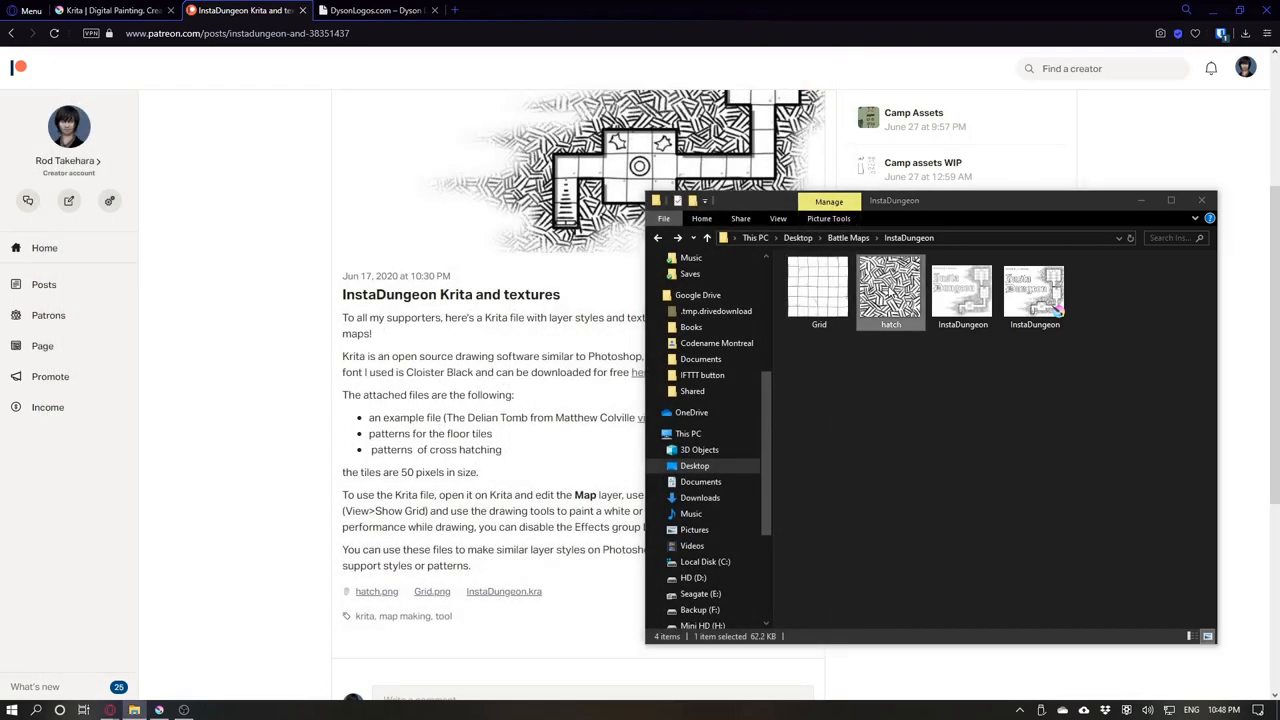
double_click(890, 290)
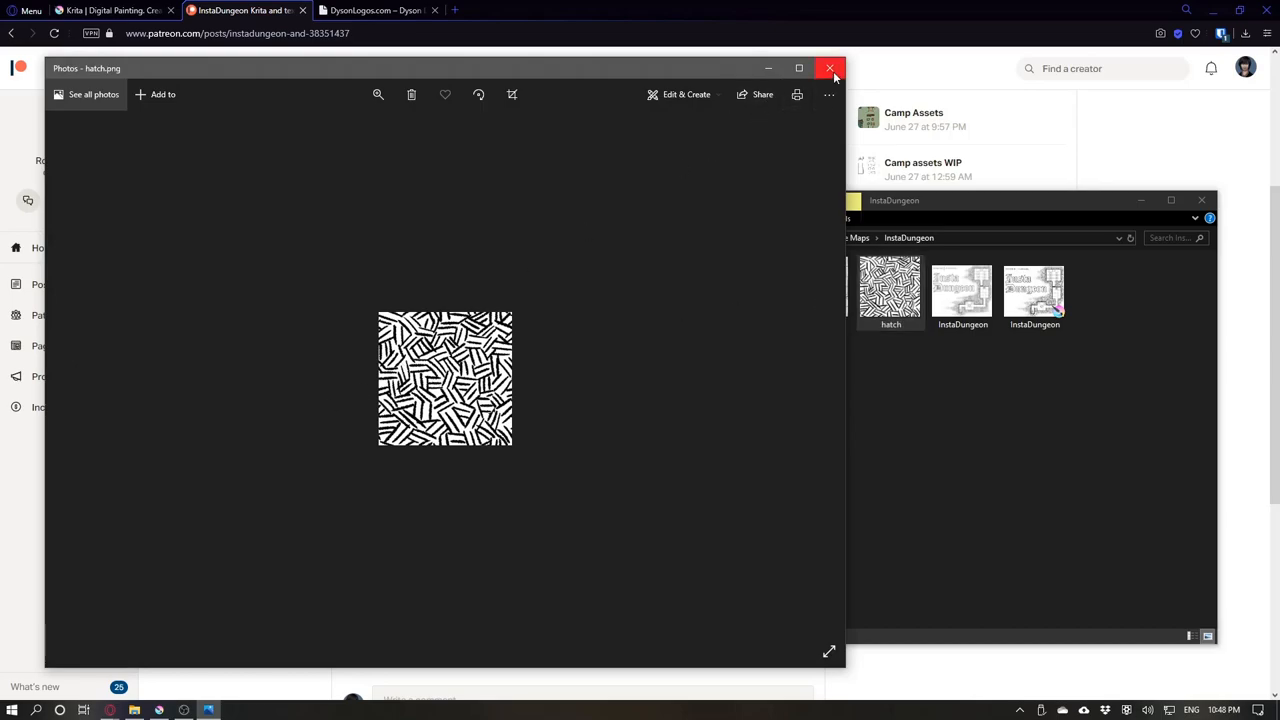
click(831, 68)
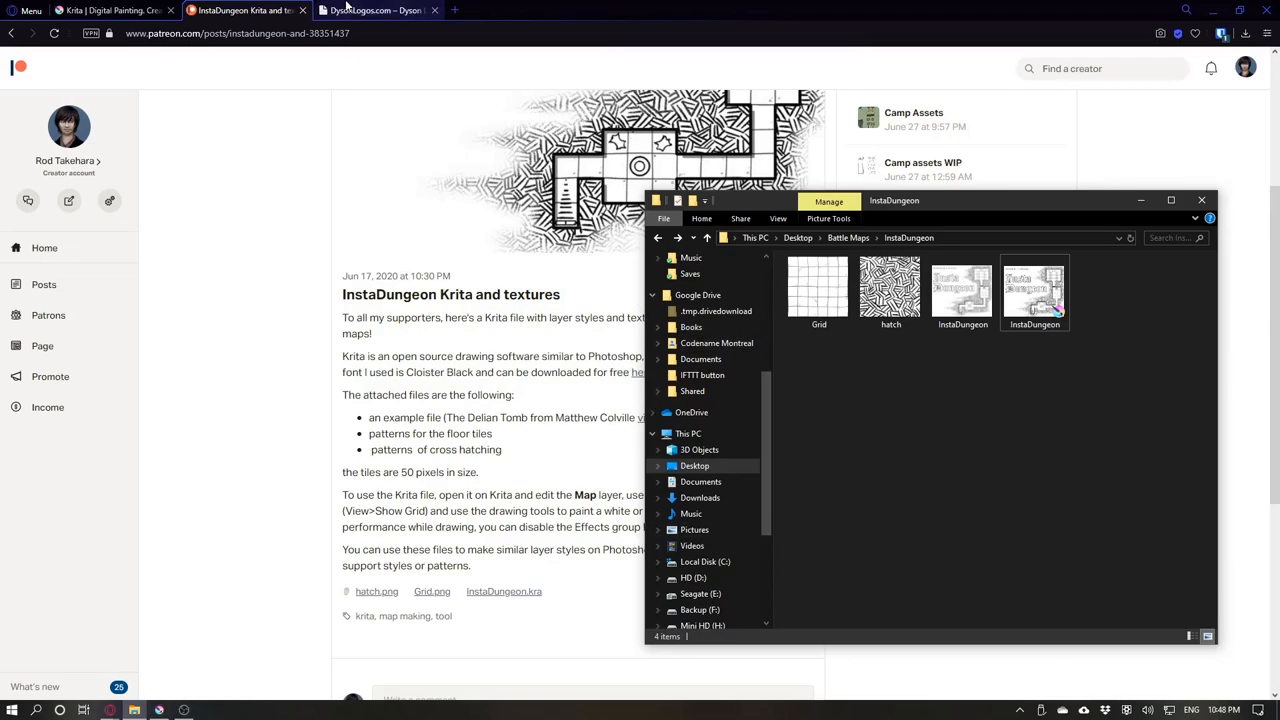
Browse DysonLogos.com down to the 2019 rate sheet, then return to krita.org.
click(370, 10)
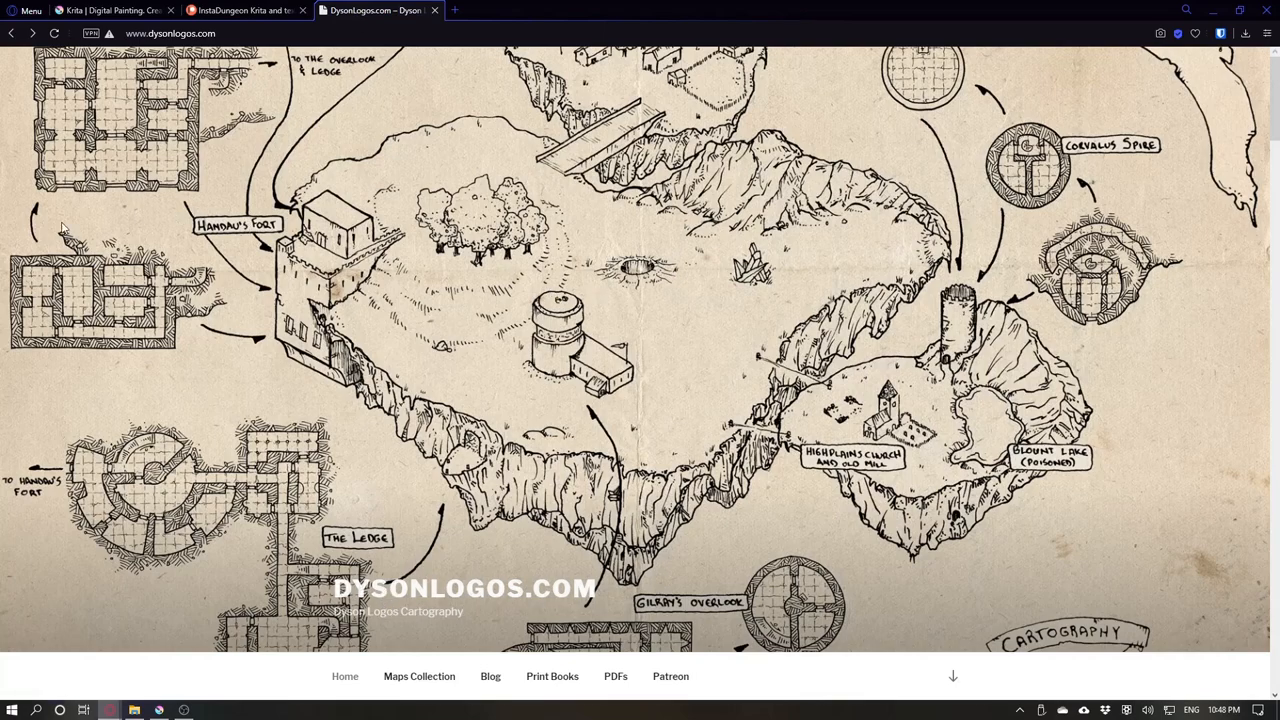
scroll(down, 3)
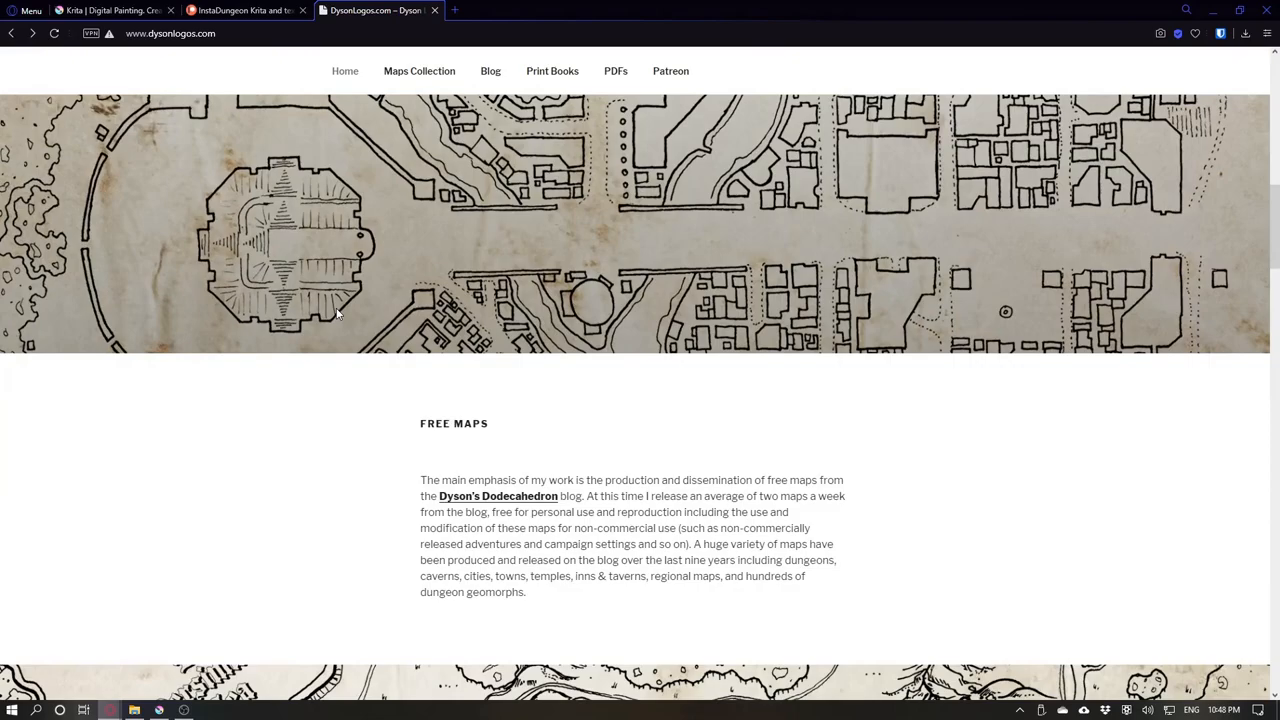
scroll(down, 3)
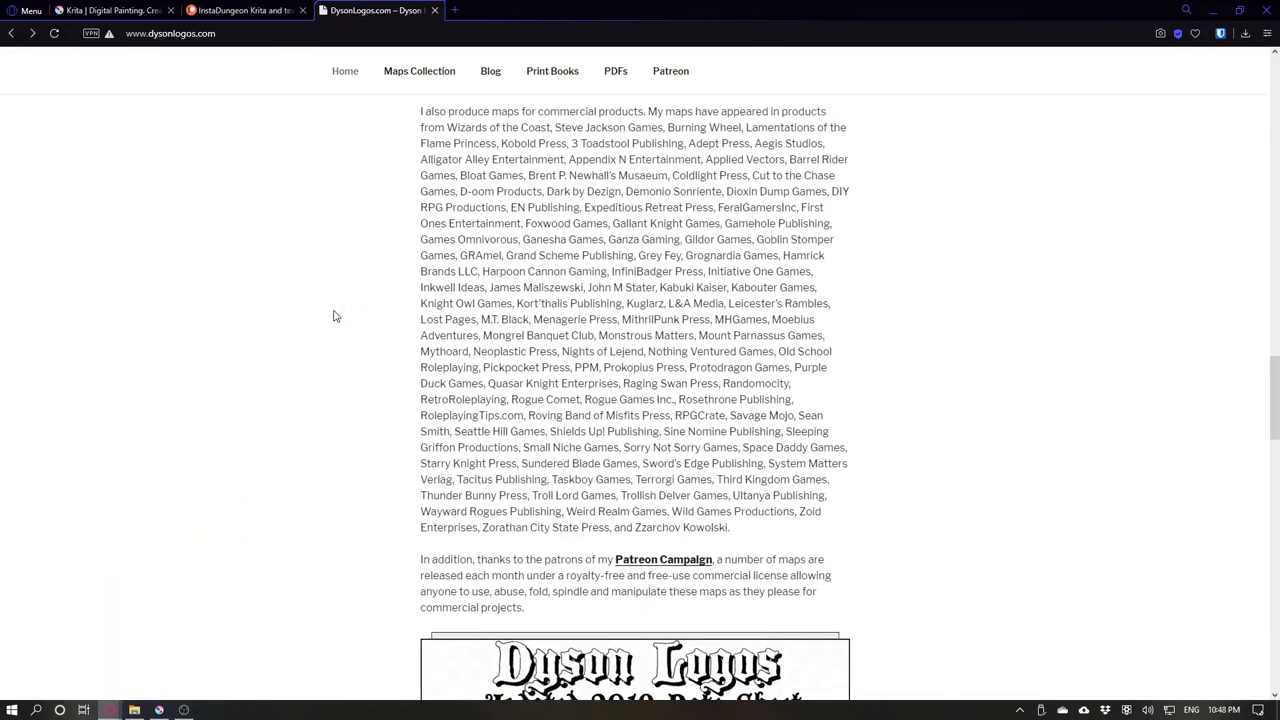
scroll(down, 3)
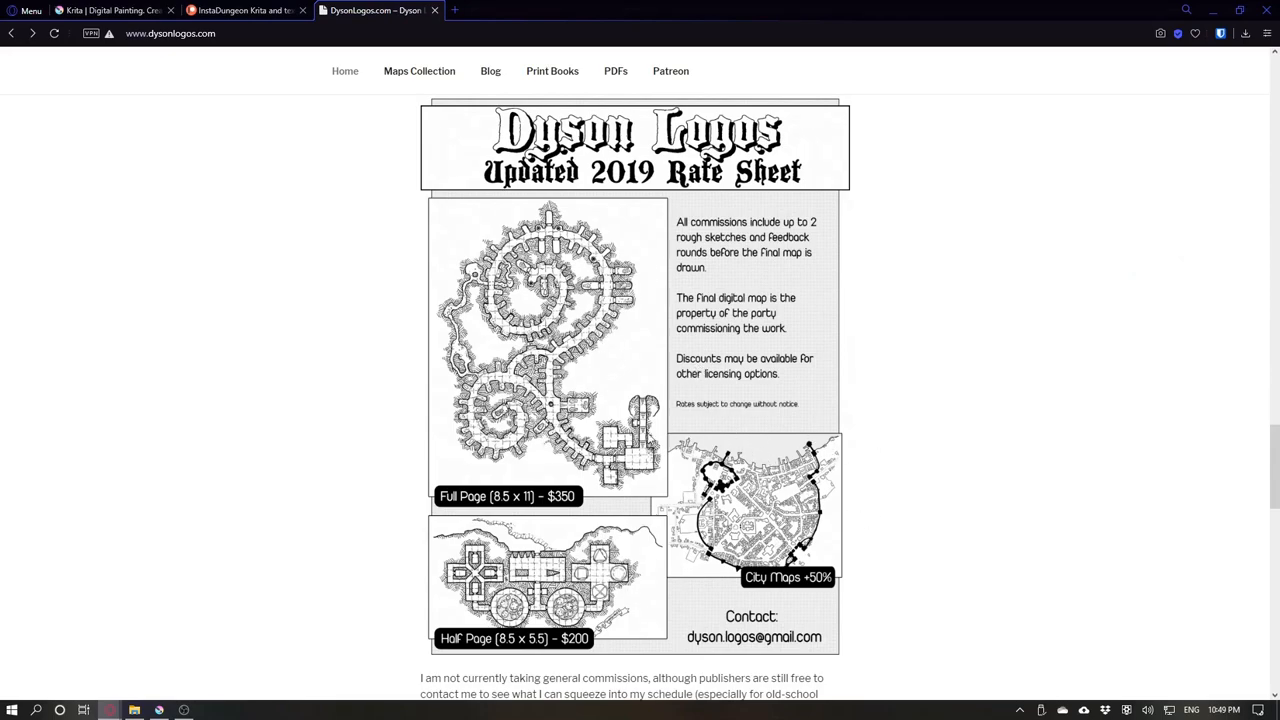
mouse_move(800, 428)
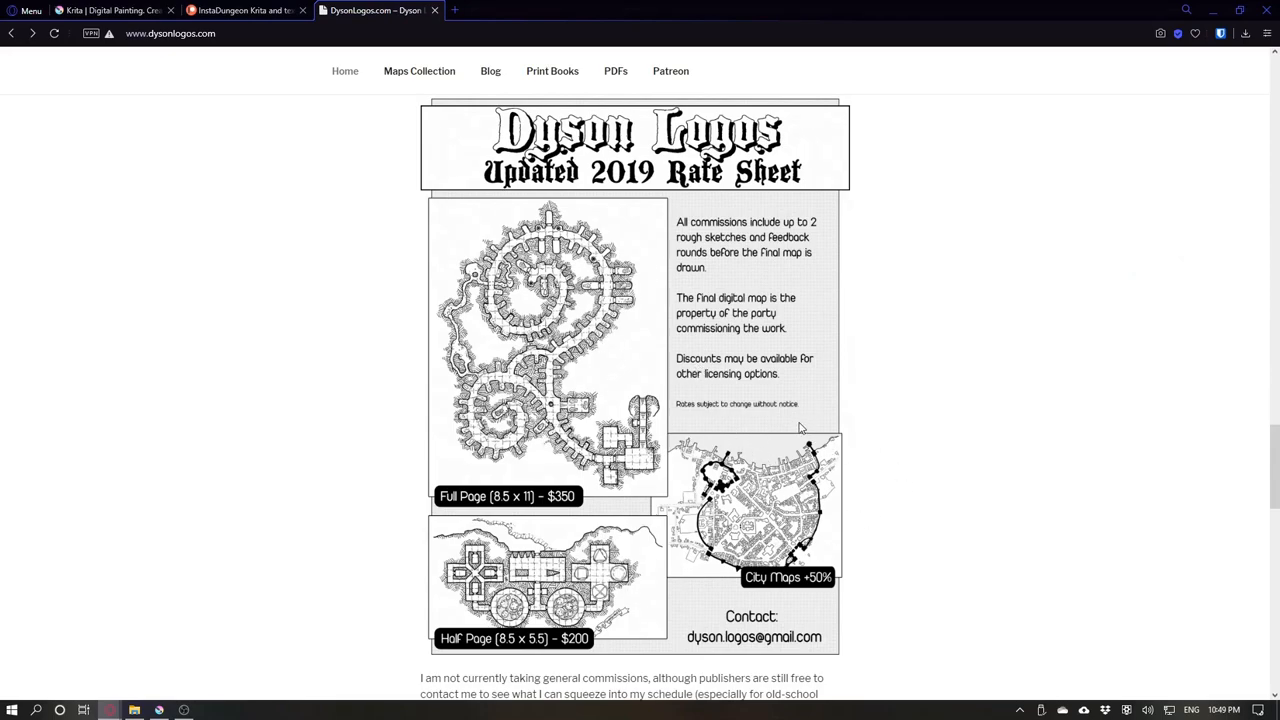
mouse_move(268, 96)
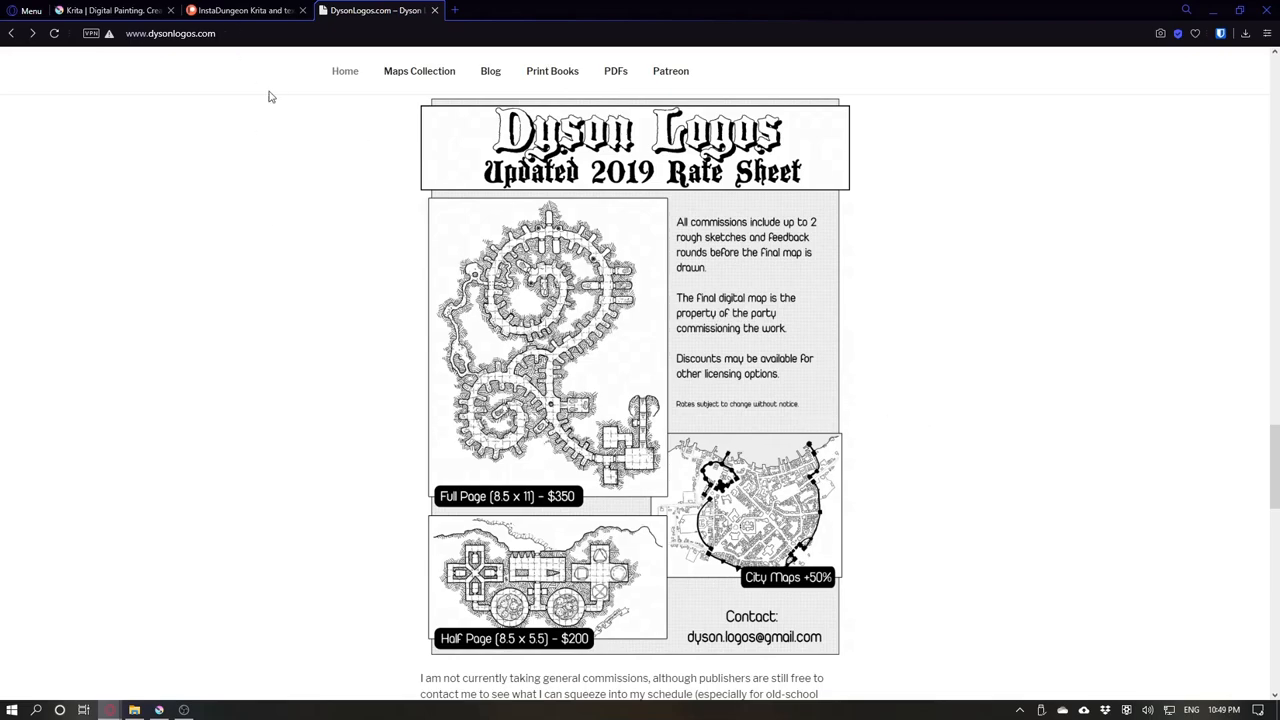
click(110, 10)
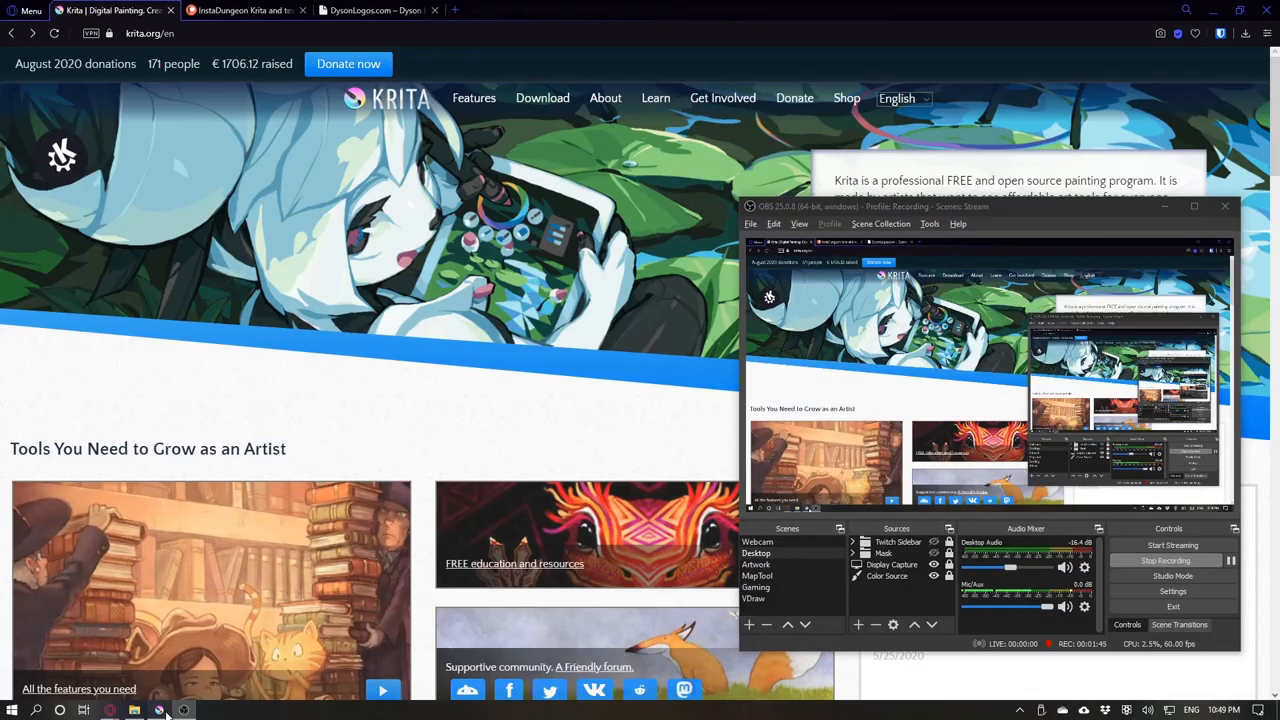
Bring up Krita from the taskbar with InstaDungeon.kra open.
click(159, 710)
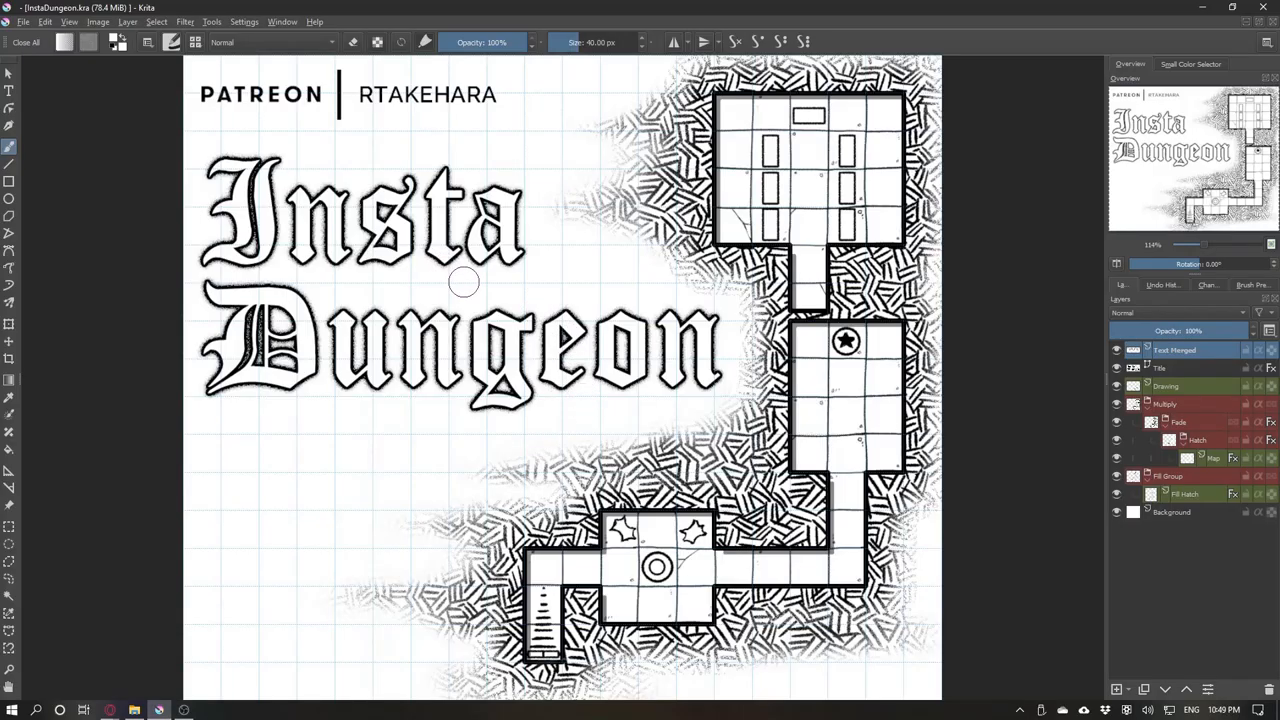
click(134, 710)
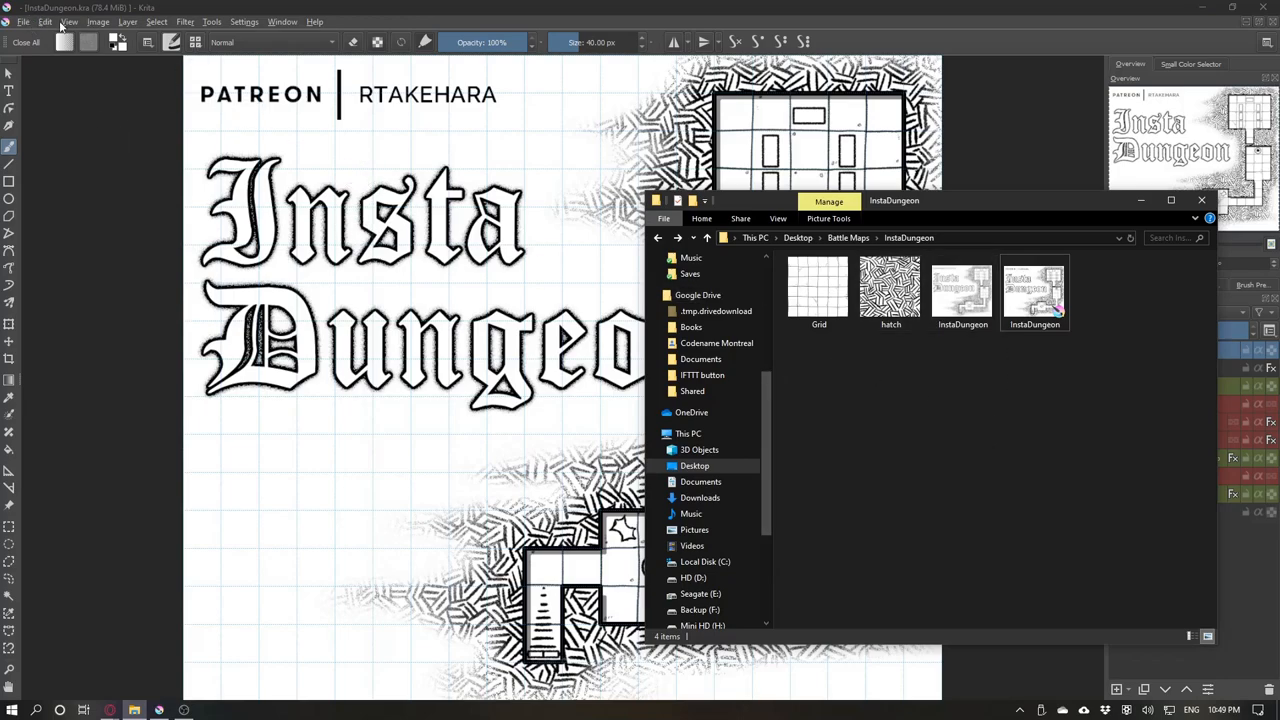
mouse_move(1038, 403)
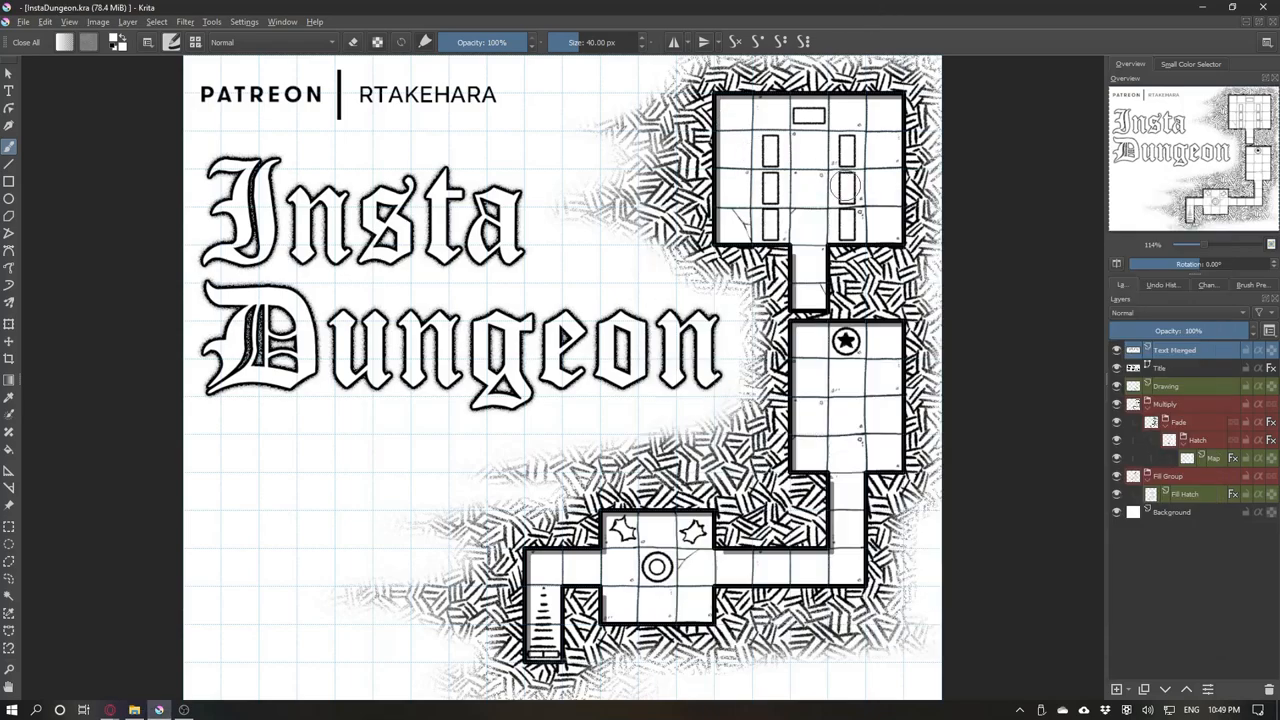
mouse_move(1011, 231)
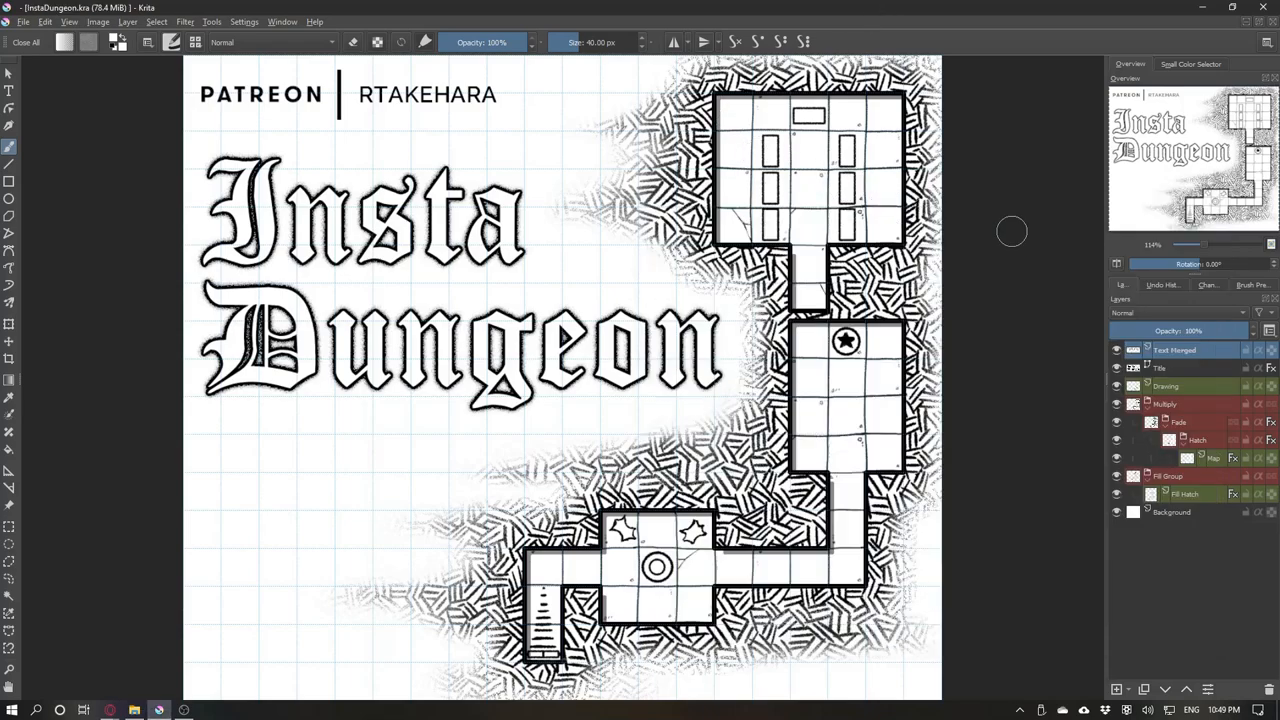
mouse_move(744, 367)
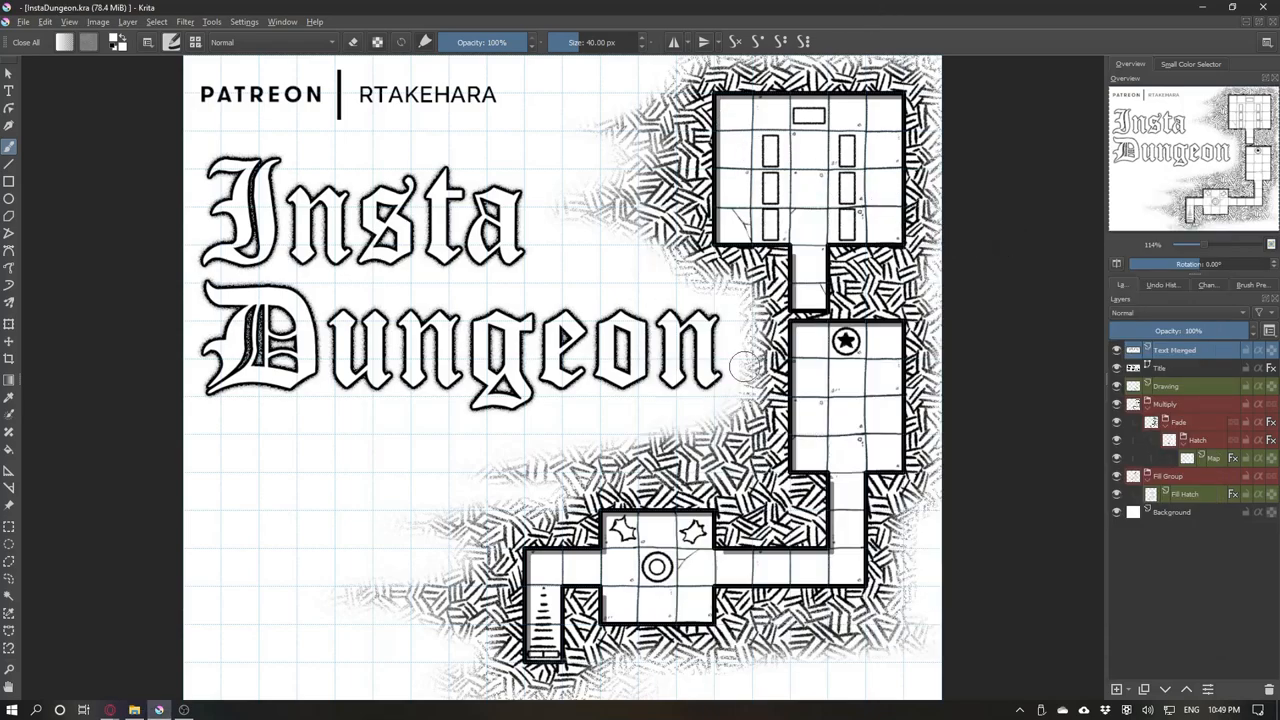
Show the Grid and Guides docker from Settings and dock it in the right panel.
click(245, 21)
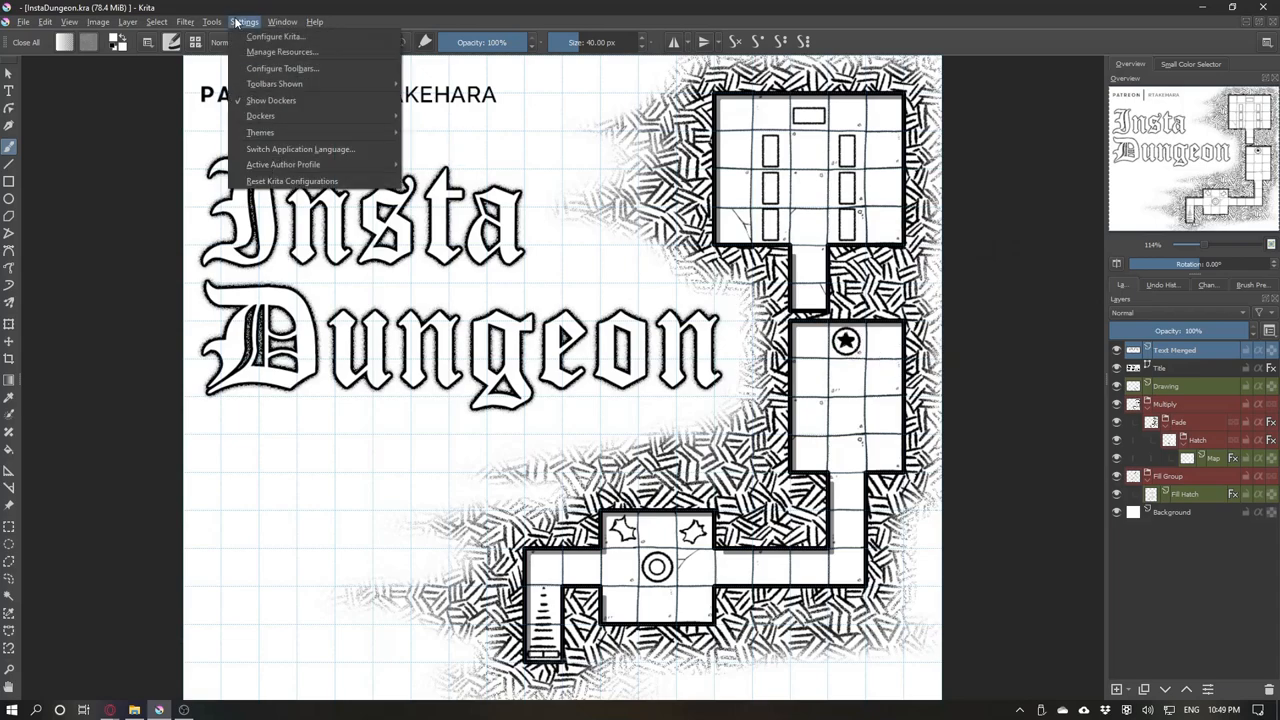
mouse_move(271, 100)
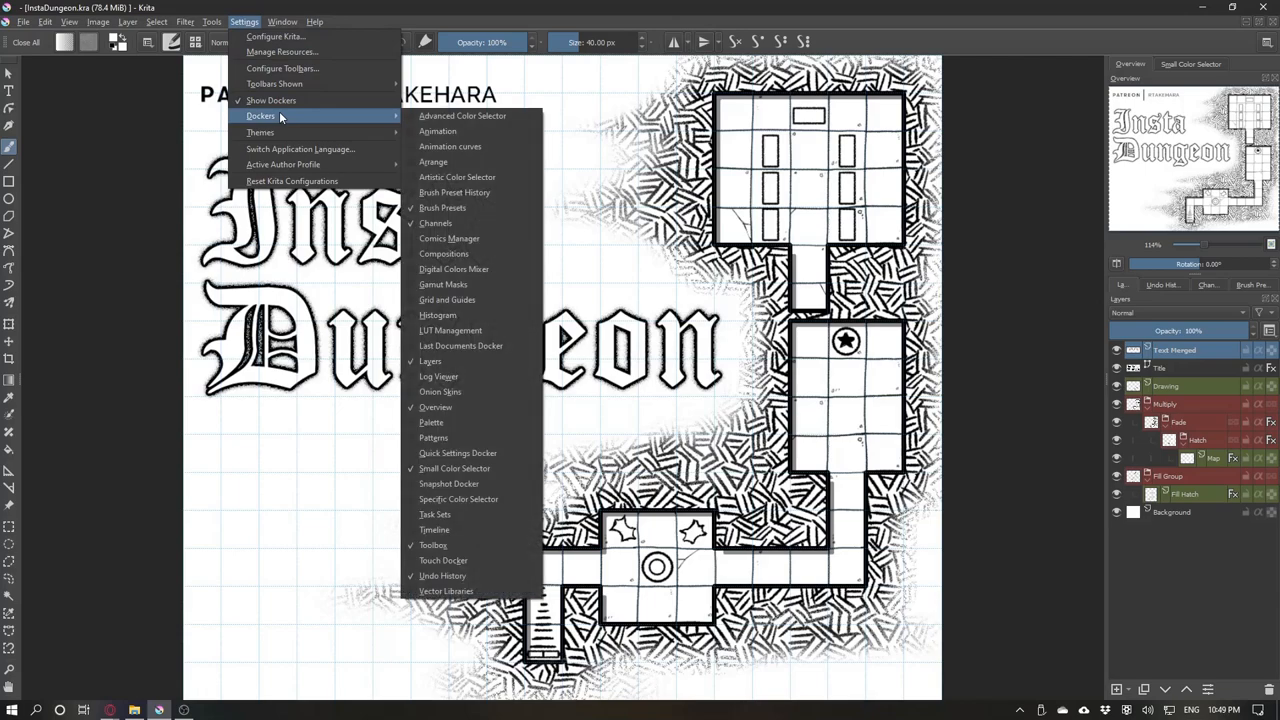
mouse_move(458, 453)
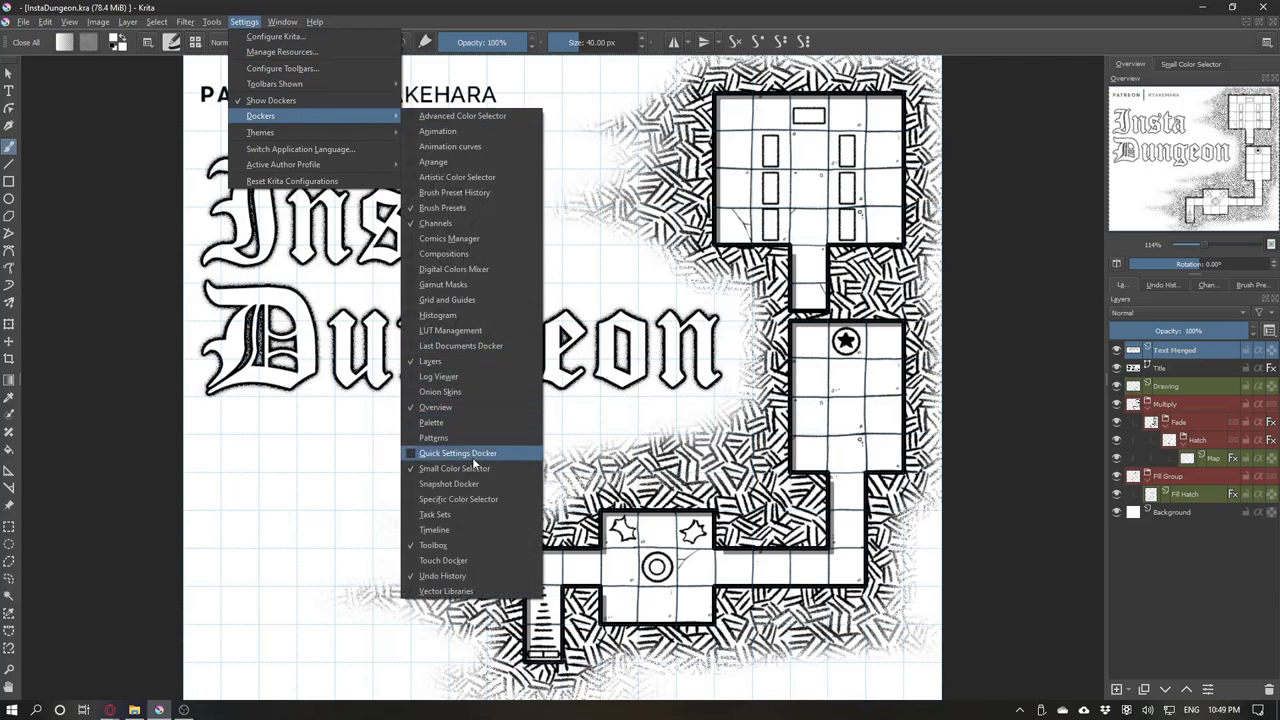
mouse_move(447, 299)
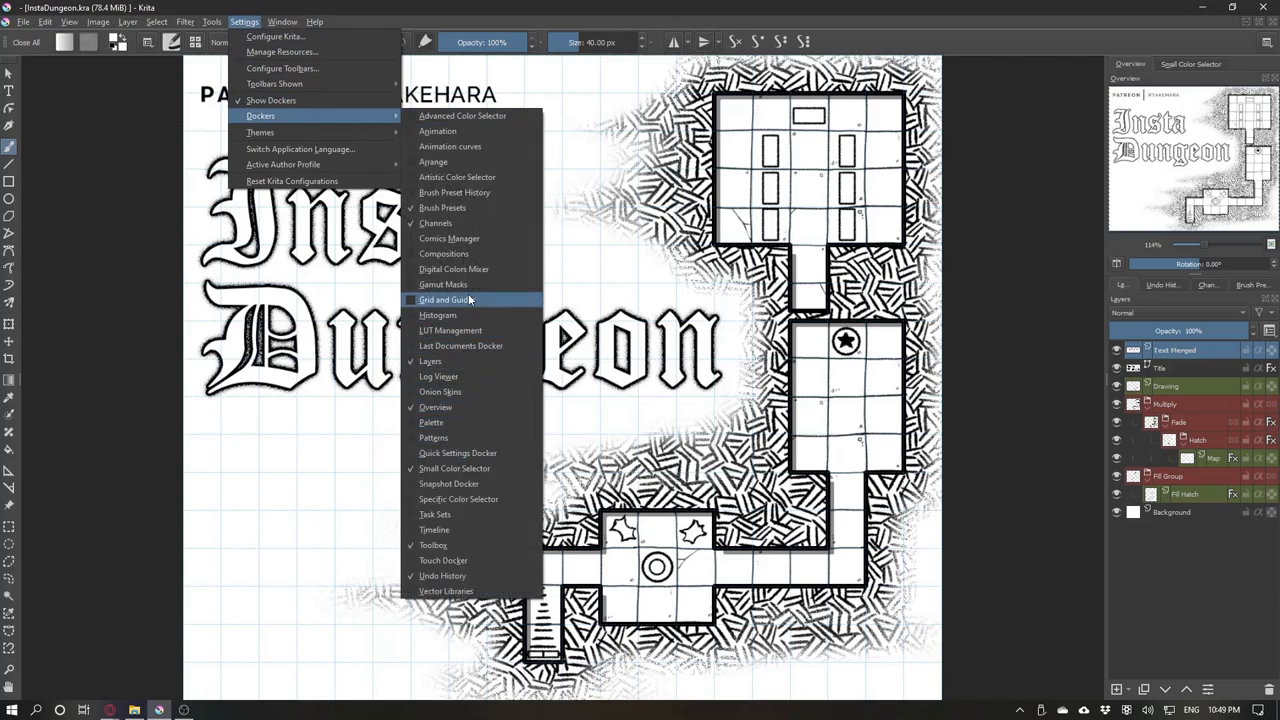
mouse_move(464, 499)
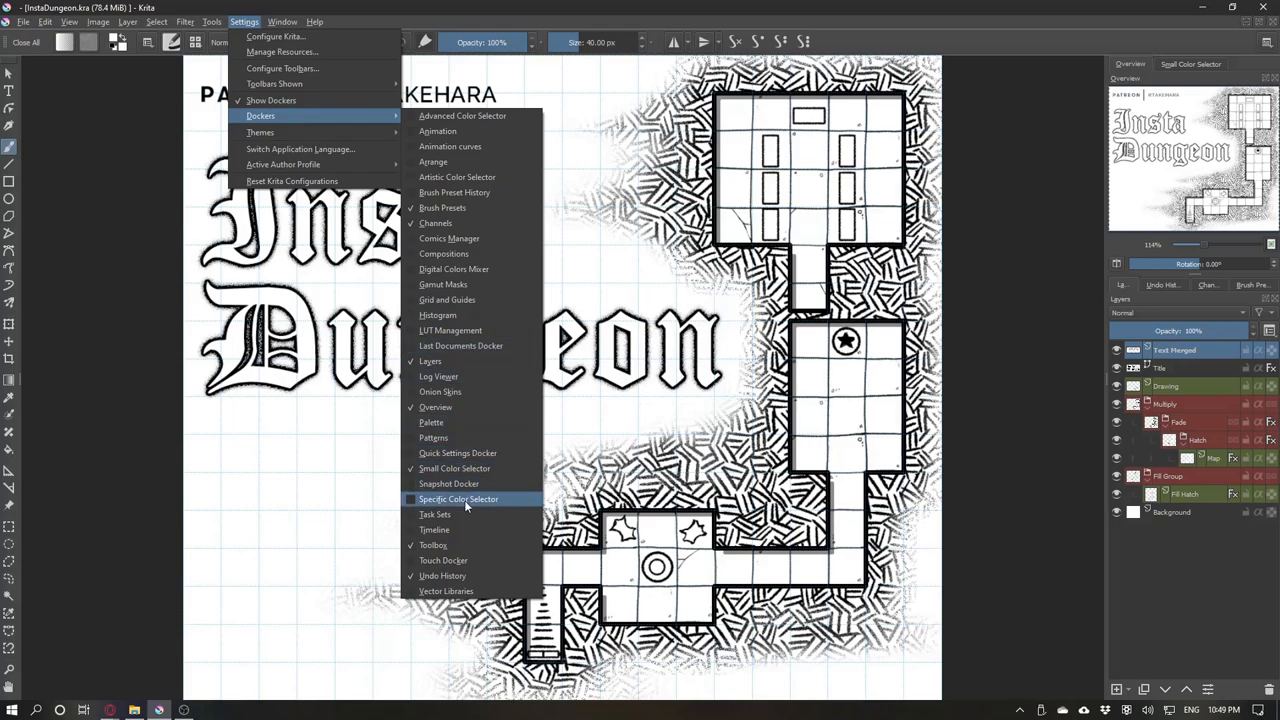
mouse_move(443, 284)
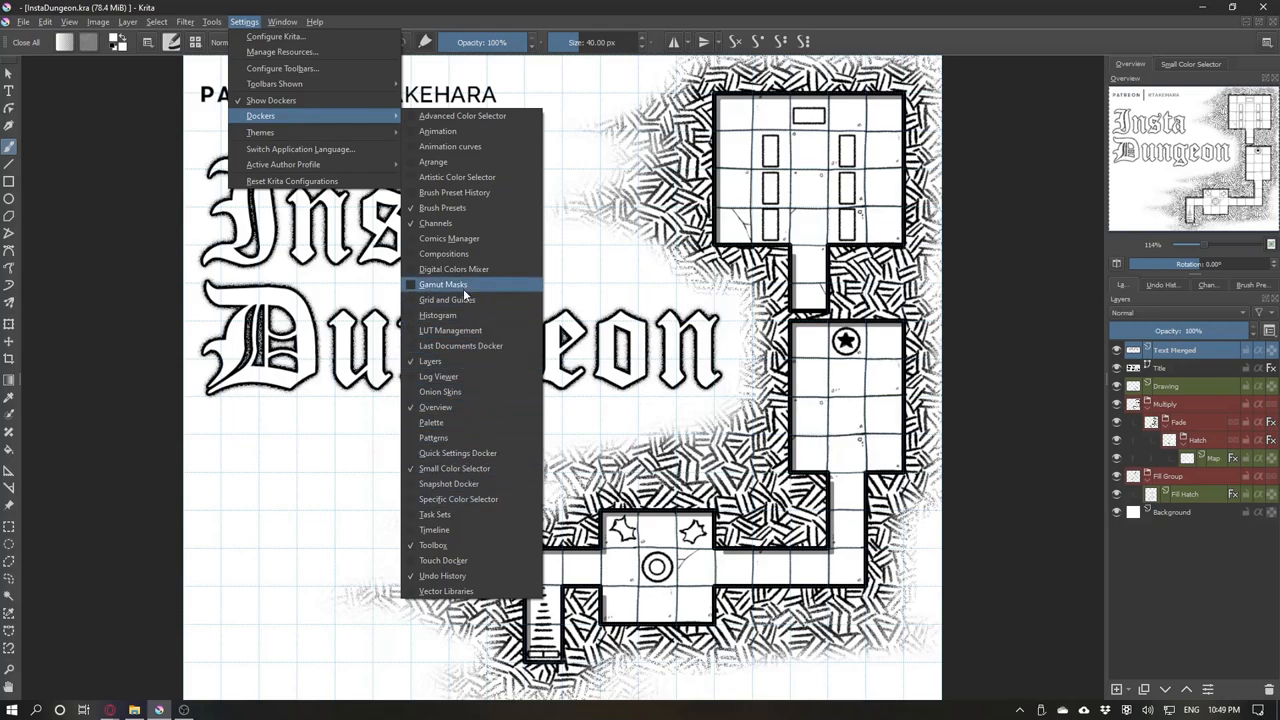
click(446, 299)
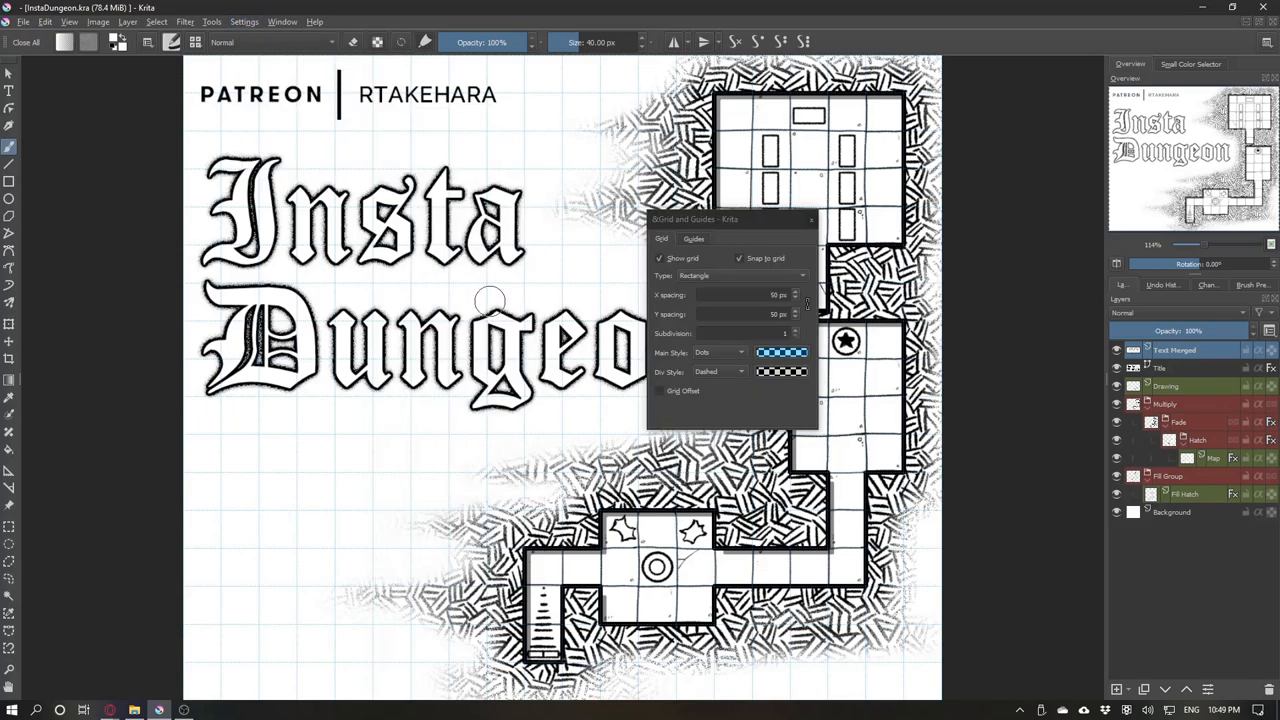
drag(730, 219, 1125, 133)
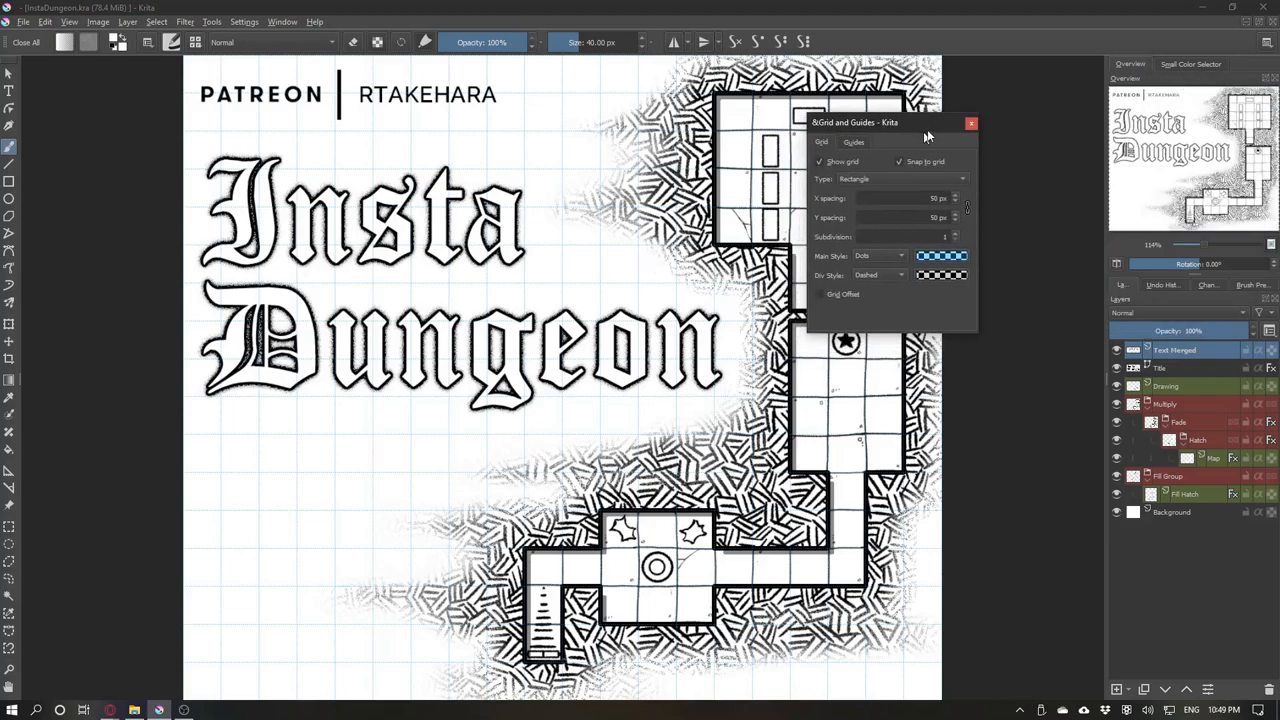
drag(855, 122, 1185, 64)
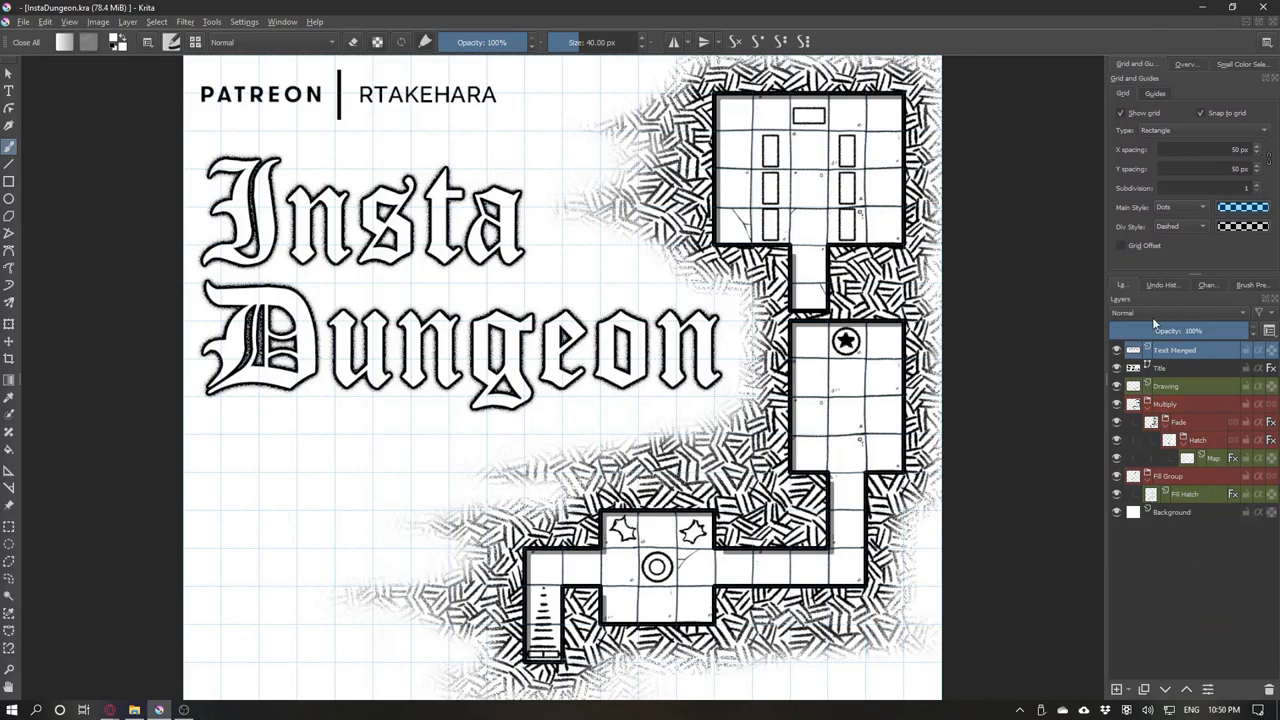
Enlarge the canvas via Tools > Scripts, keeping the map anchored top-left.
click(1190, 458)
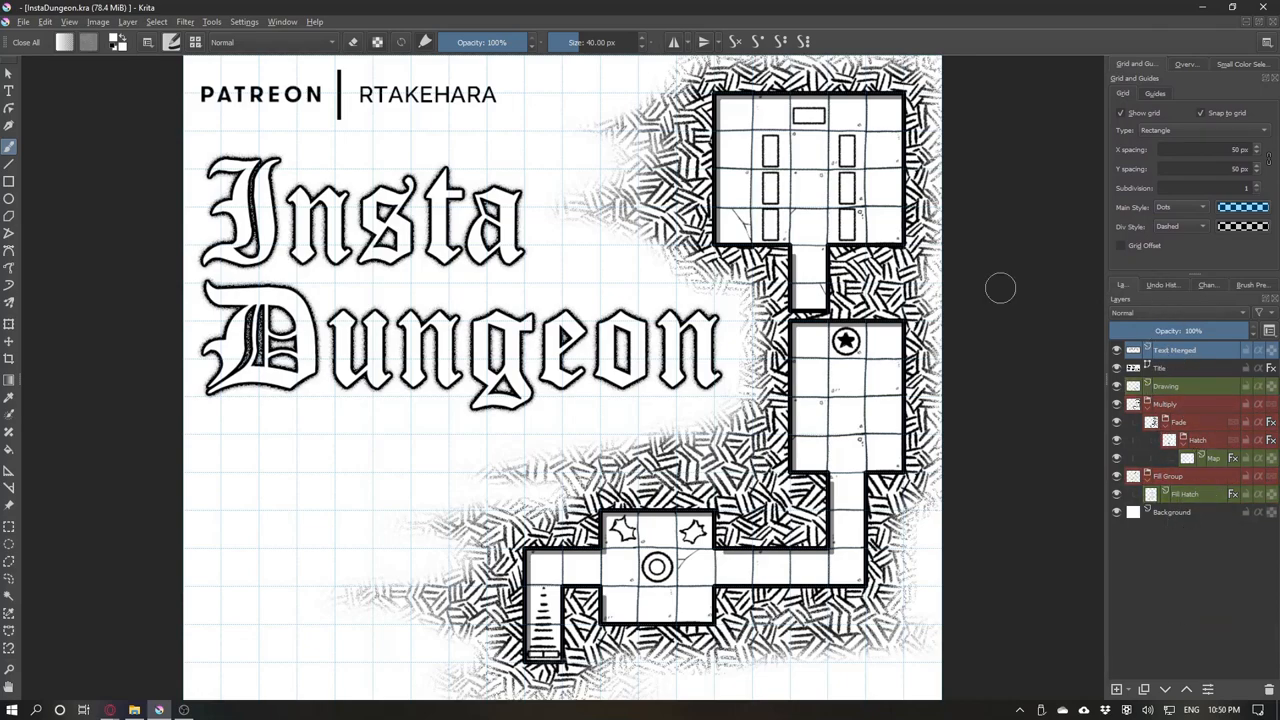
click(211, 21)
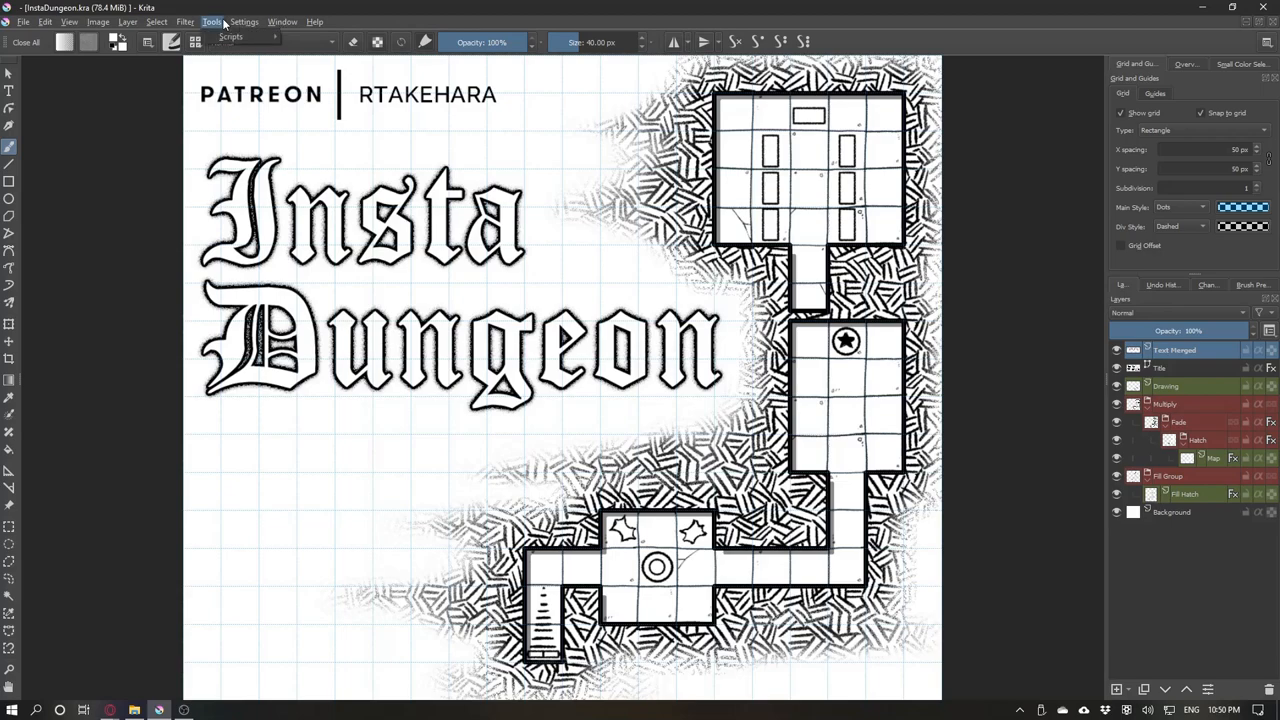
click(244, 21)
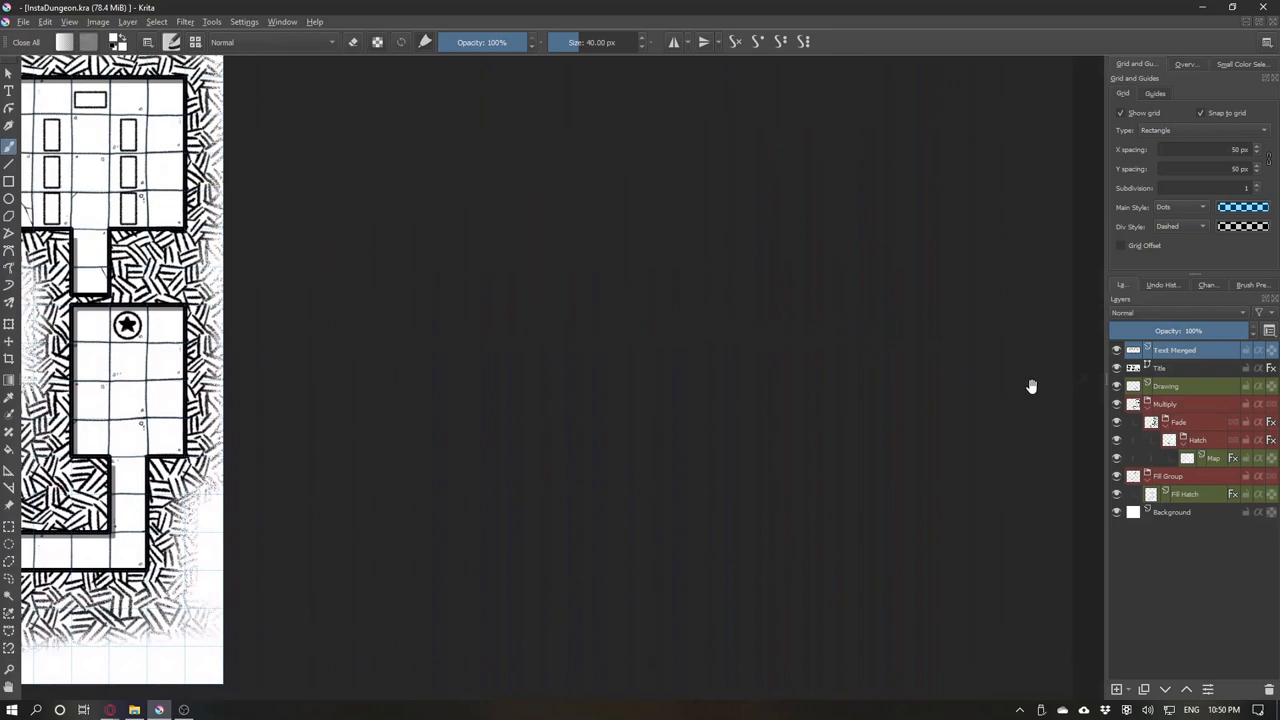
mouse_move(1075, 380)
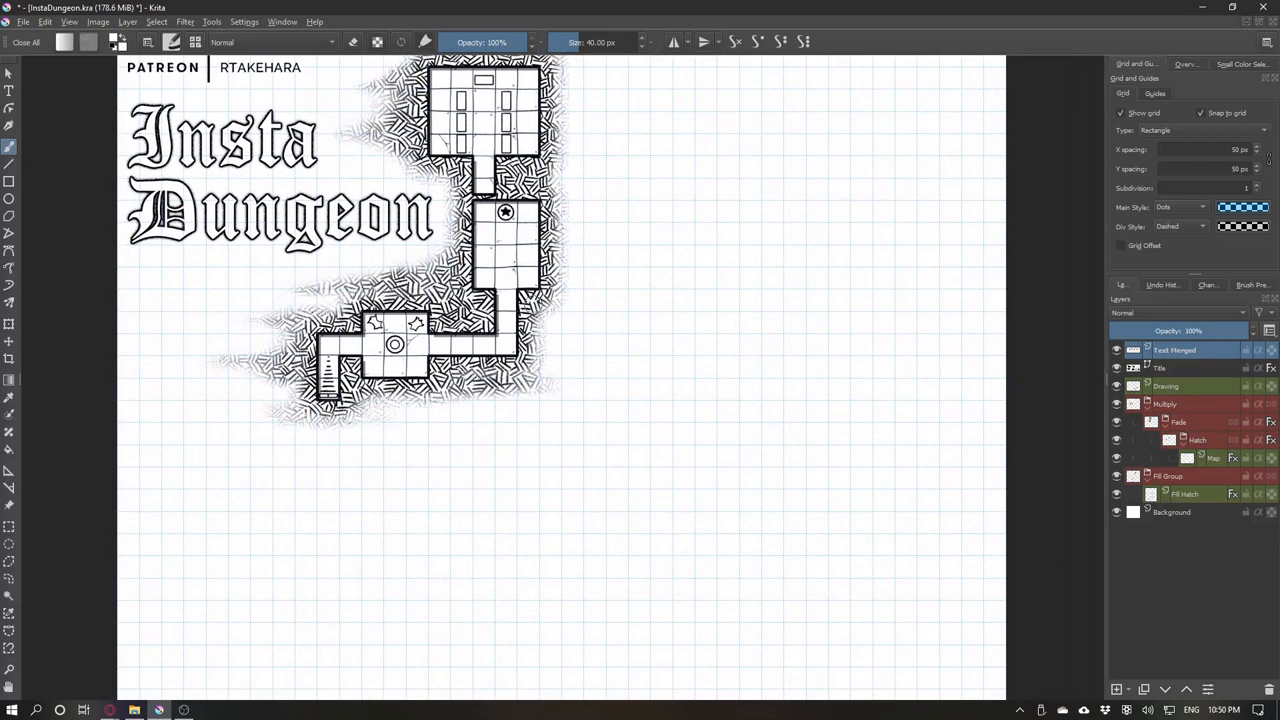
Hide the Text Merged and Title layers, then clear the Fill Hatch and Drawing layers.
click(1166, 386)
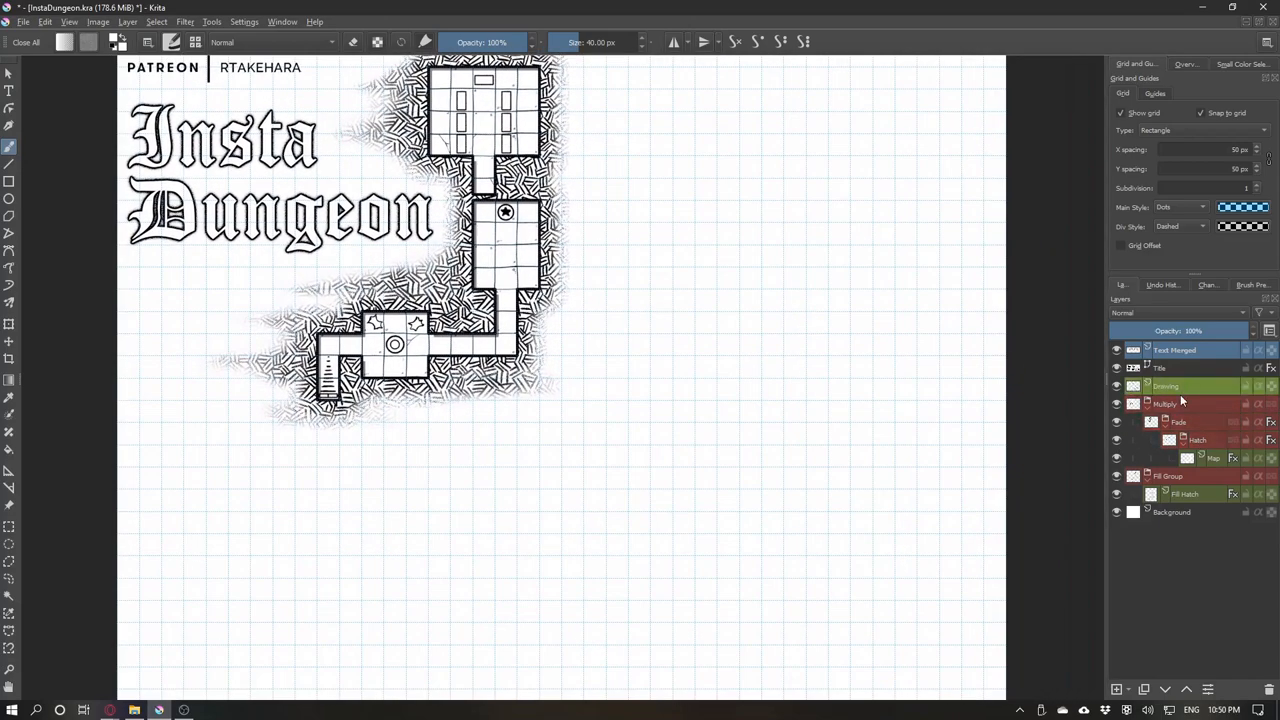
mouse_move(1160, 368)
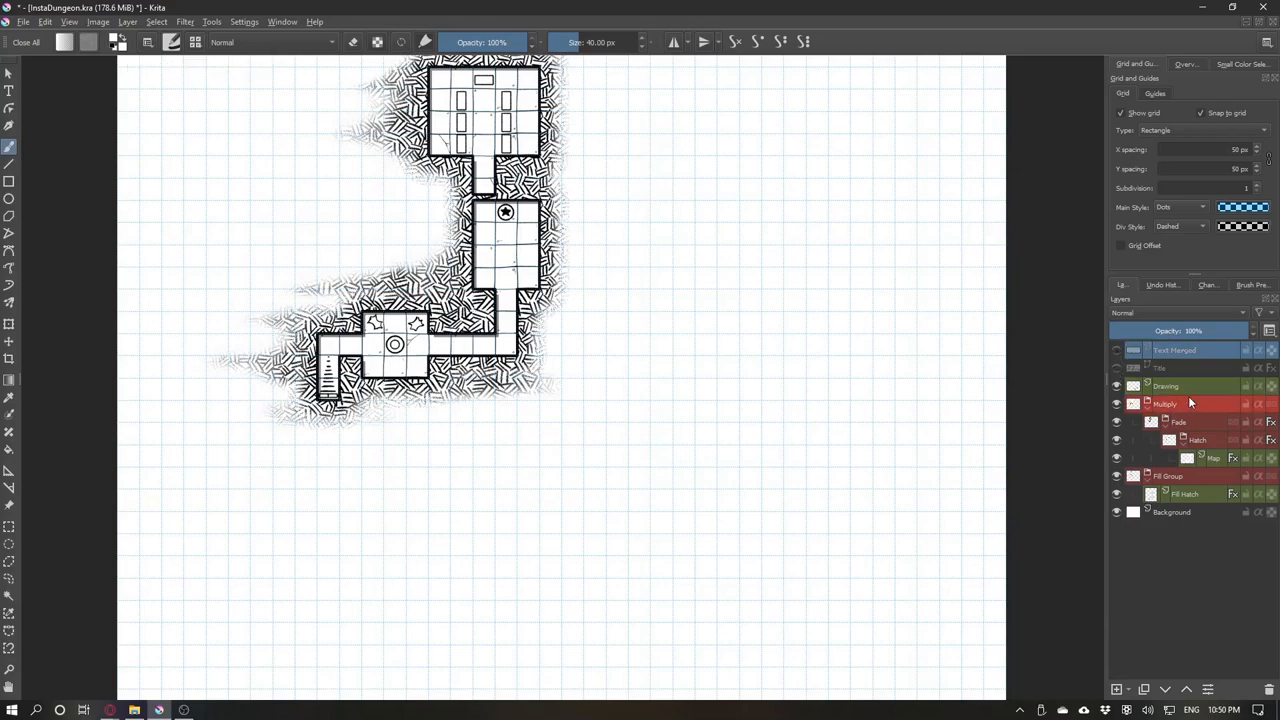
click(1190, 386)
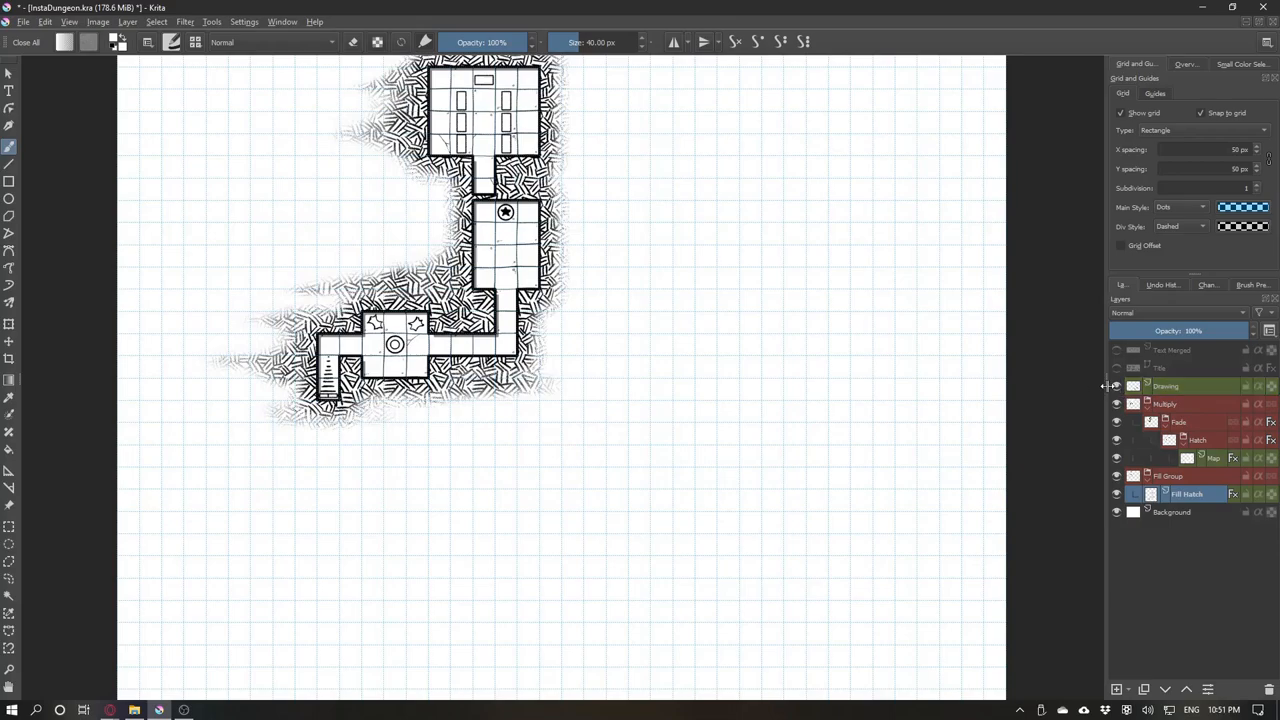
mouse_move(1165, 386)
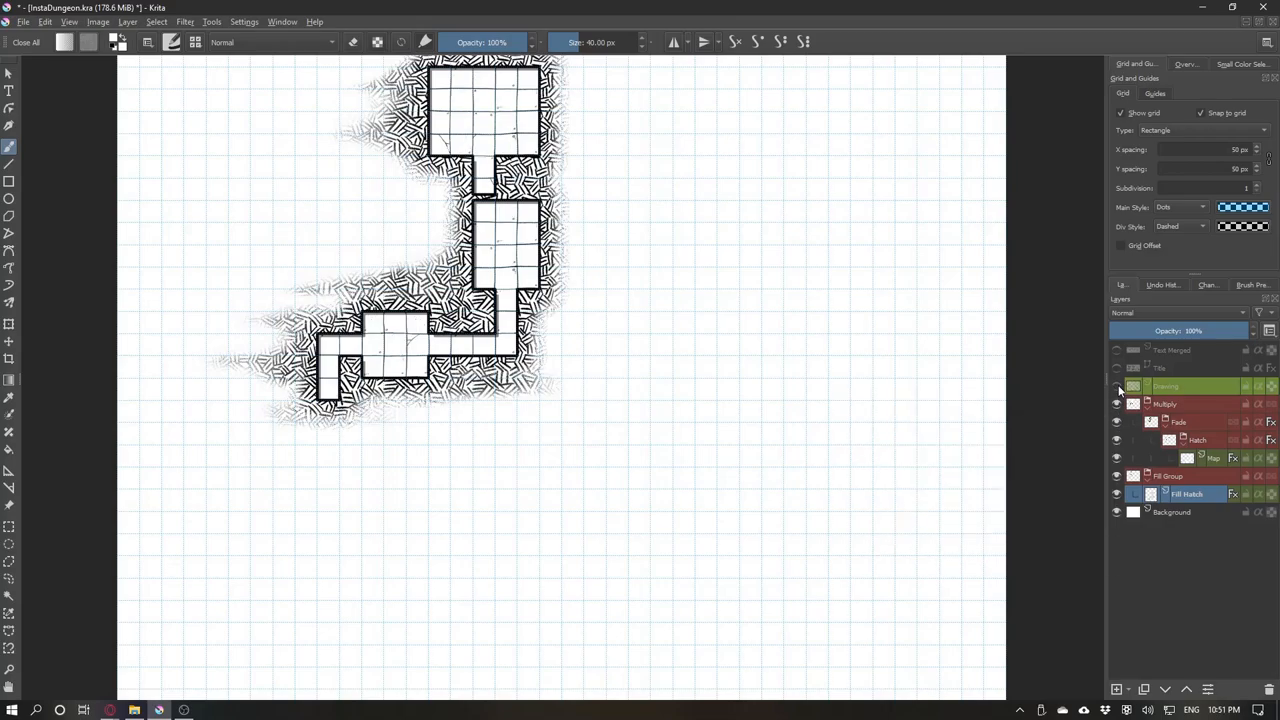
click(1116, 386)
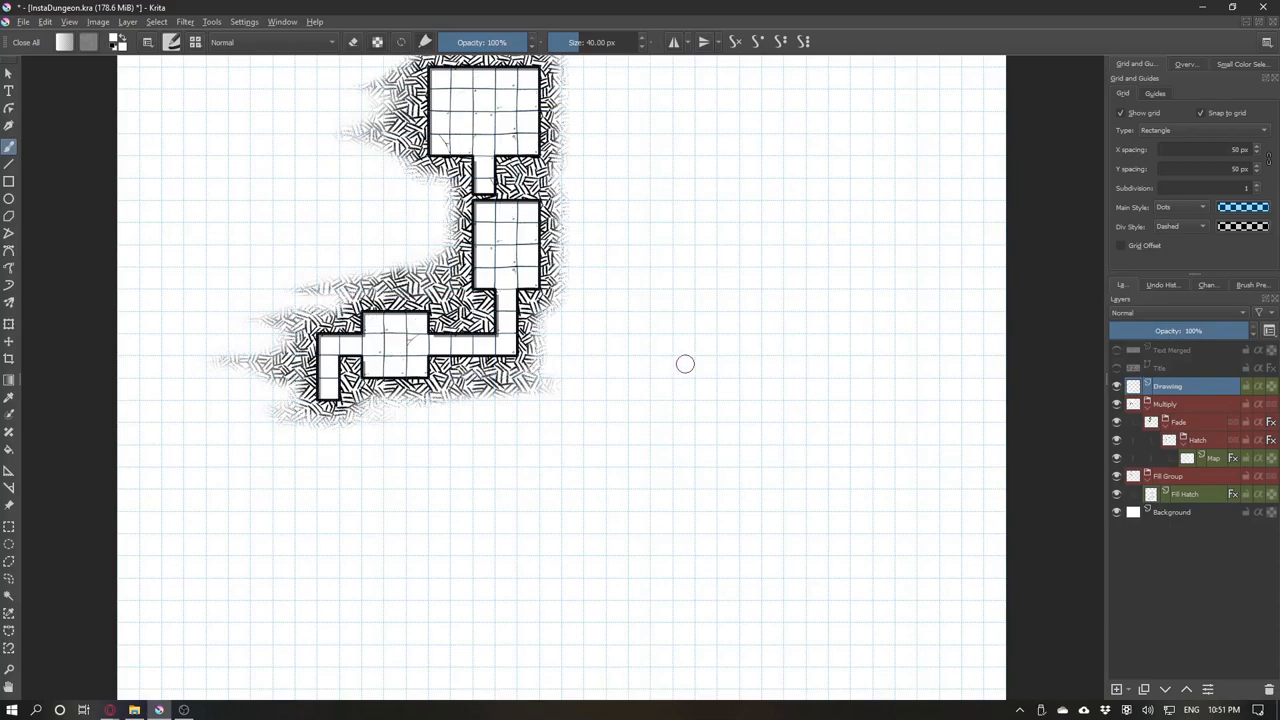
mouse_move(475, 277)
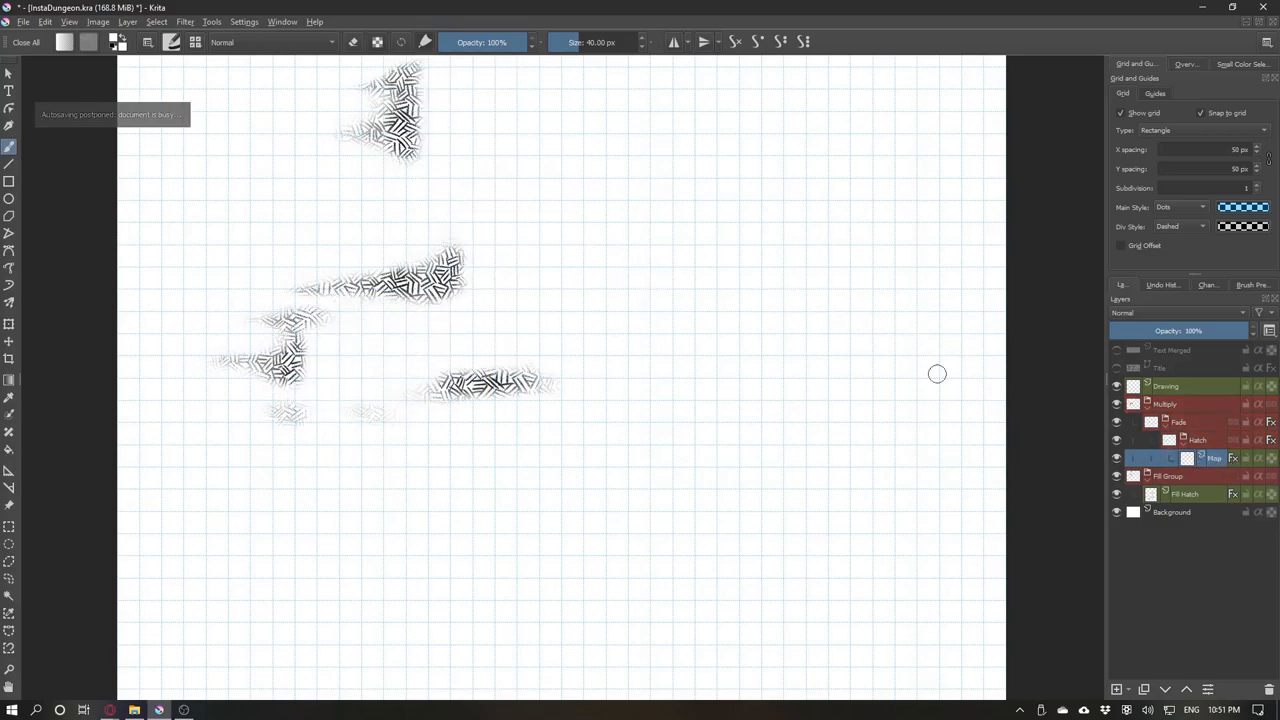
mouse_move(904, 510)
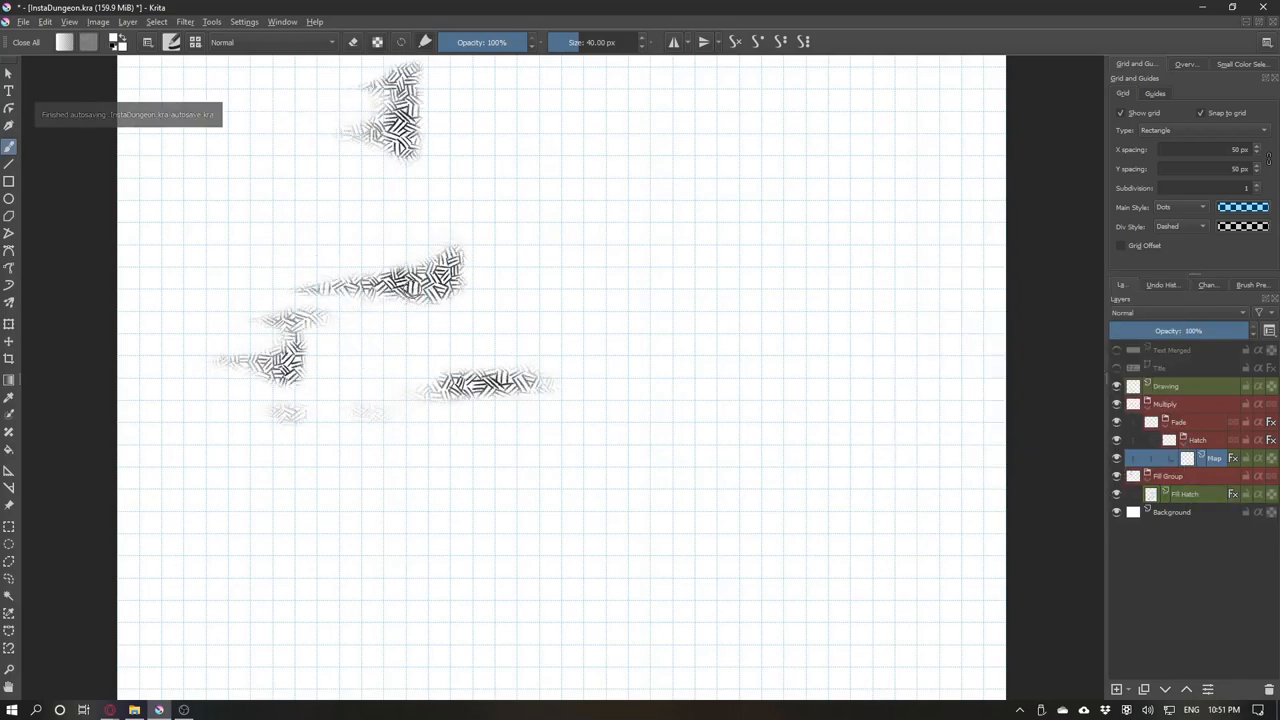
mouse_move(668, 297)
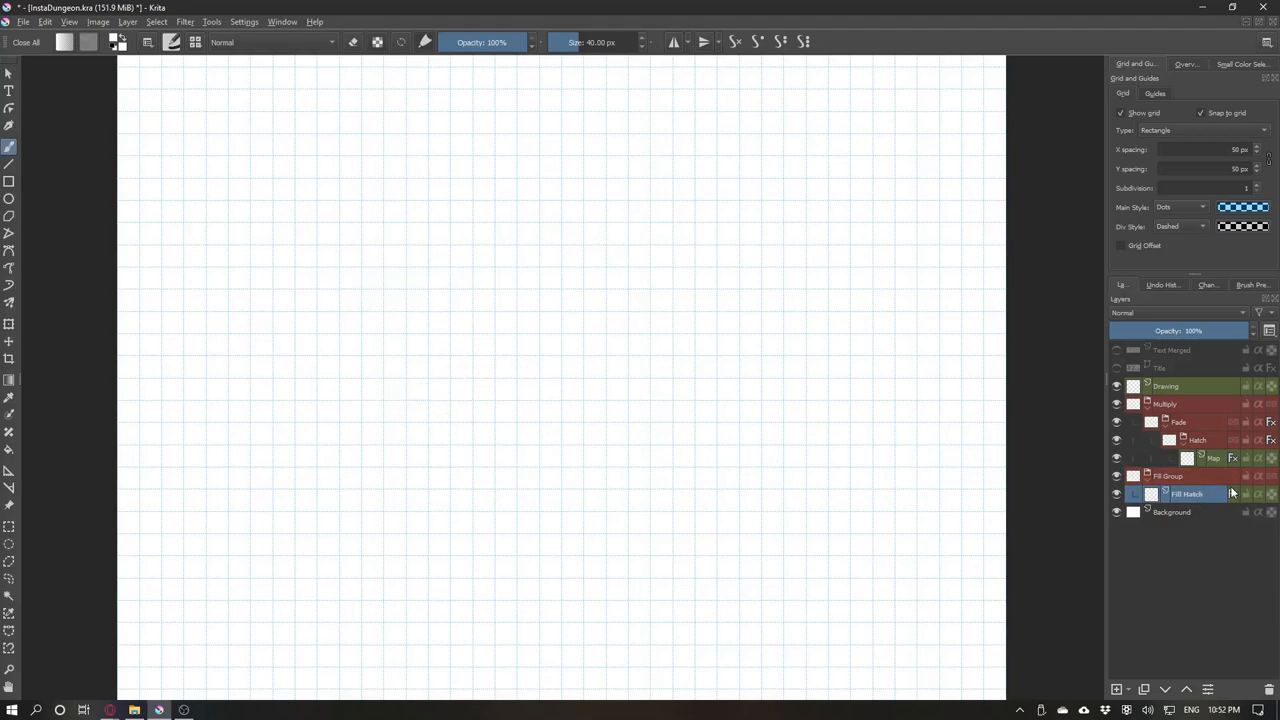
mouse_move(709, 234)
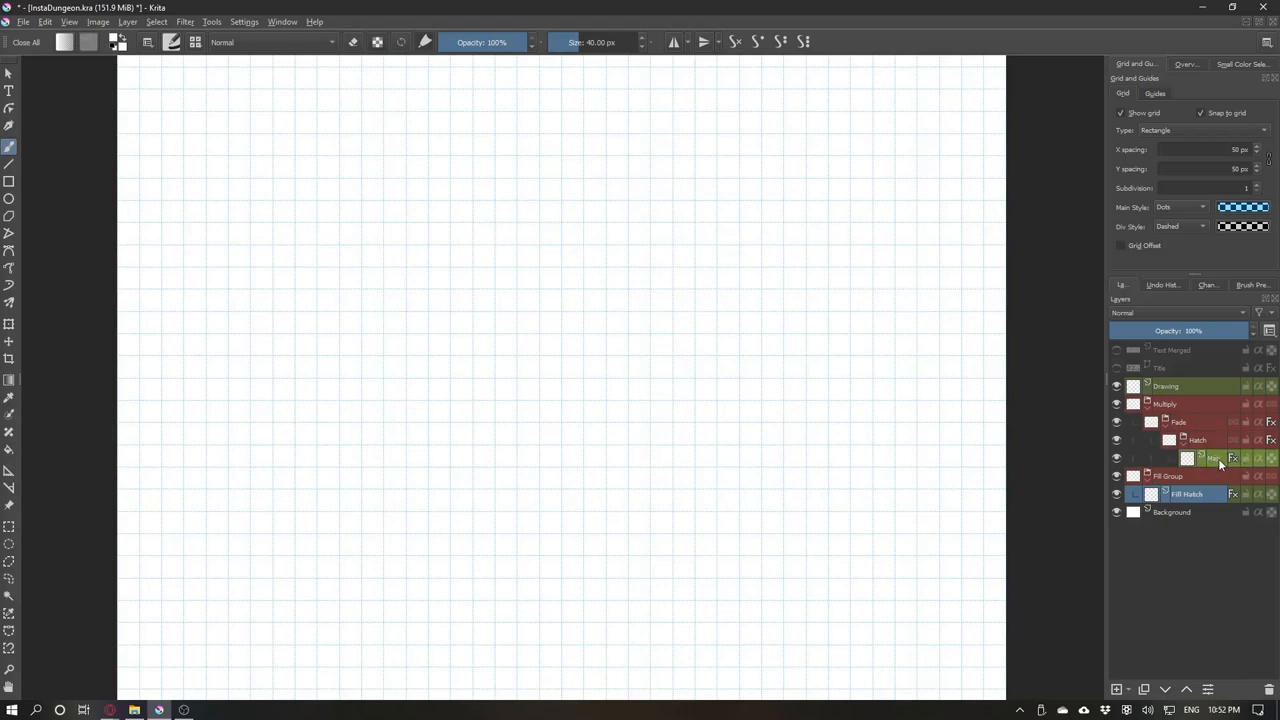
Clear the Map layer and set the Rectangle tool's Fill to Foreground Color.
click(1215, 458)
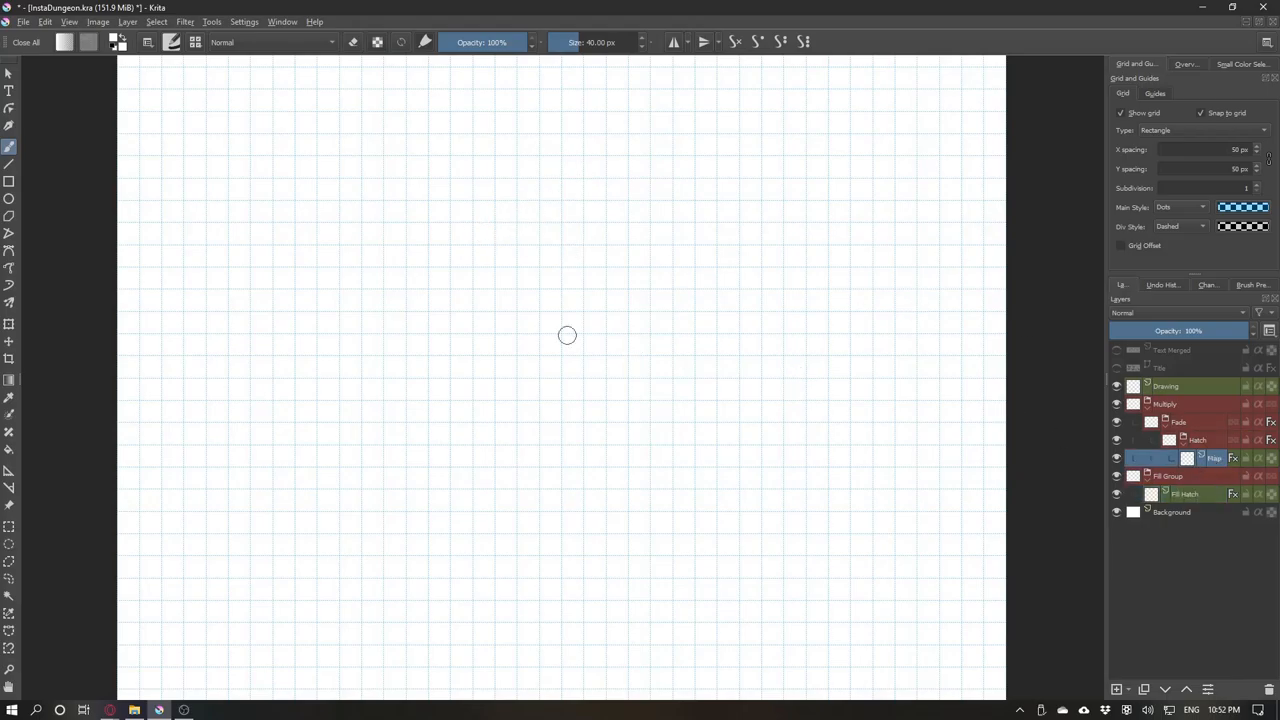
mouse_move(556, 268)
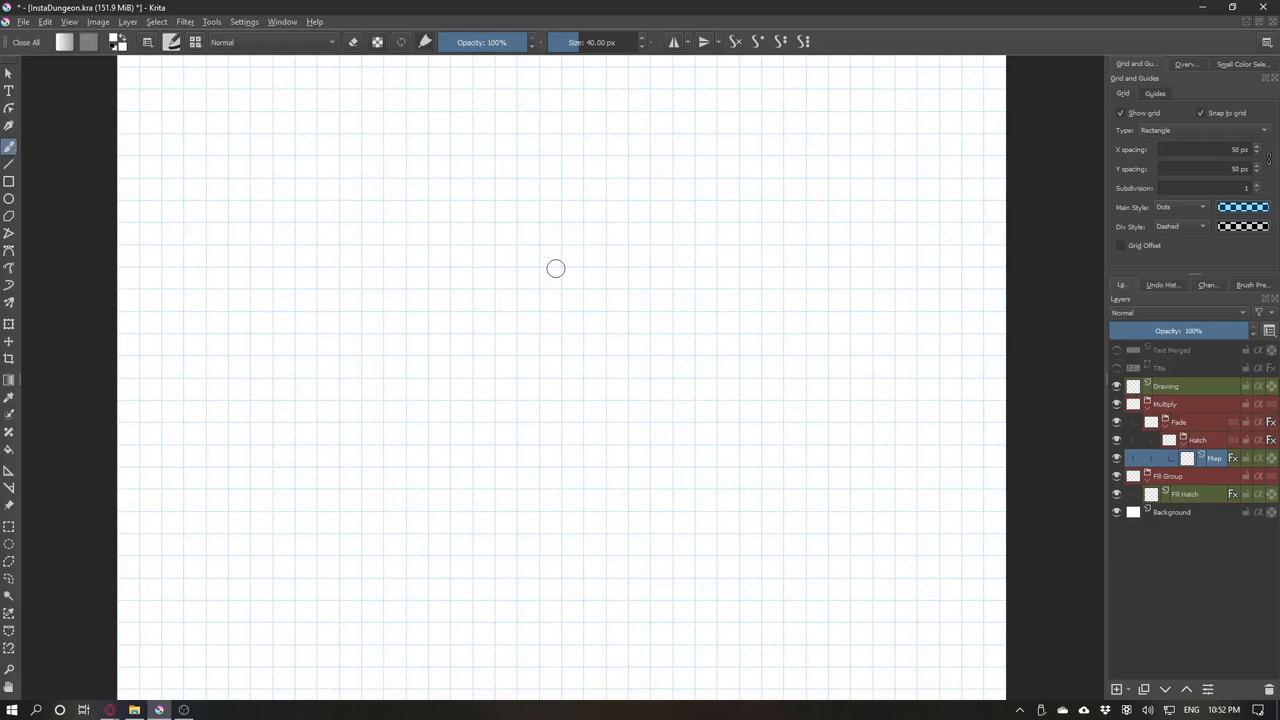
mouse_move(530, 303)
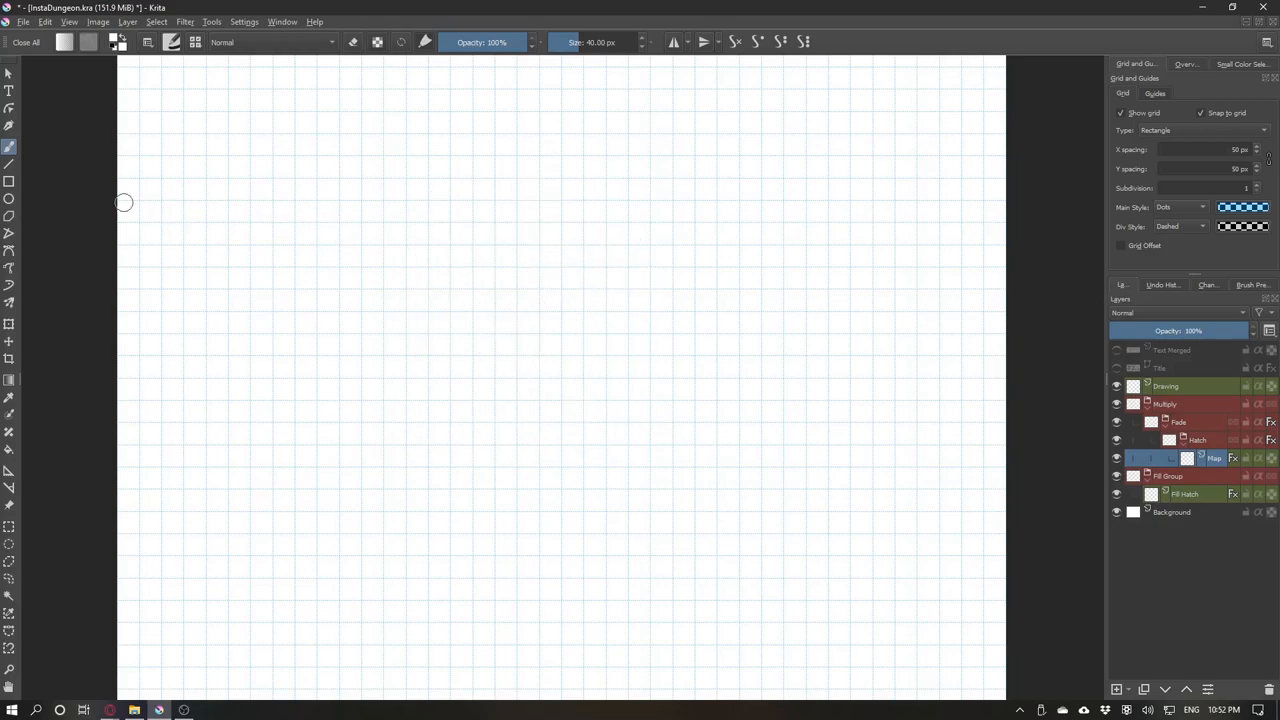
mouse_move(9, 182)
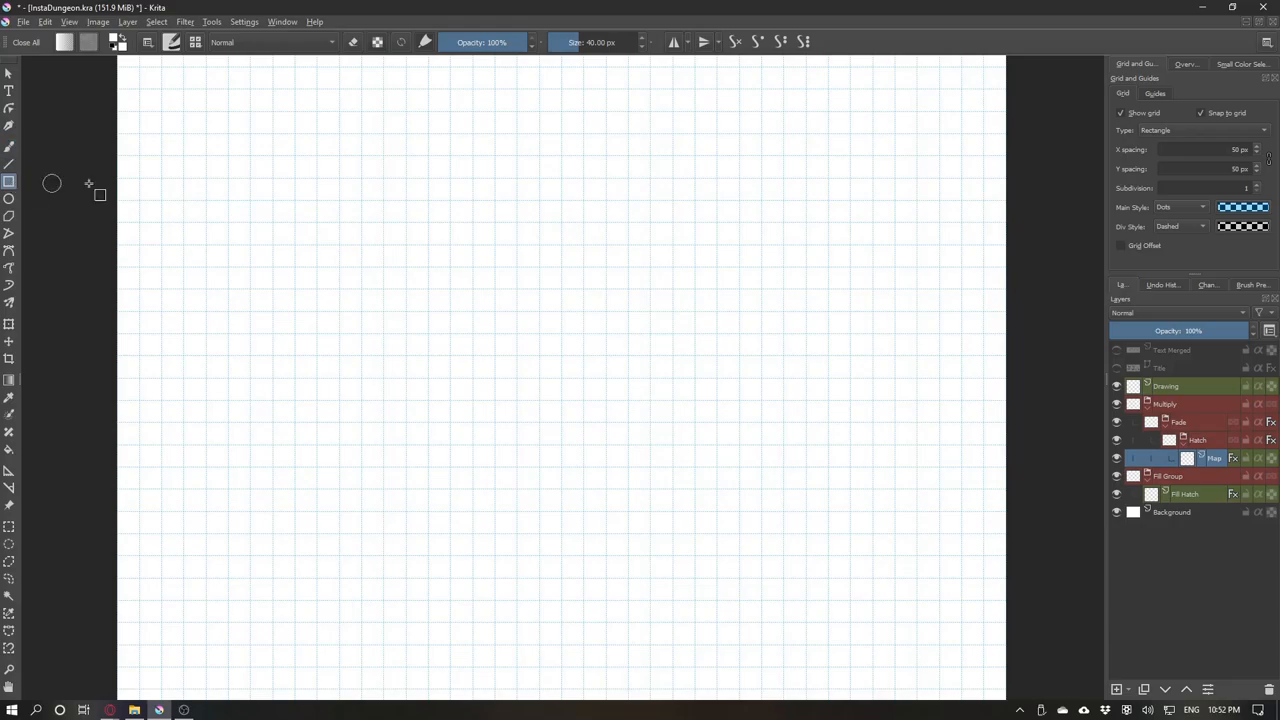
mouse_move(147, 42)
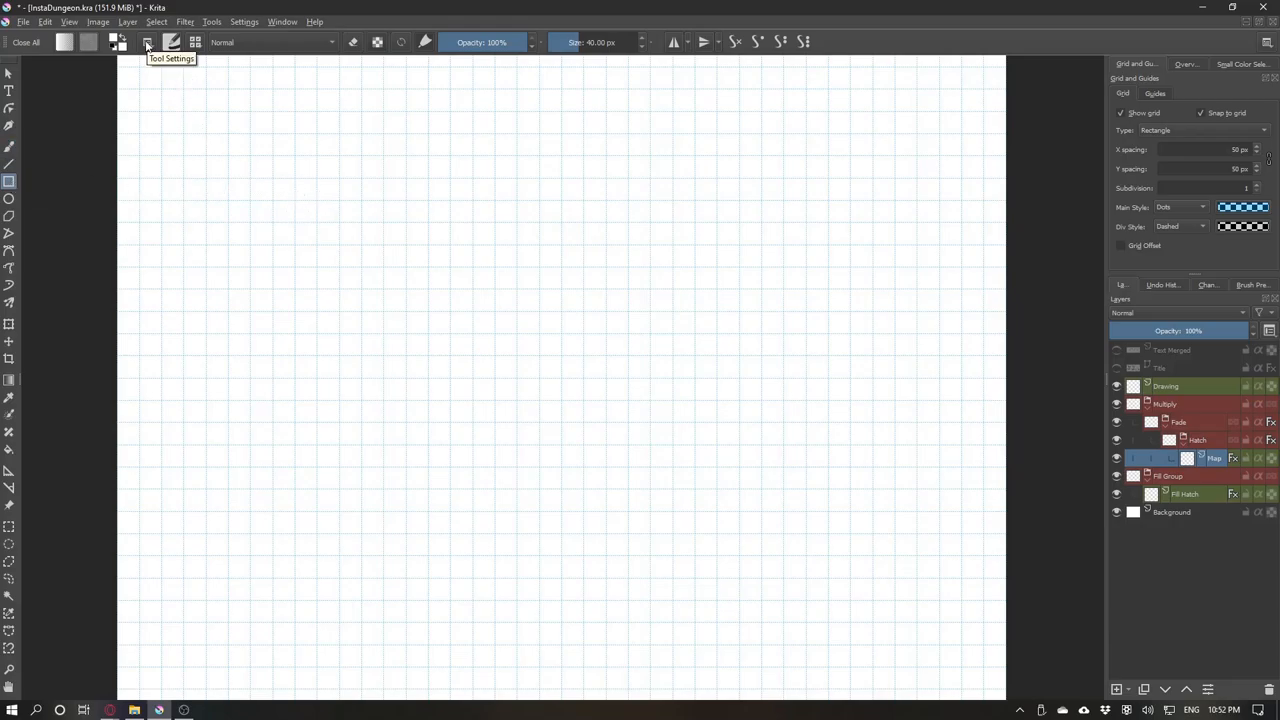
click(147, 42)
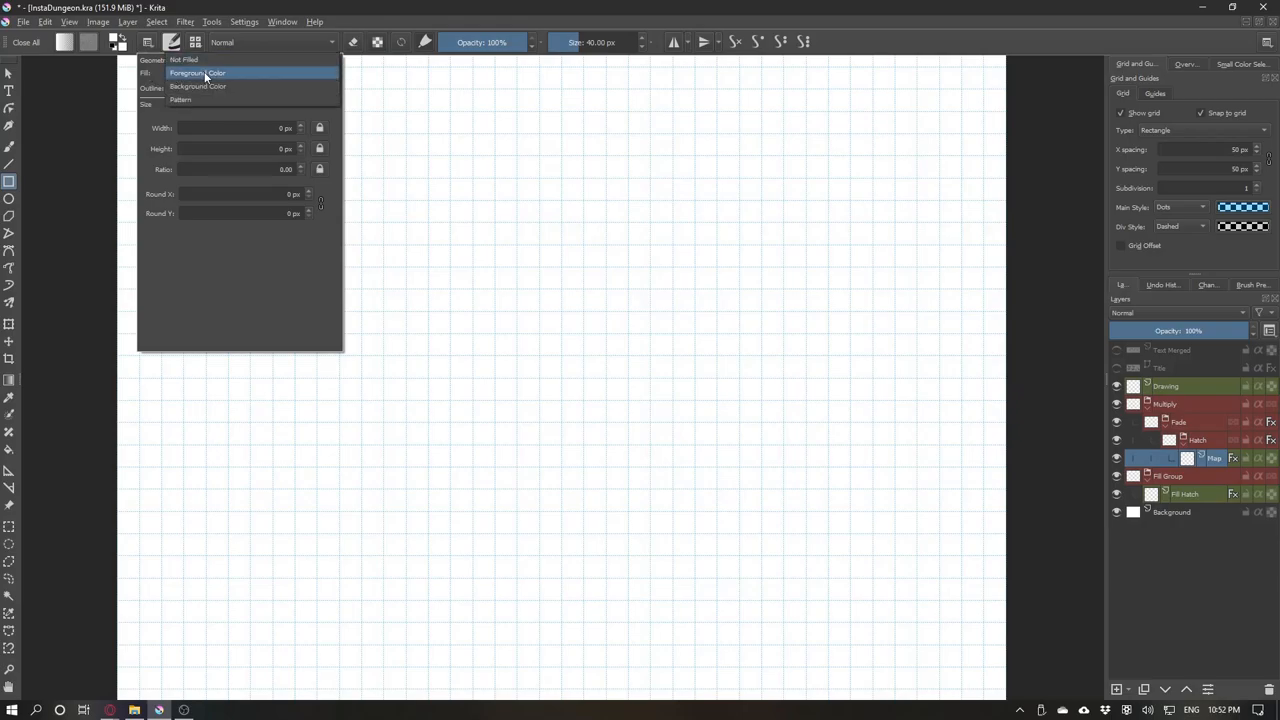
click(197, 73)
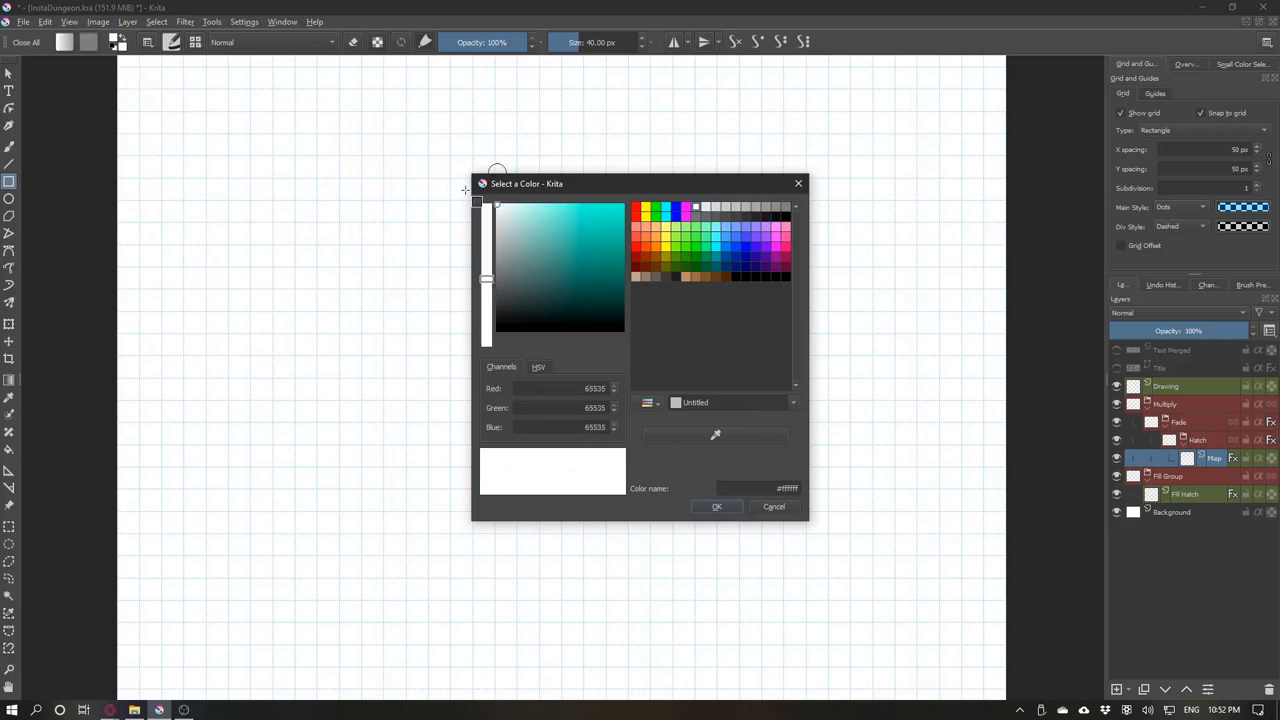
click(717, 506)
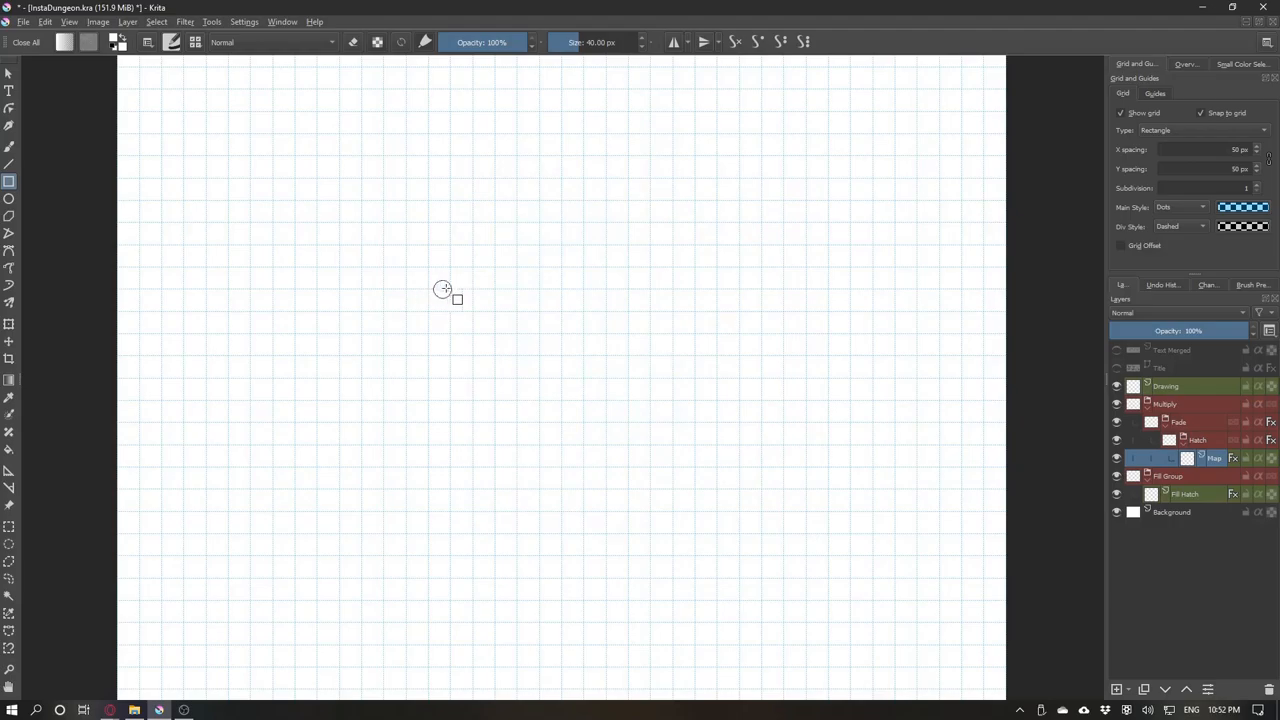
mouse_move(441, 206)
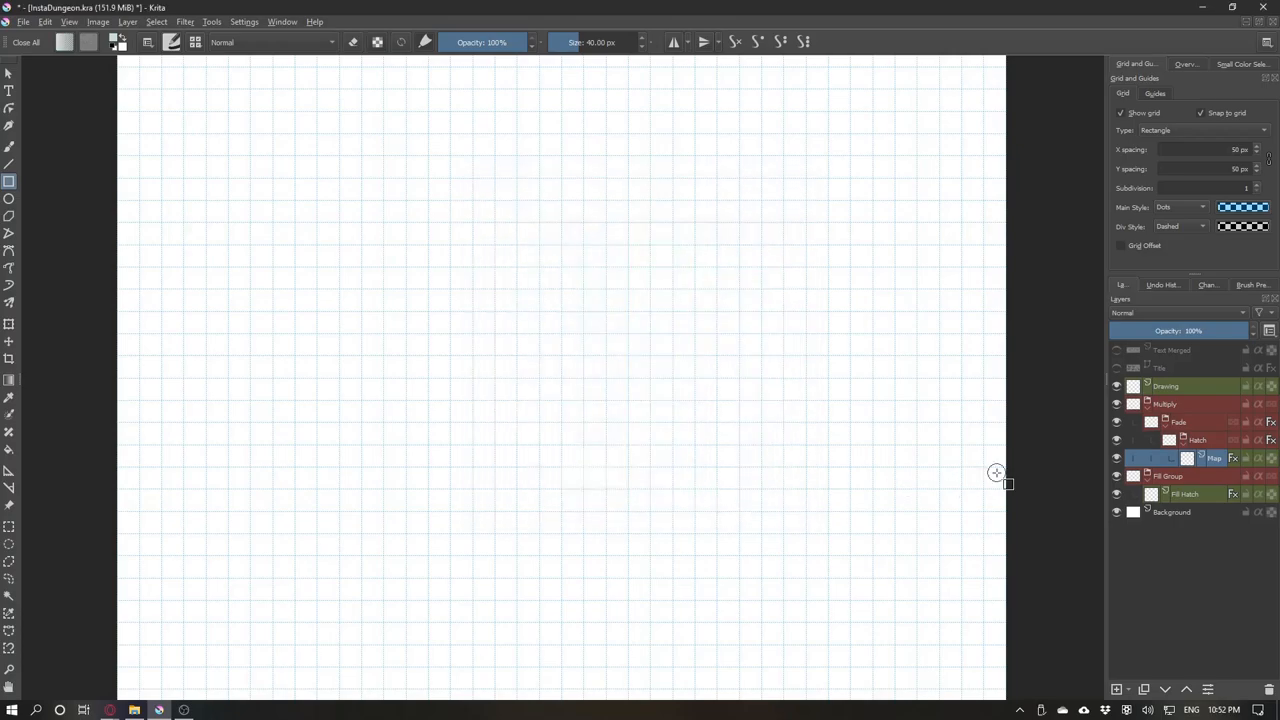
mouse_move(427, 198)
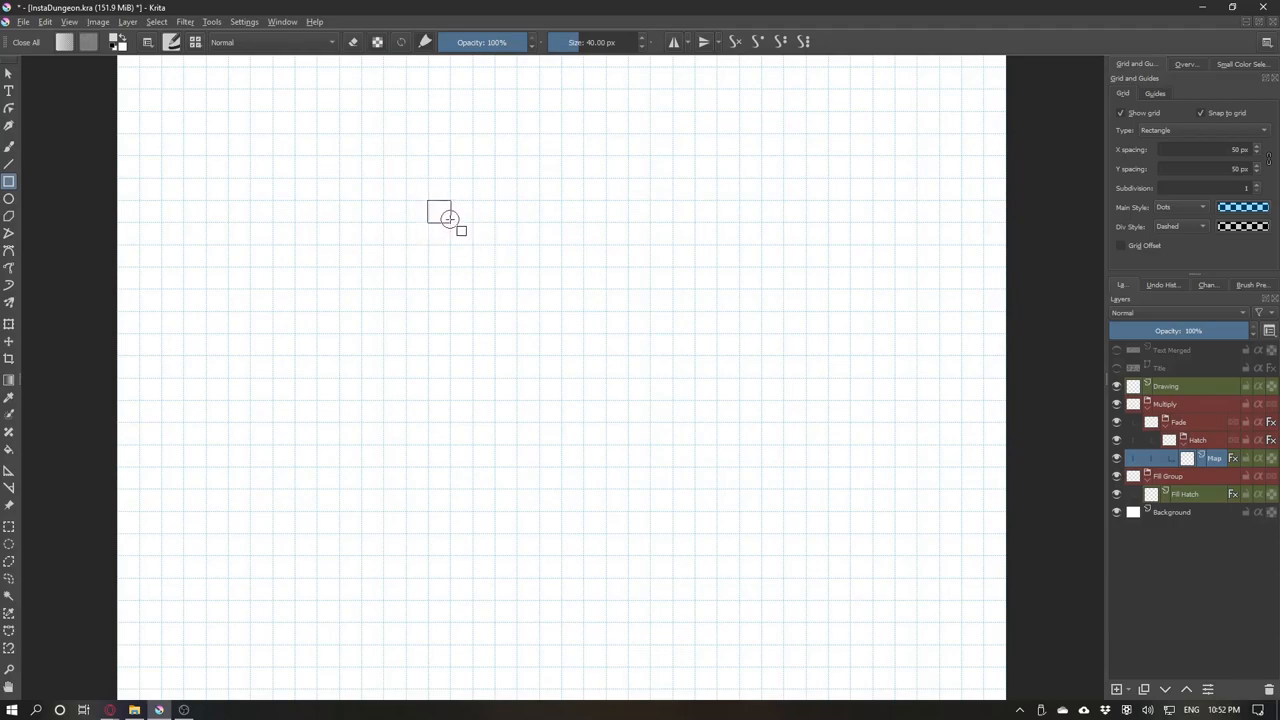
mouse_move(450, 220)
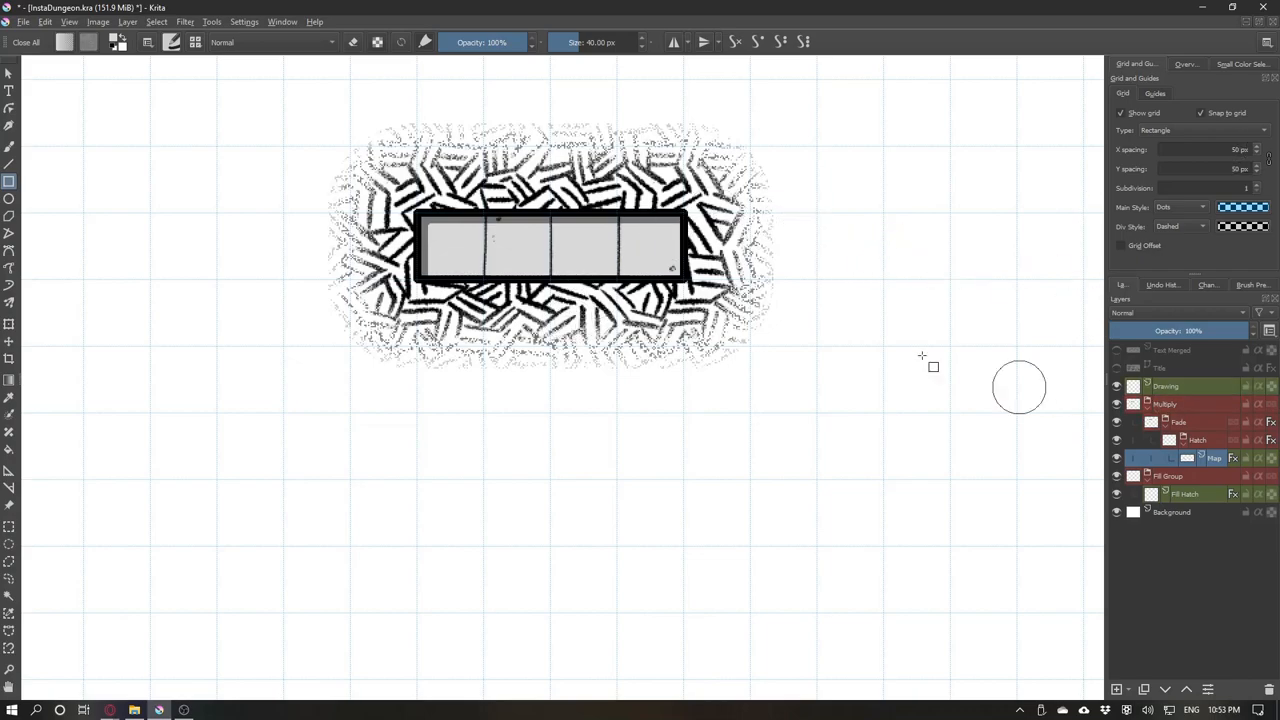
mouse_move(897, 323)
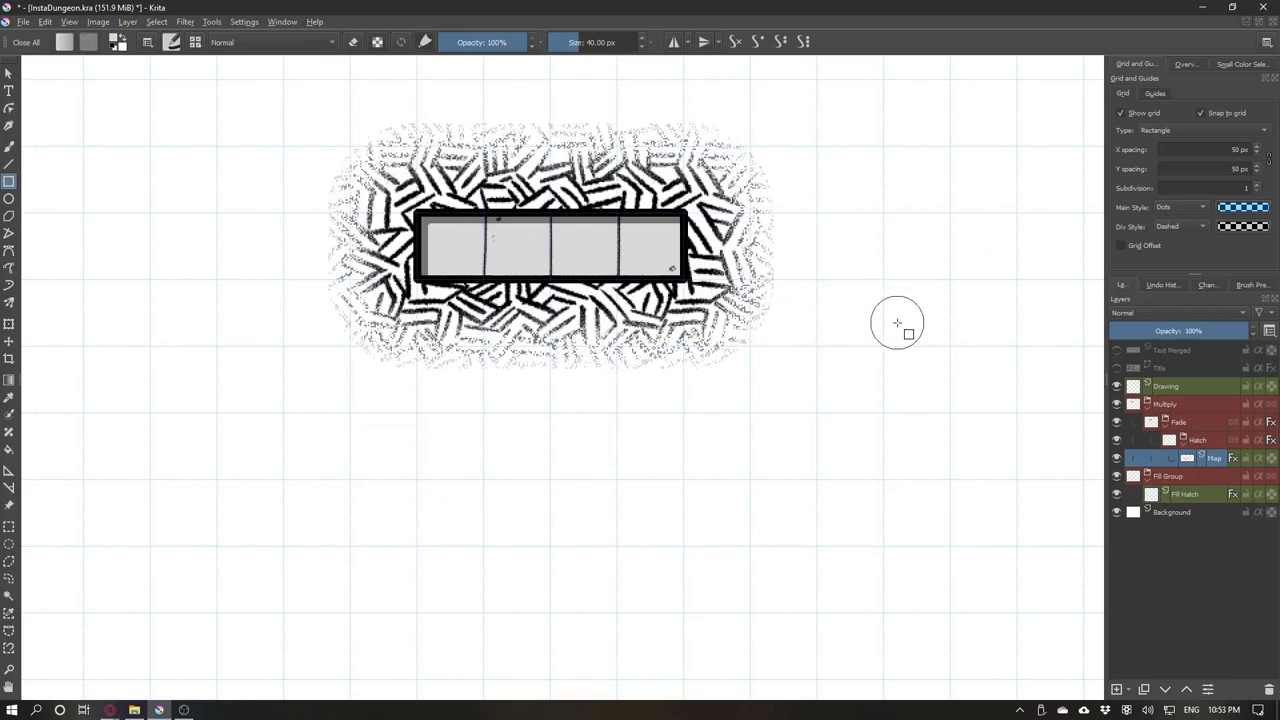
Turn off the Fade layer's styles so the room shows as a plain grey rectangle.
click(1197, 440)
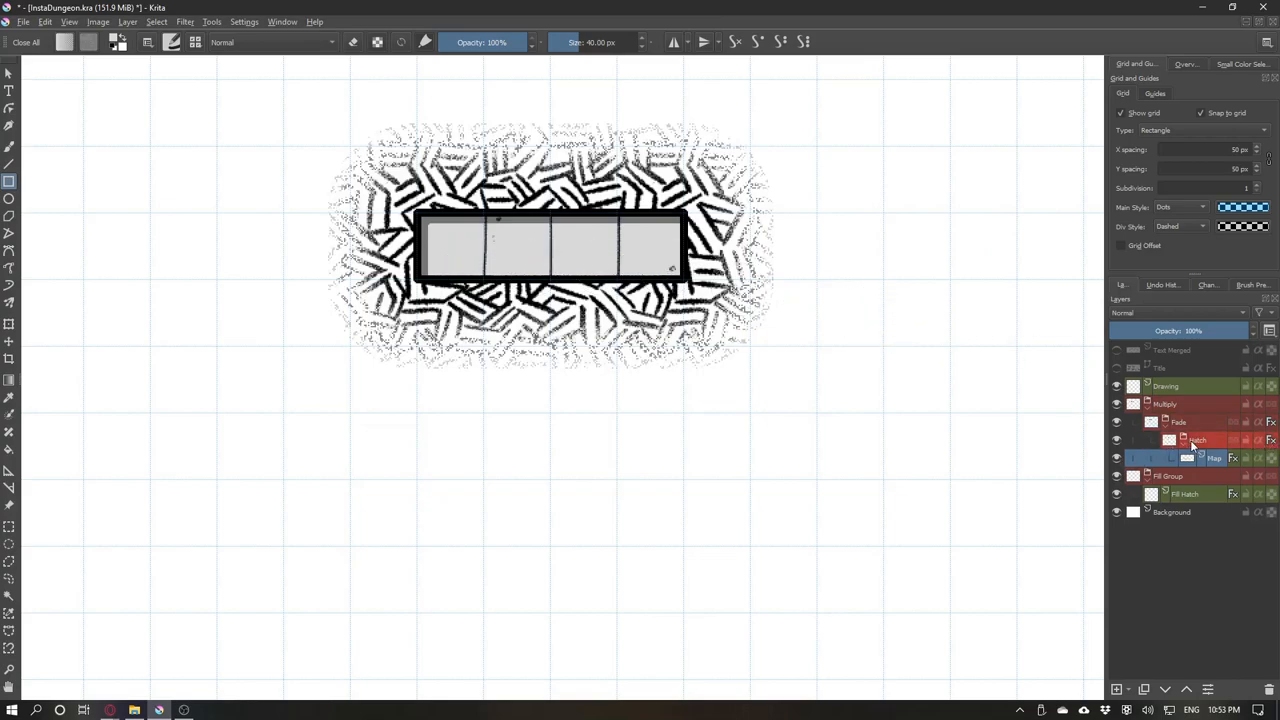
click(1180, 421)
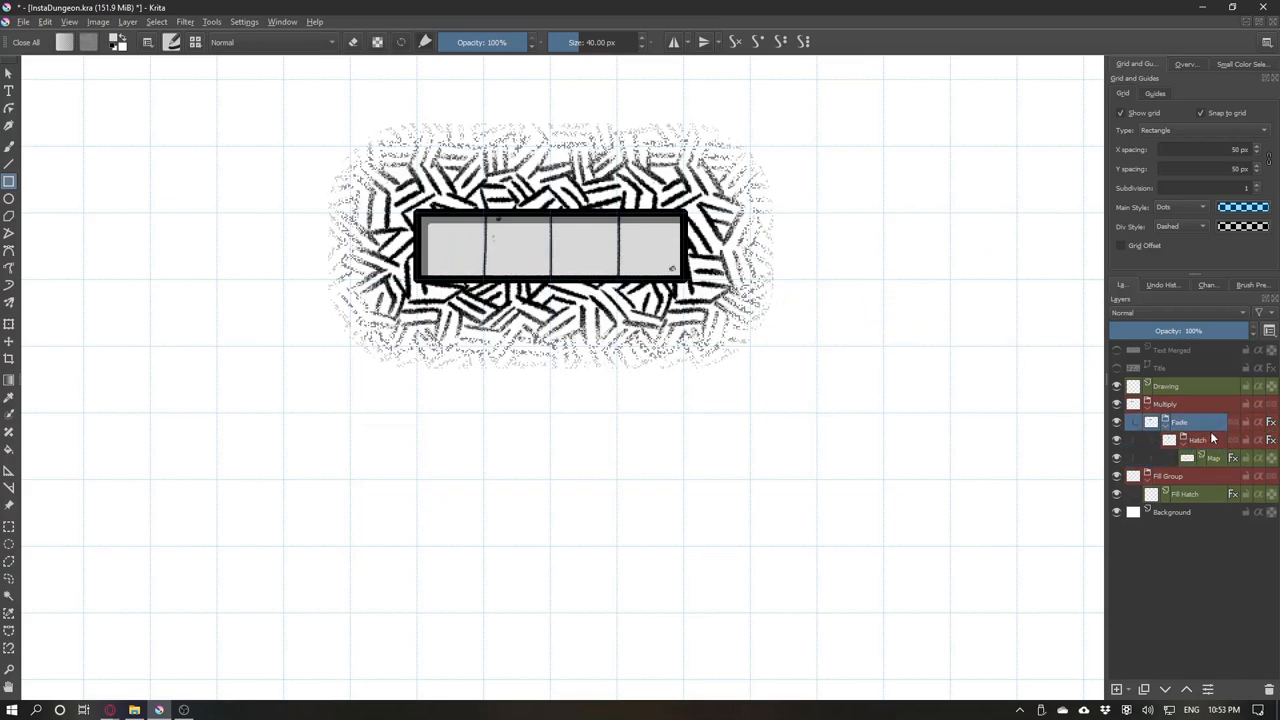
click(1213, 458)
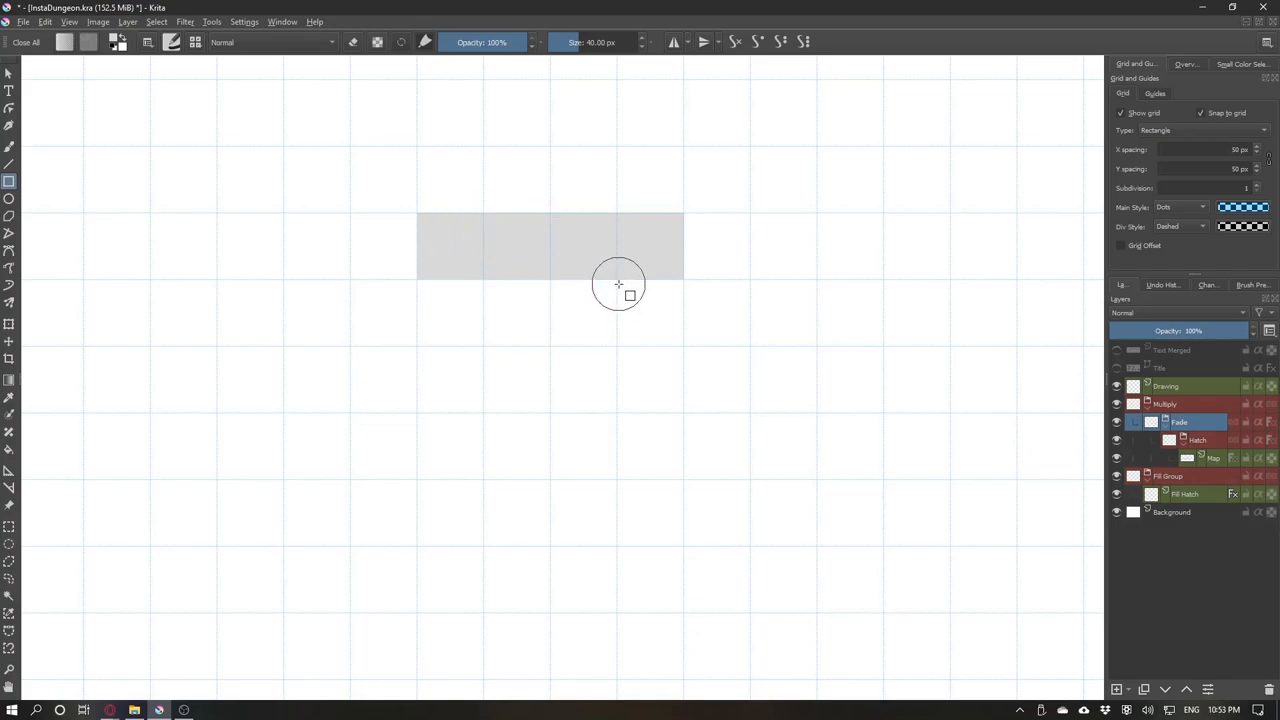
mouse_move(695, 357)
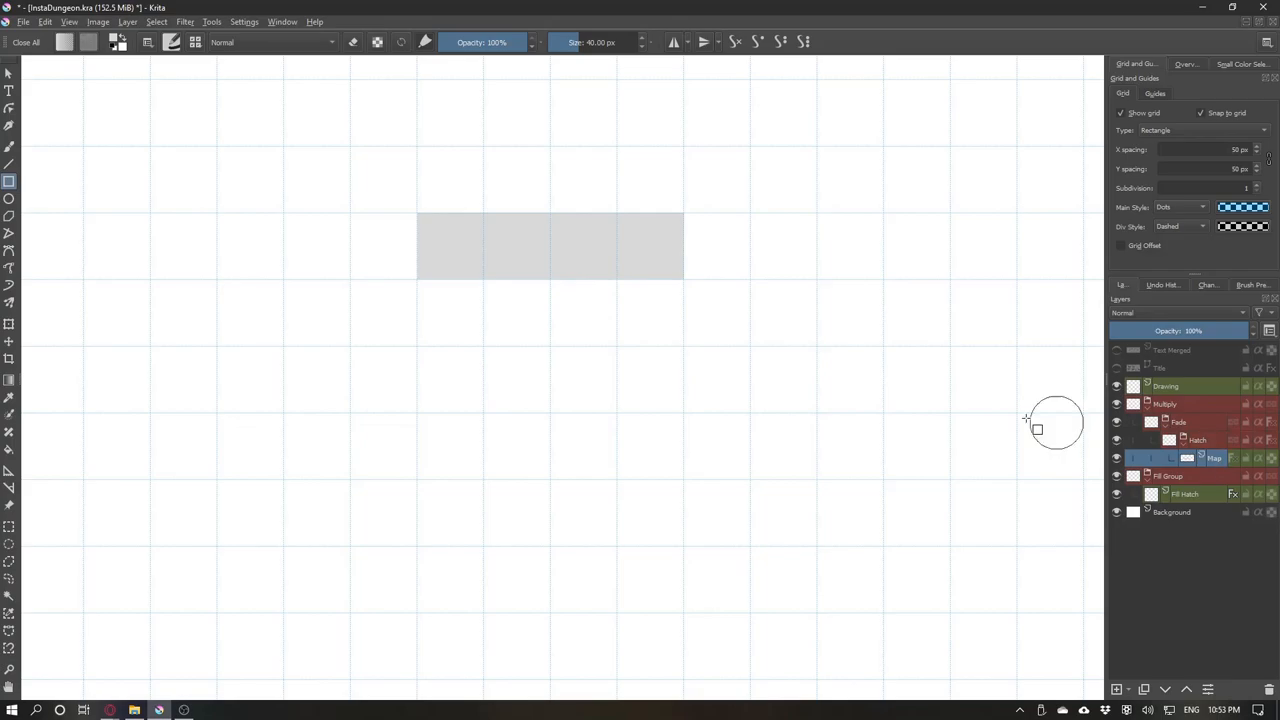
mouse_move(615, 279)
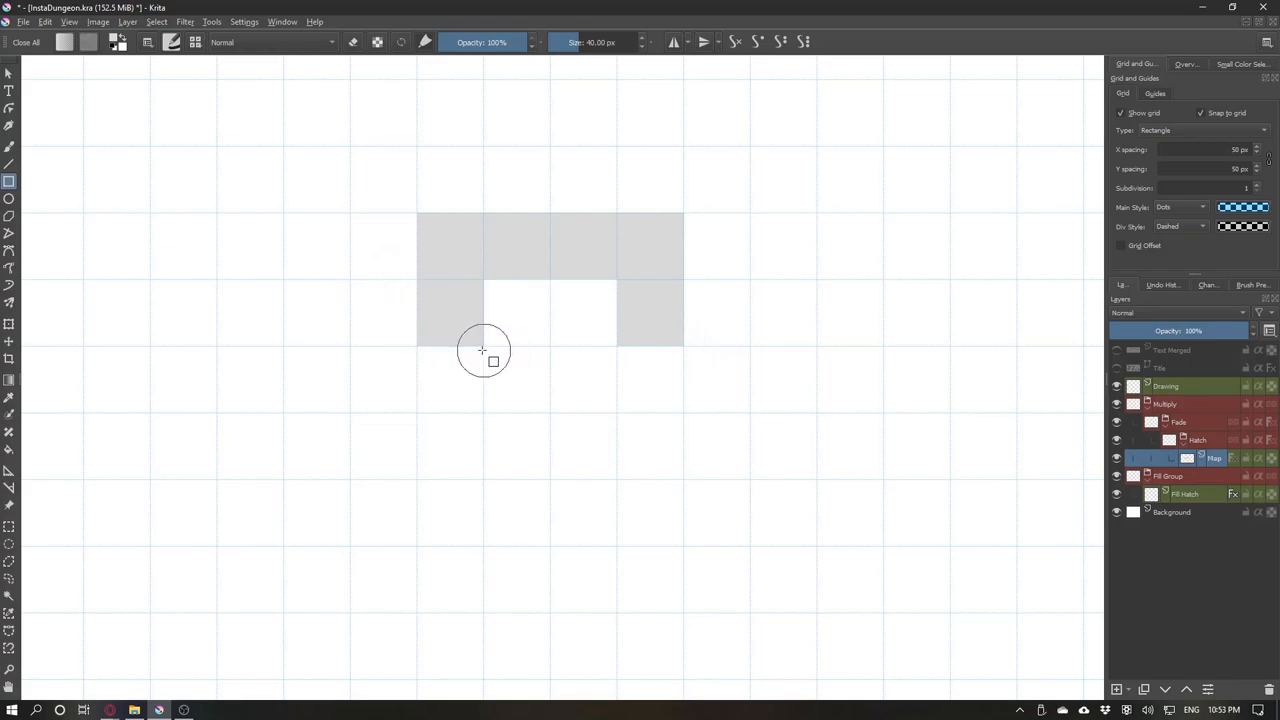
mouse_move(413, 349)
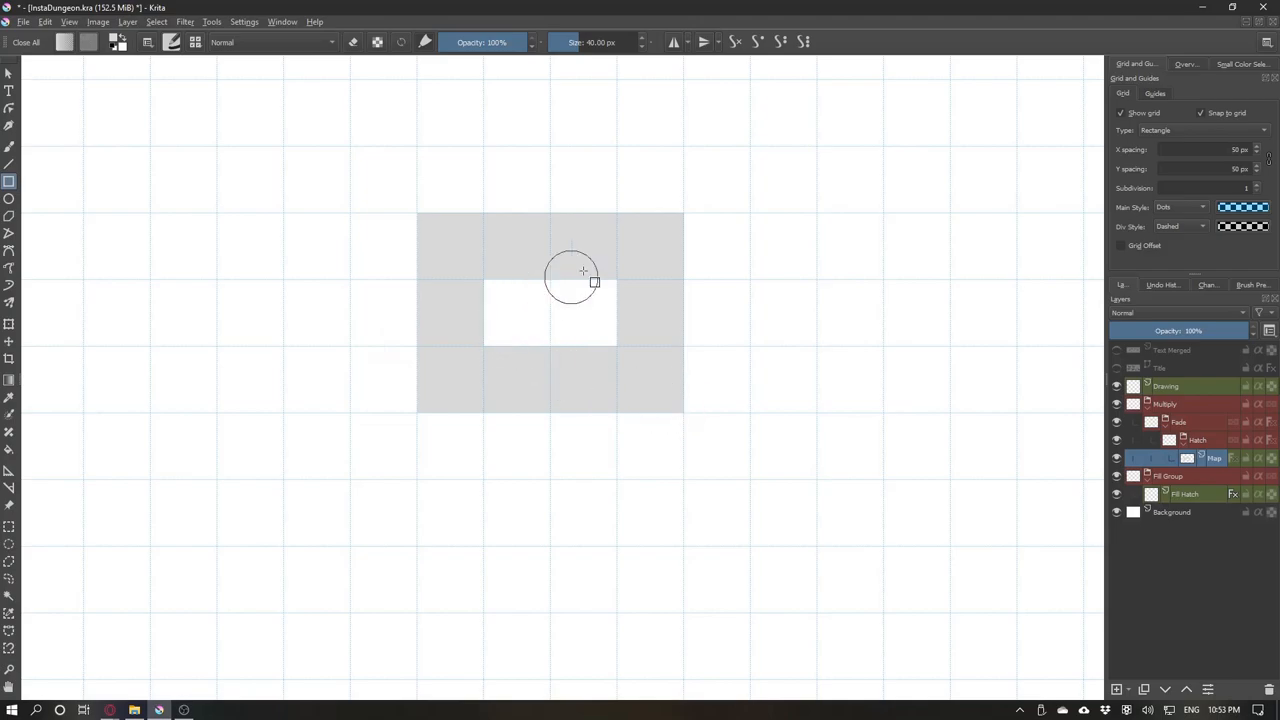
mouse_move(752, 336)
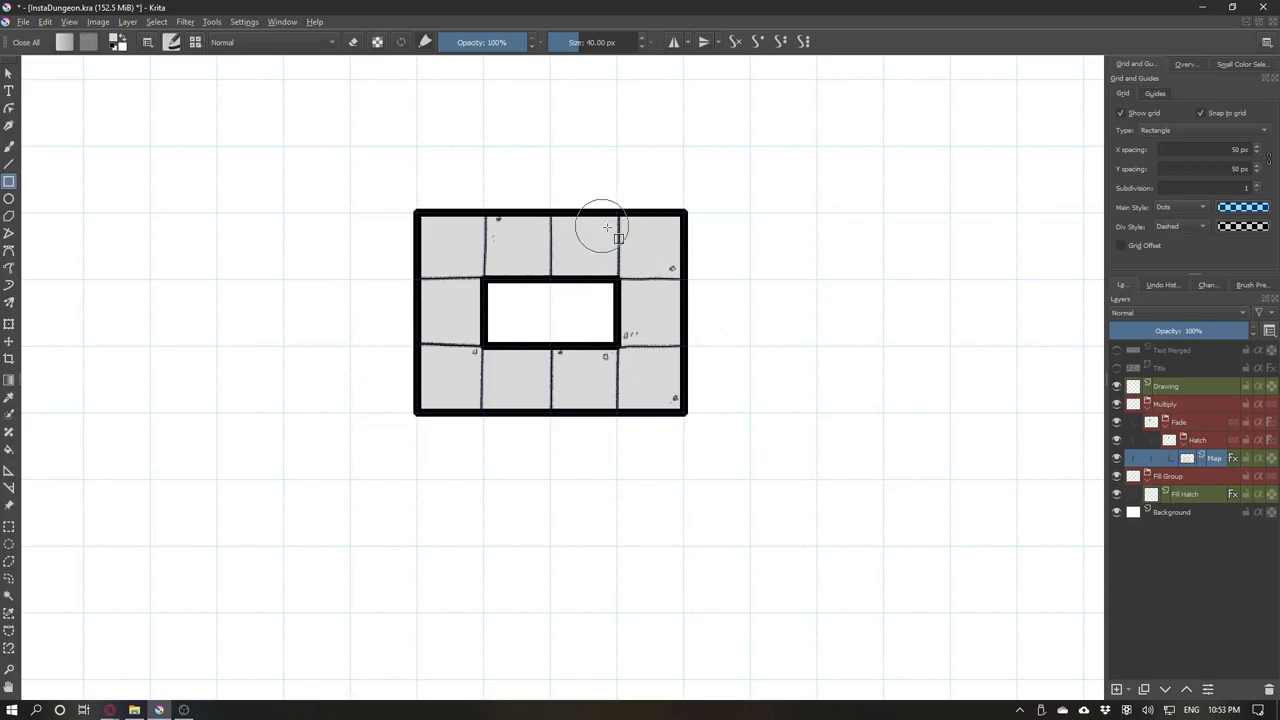
mouse_move(540, 390)
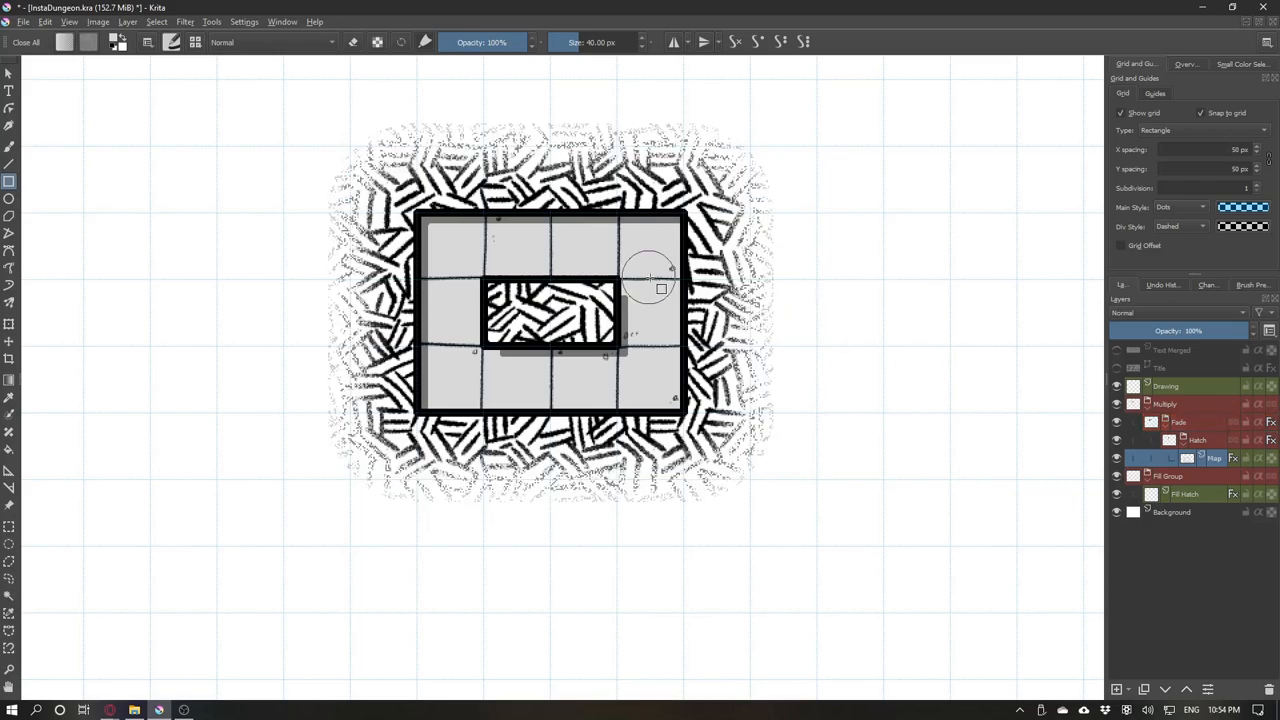
mouse_move(725, 272)
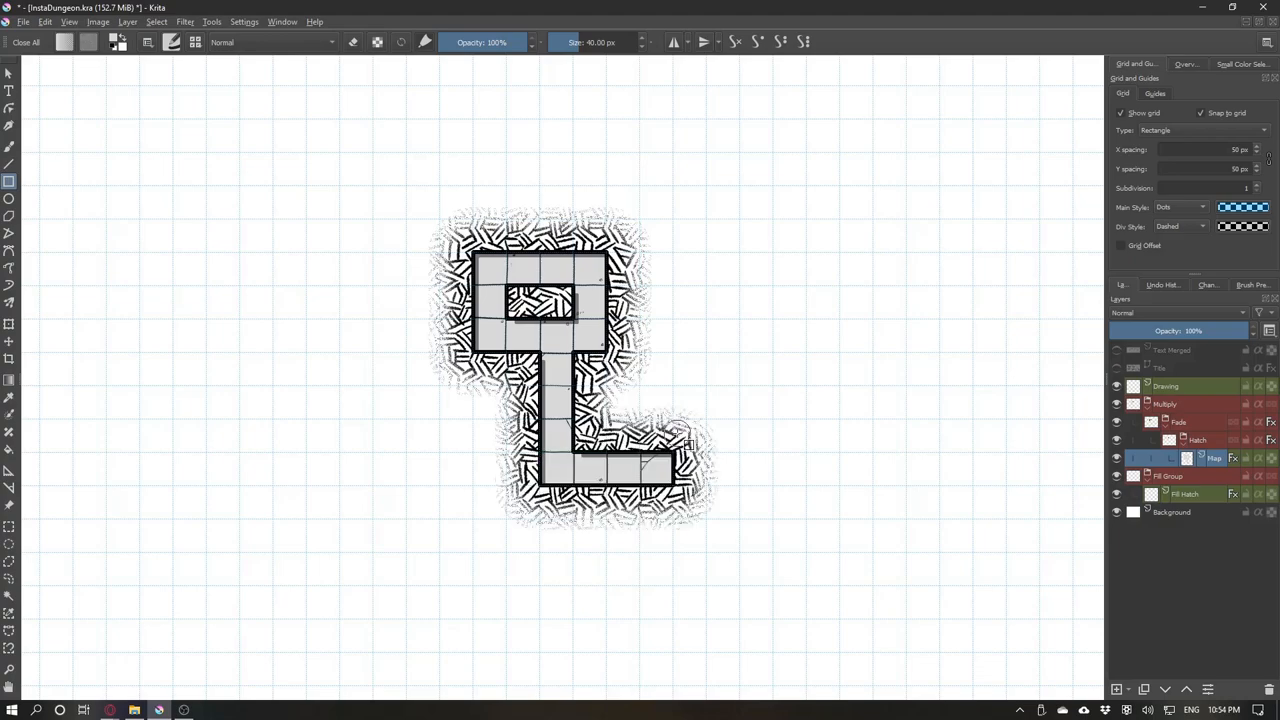
Drag out the corridor section heading down and right toward the second pillared room.
drag(673, 420, 770, 518)
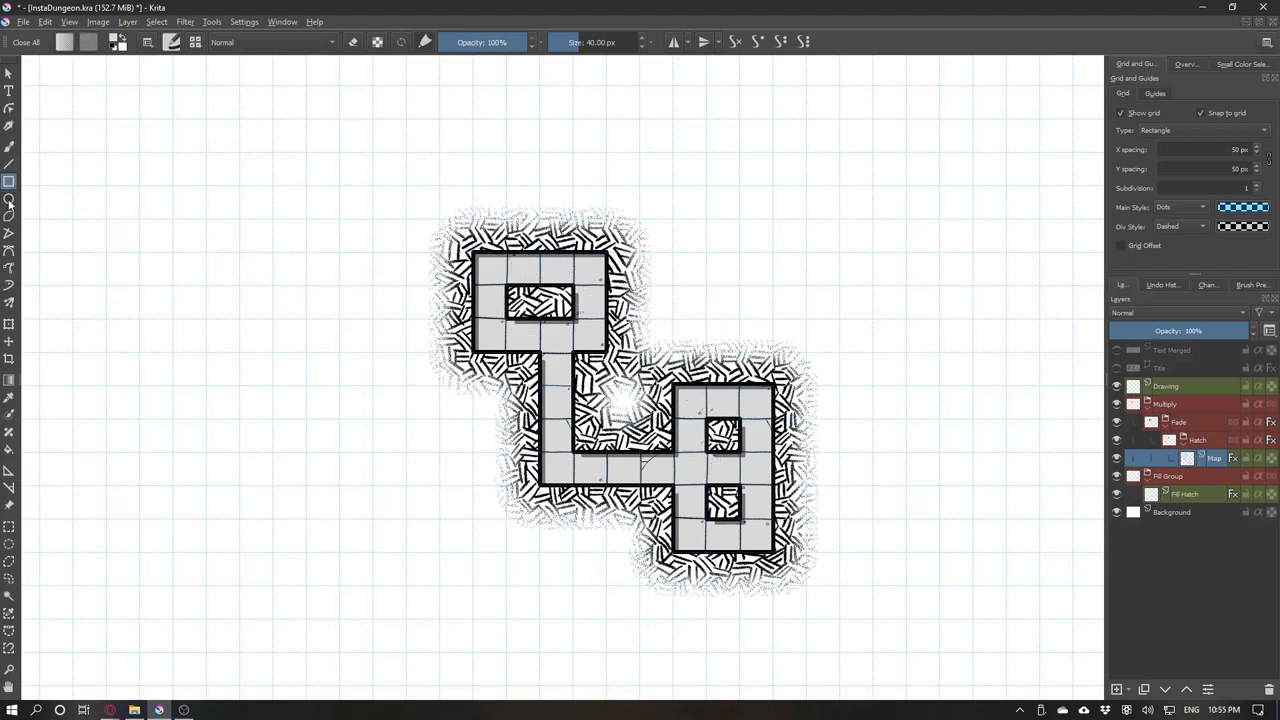
Switch to the Ellipse tool for drawing the round room.
click(9, 181)
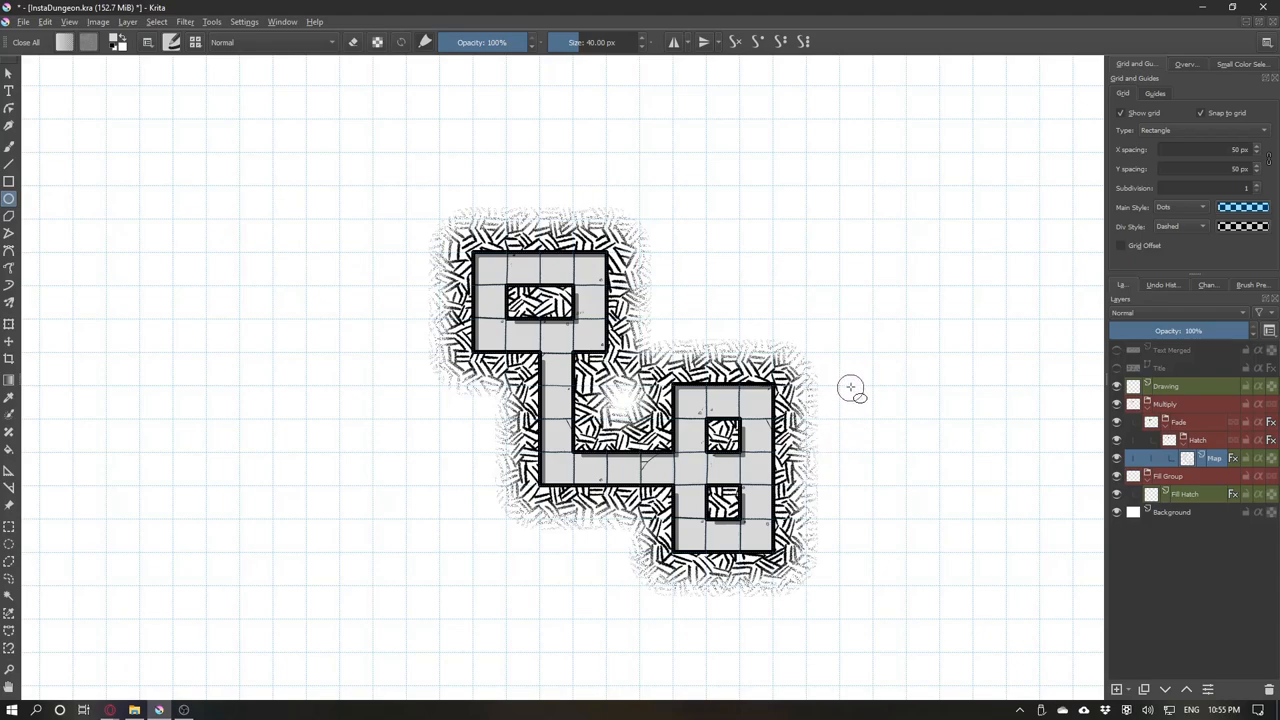
mouse_move(1007, 550)
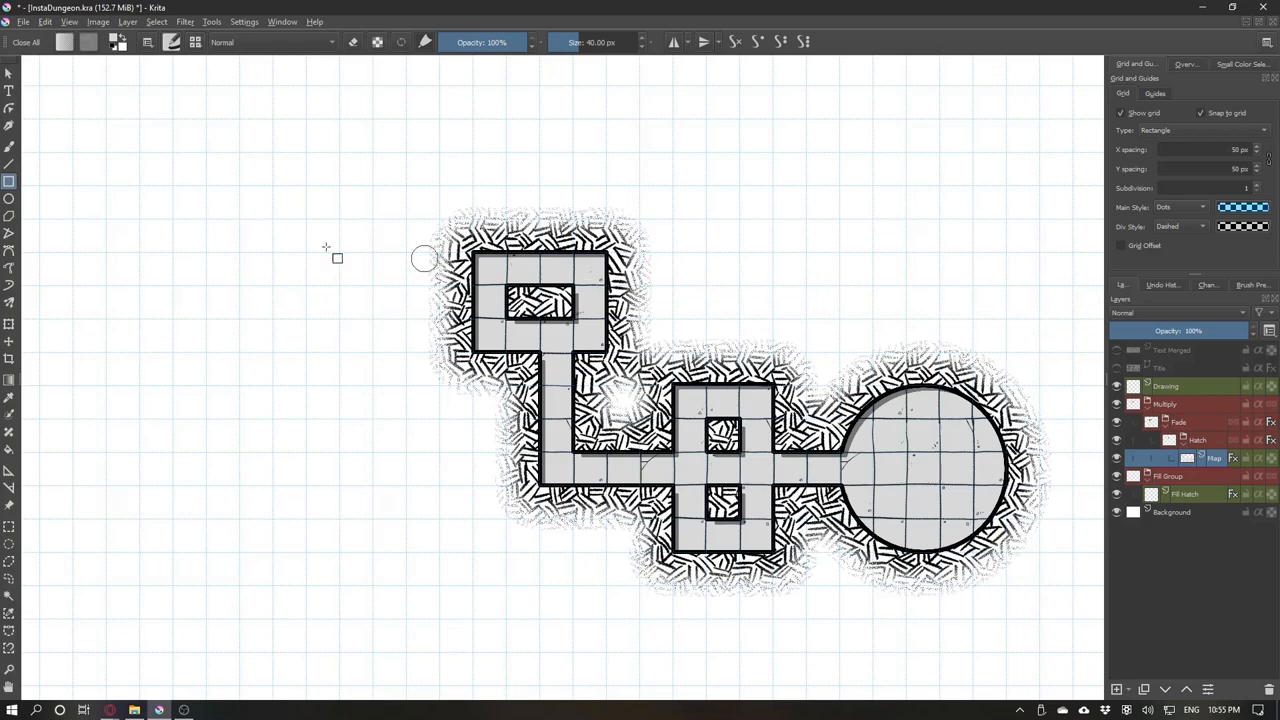
mouse_move(15, 188)
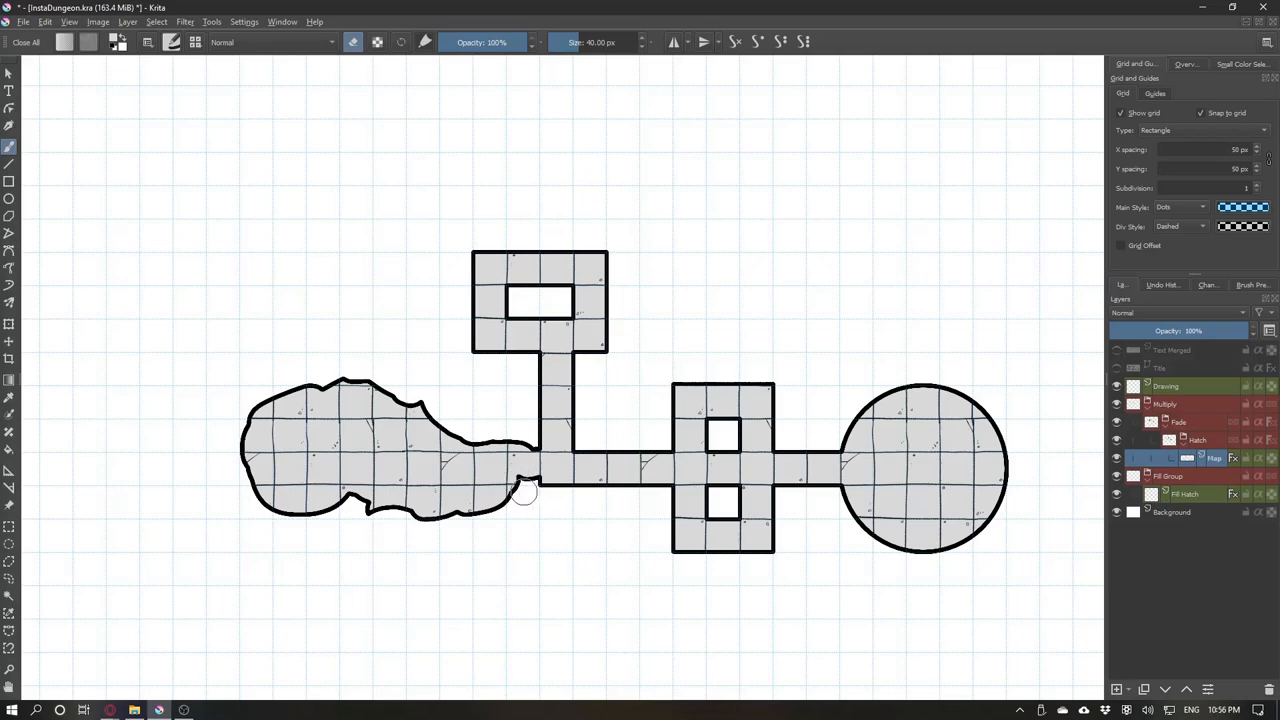
Paint the freehand cave wall joining the left cave area to the corridor.
drag(525, 490, 490, 500)
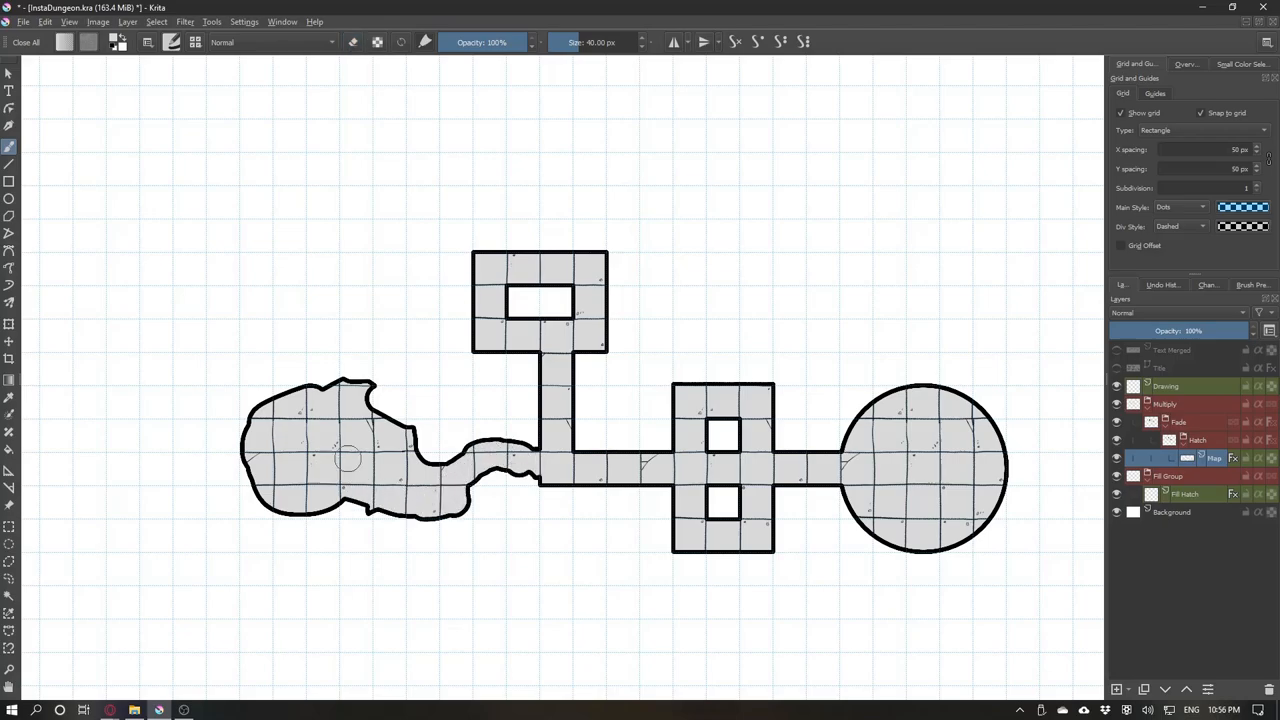
mouse_move(430, 361)
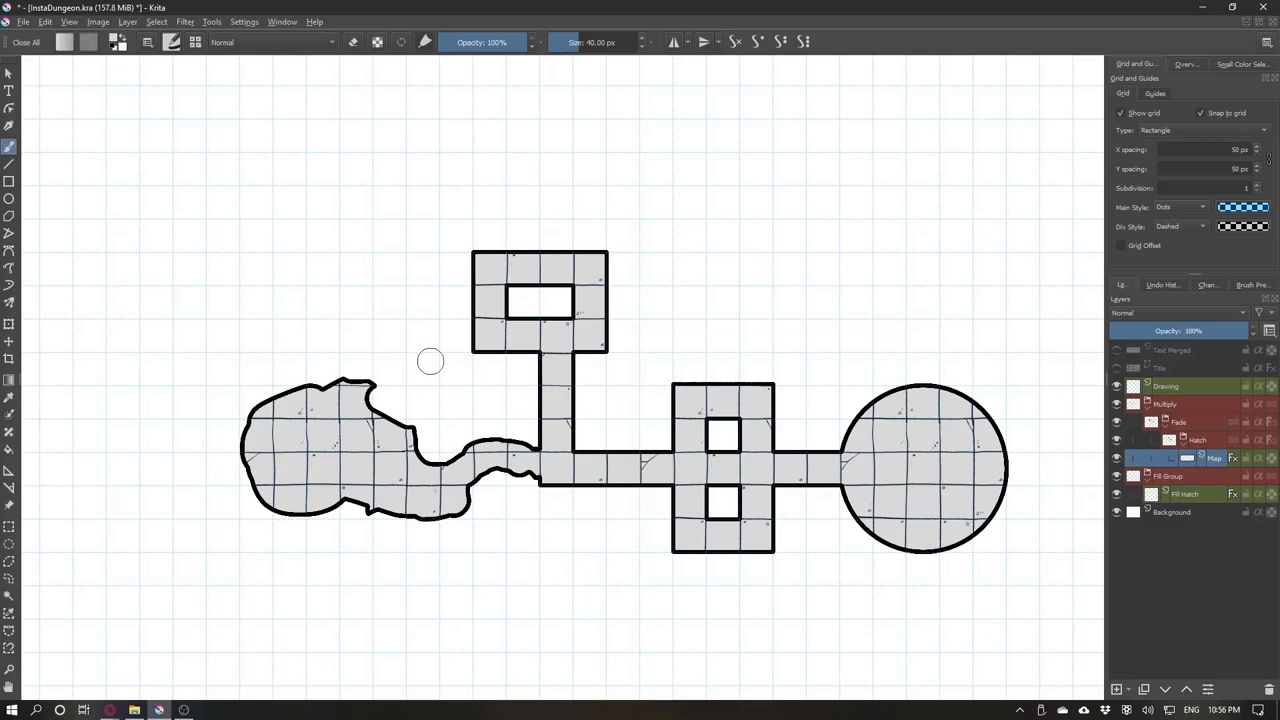
Turn the Hatch layer styles back on so outlines and hatching reappear.
click(1197, 440)
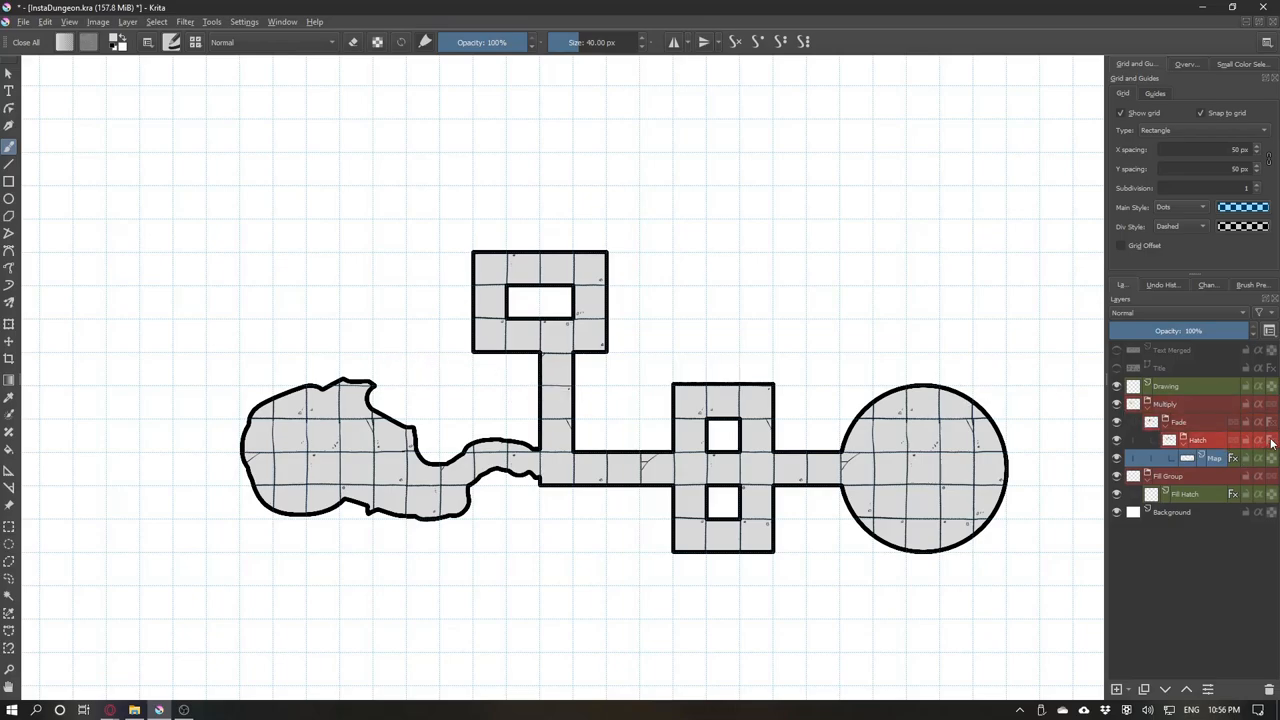
click(1117, 422)
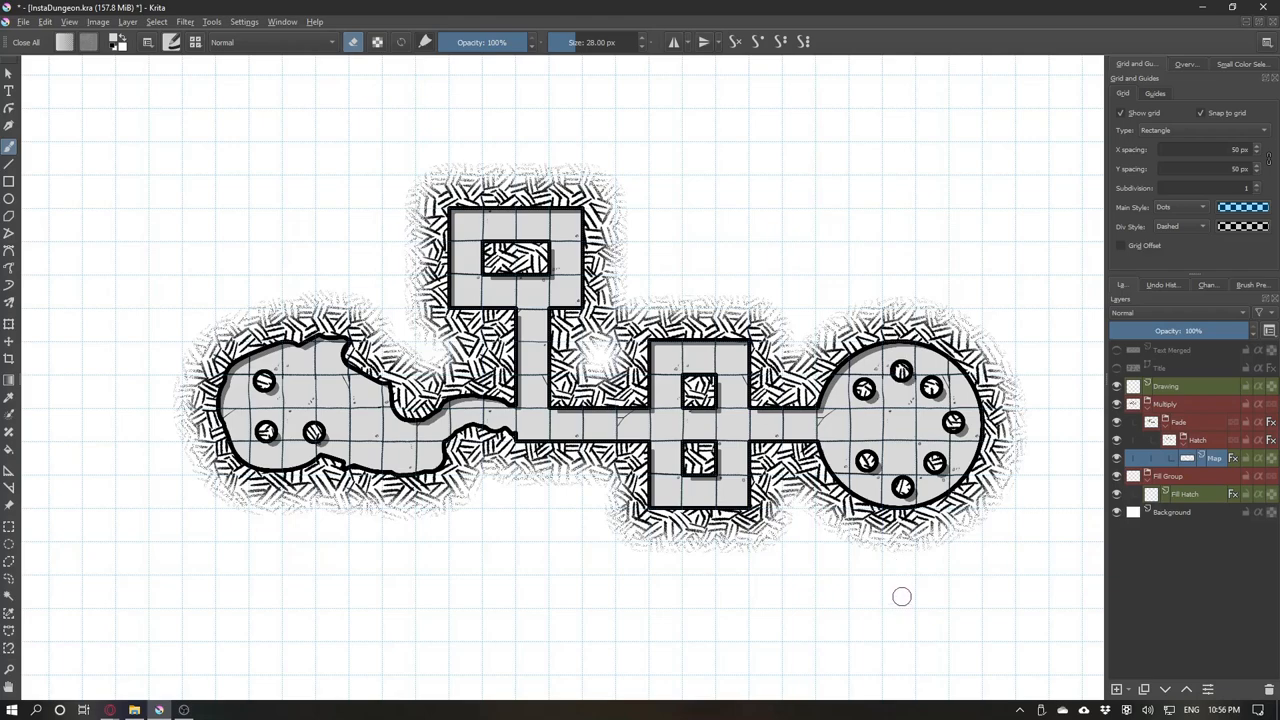
mouse_move(617, 577)
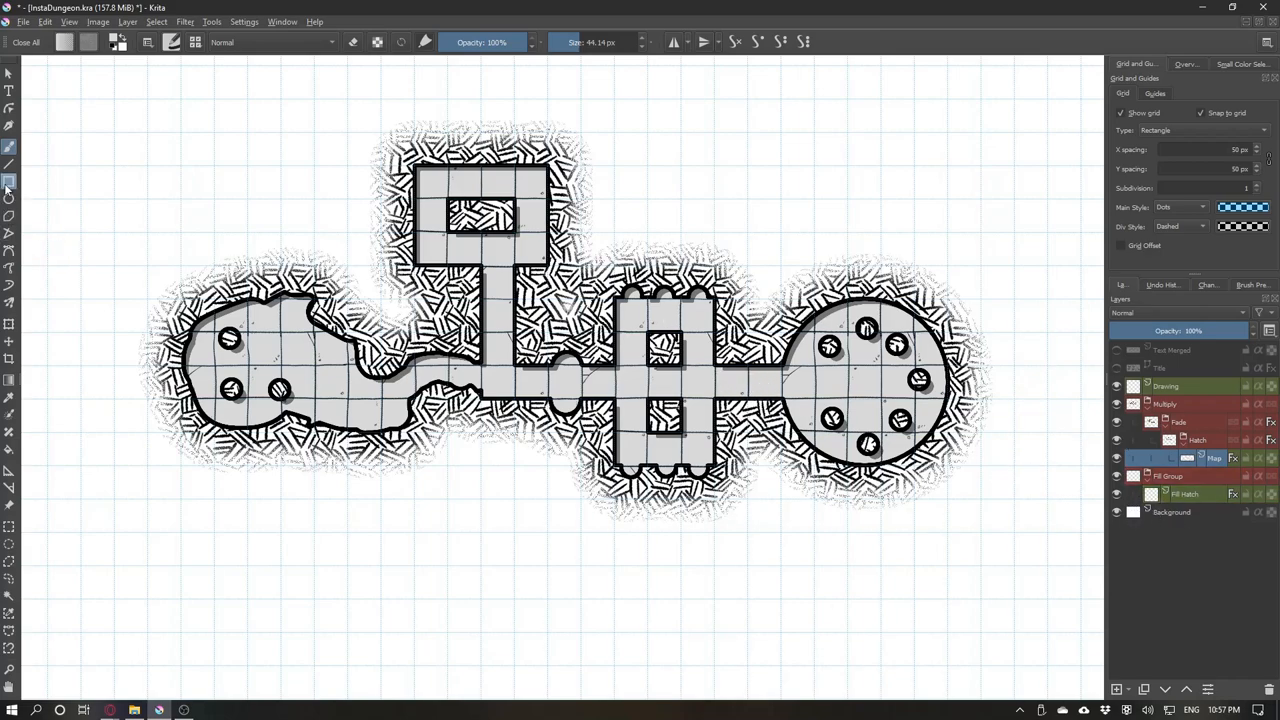
Pick the Rectangle tool and choose the room's fill colours, ending with salmon.
click(64, 42)
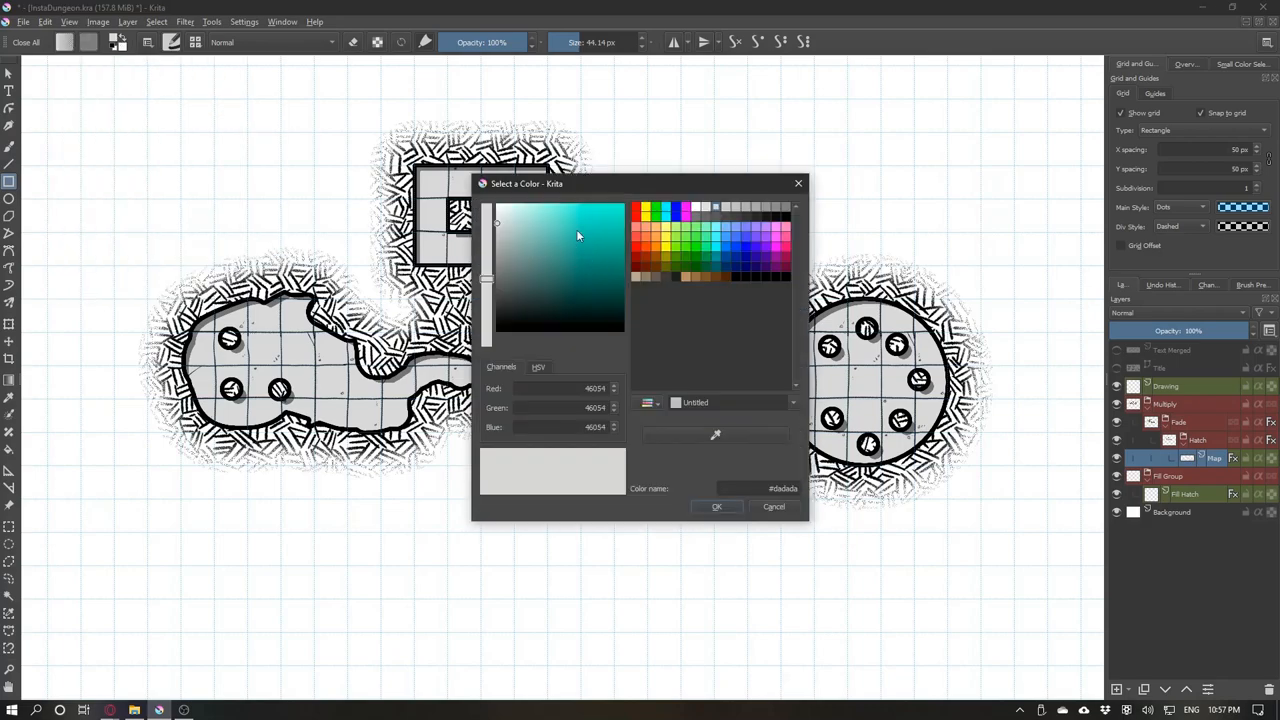
click(487, 207)
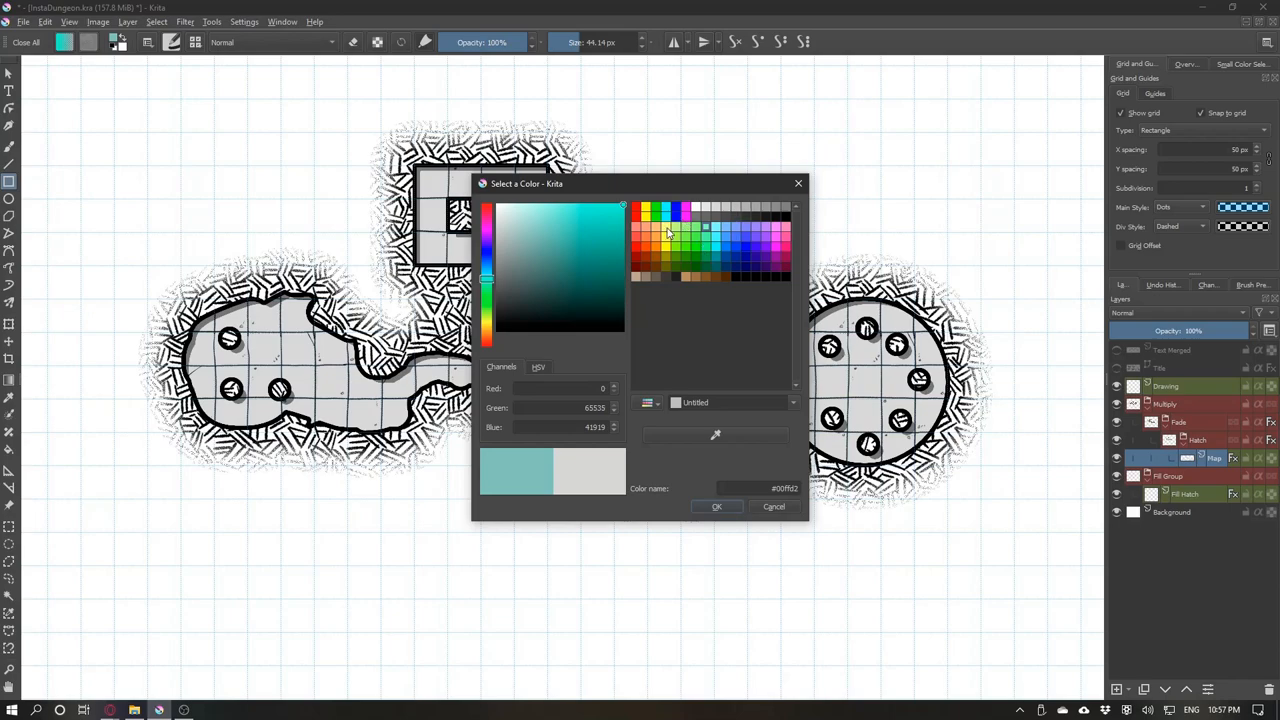
click(716, 506)
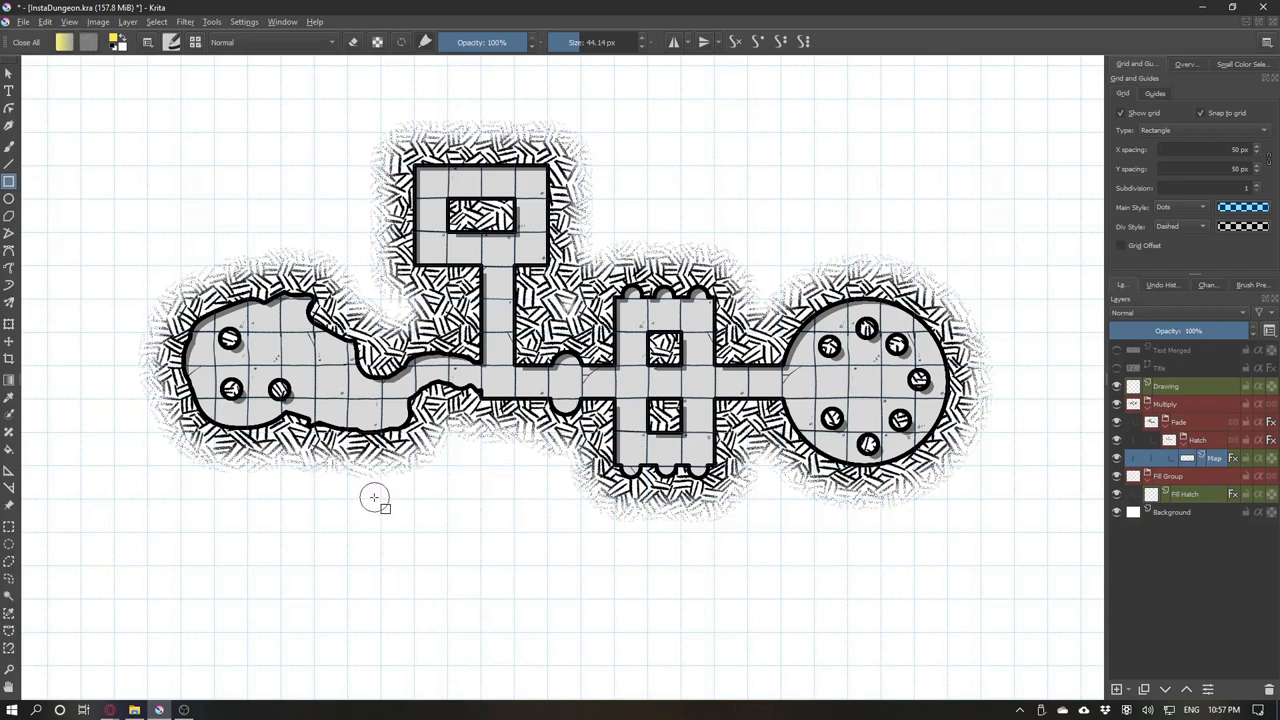
mouse_move(501, 573)
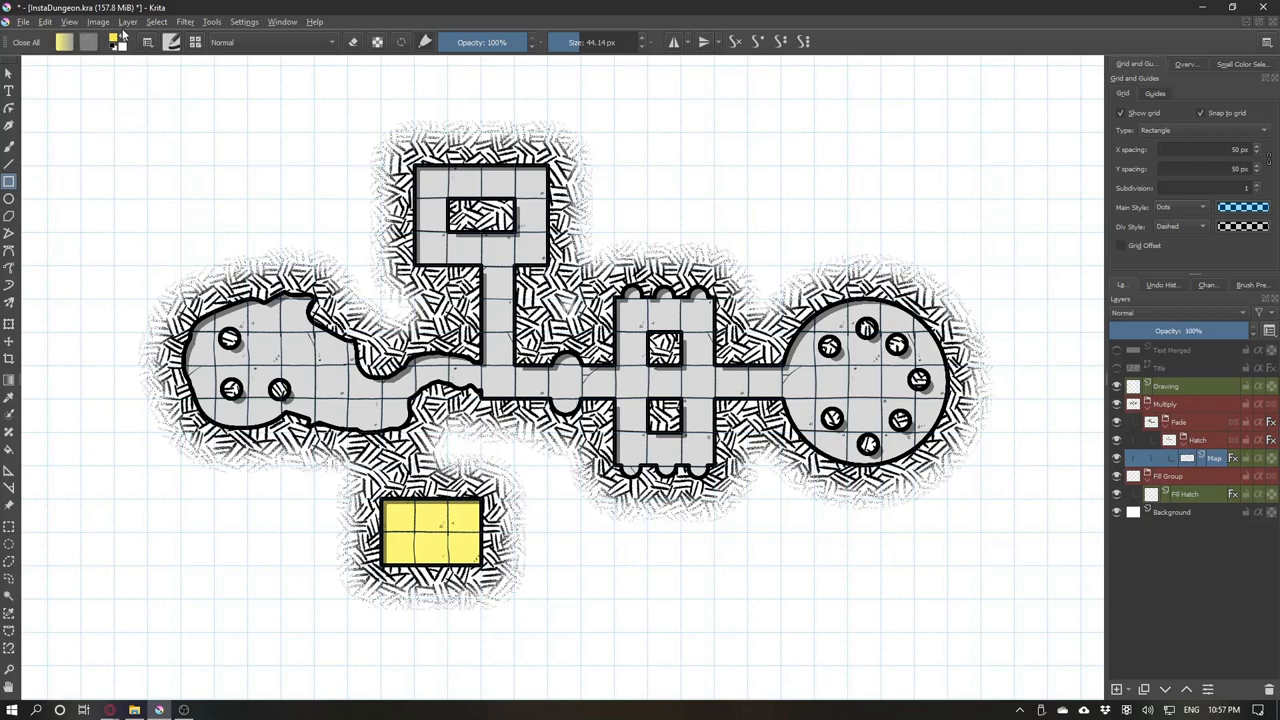
click(64, 41)
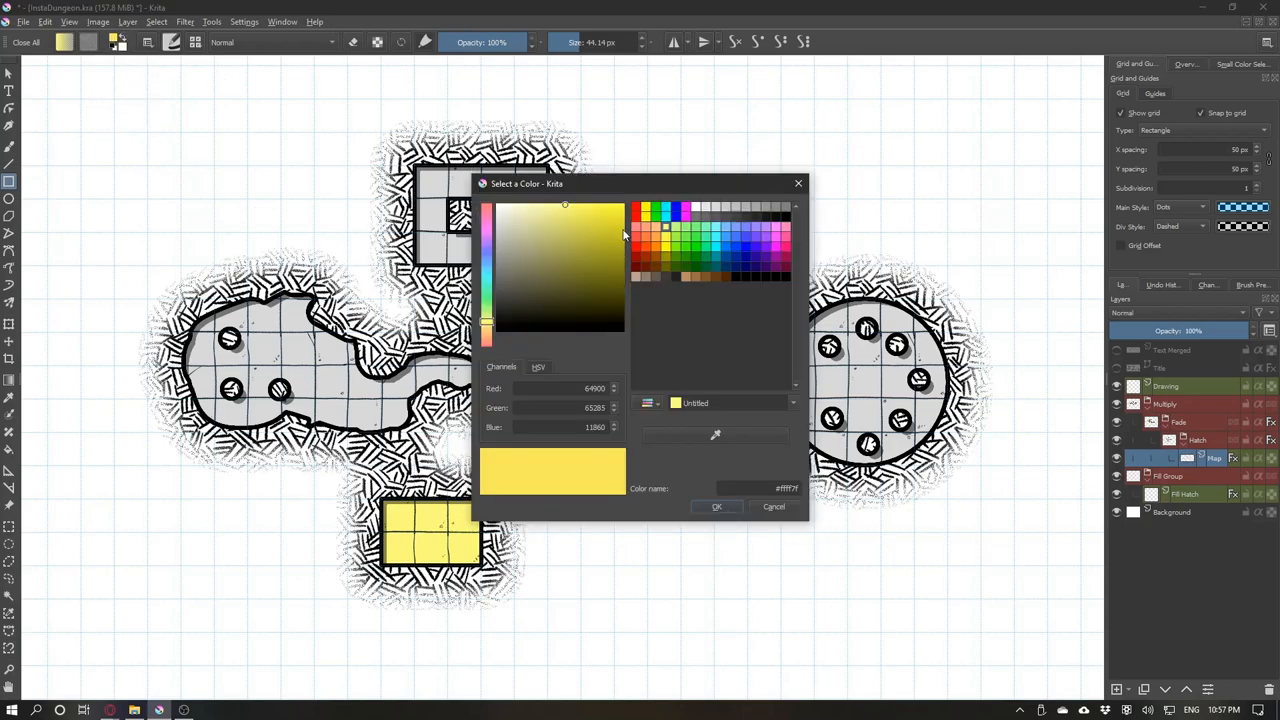
click(717, 506)
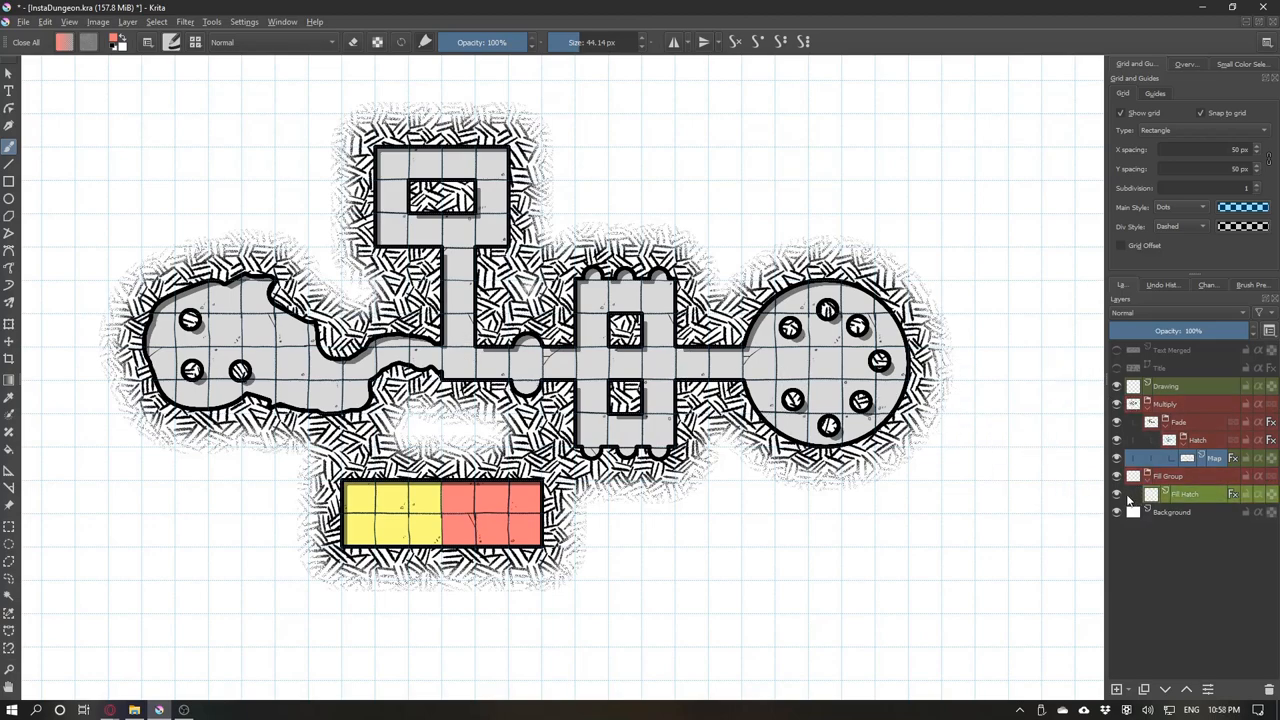
On the Fill Hatch layer, paint rough 40 px hatching around the map's outer edges.
click(1185, 493)
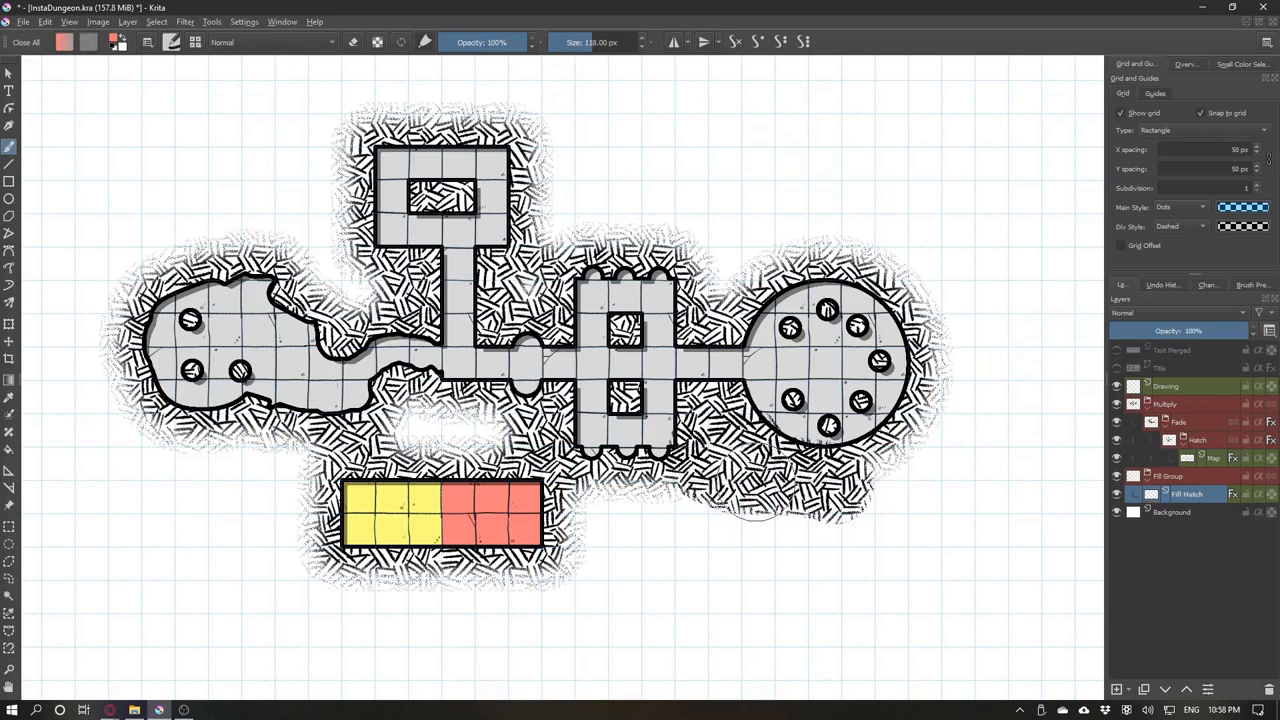
right_click(840, 470)
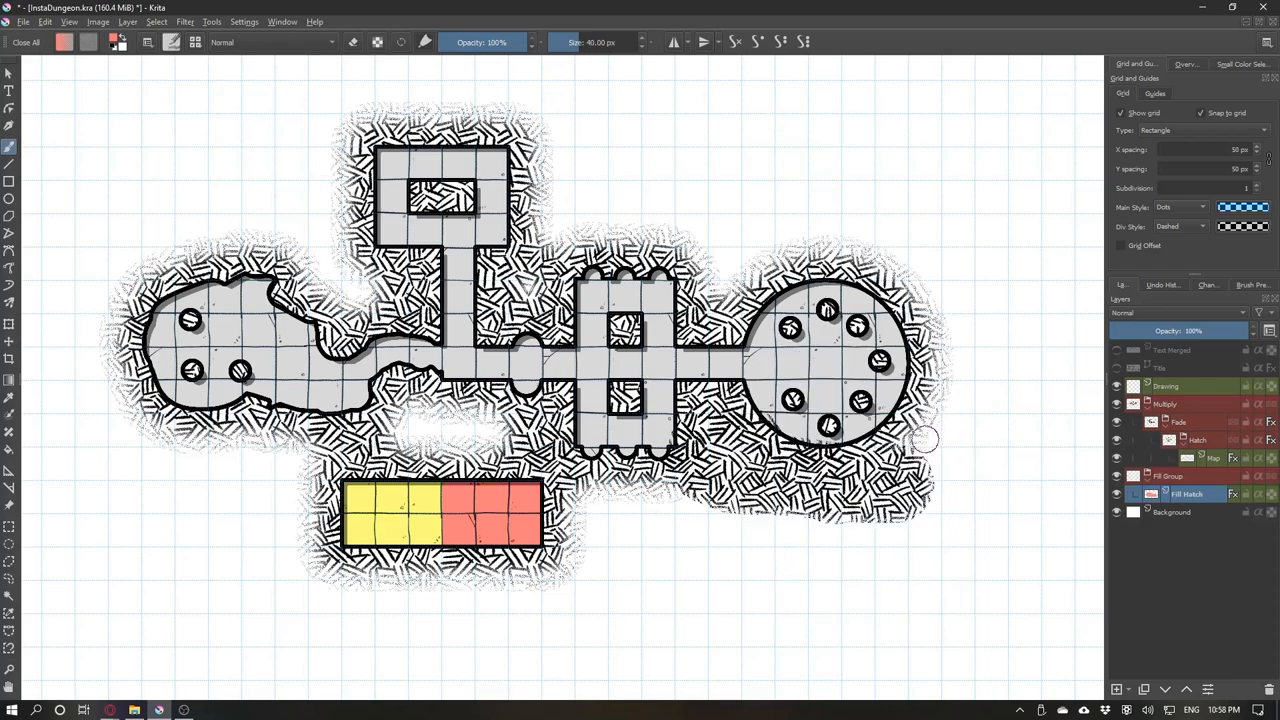
drag(920, 440, 990, 440)
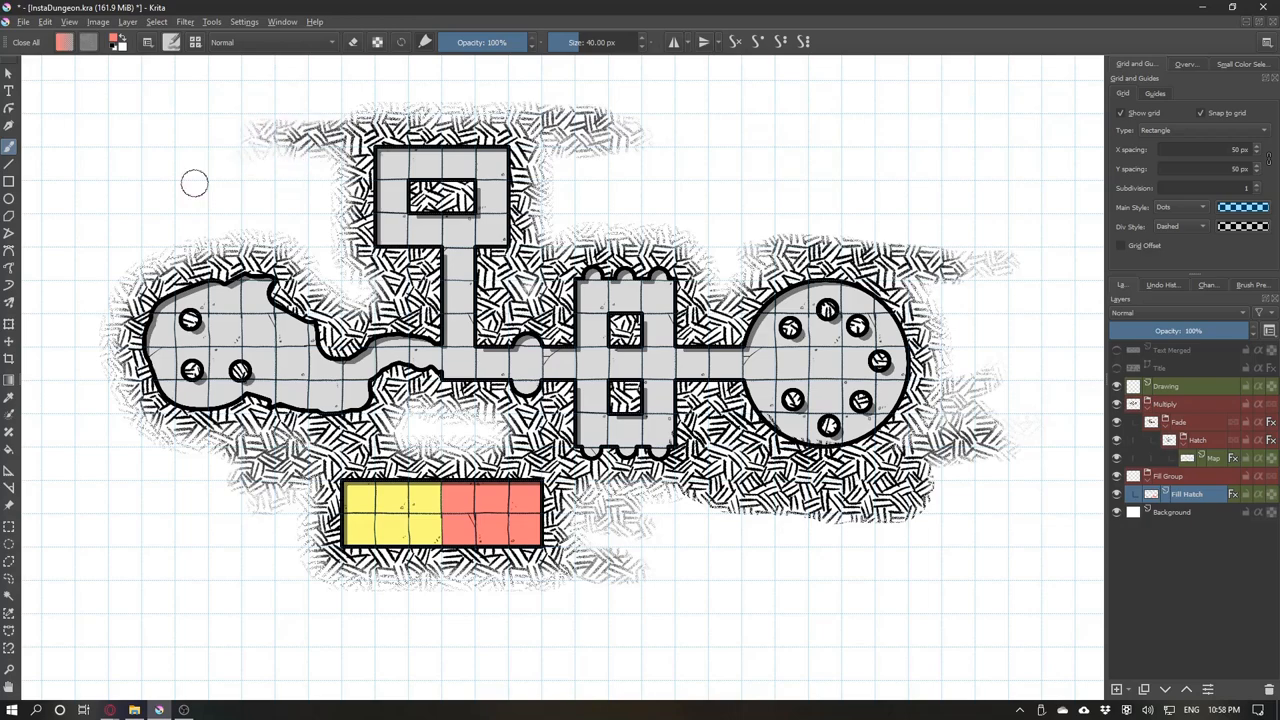
mouse_move(610, 210)
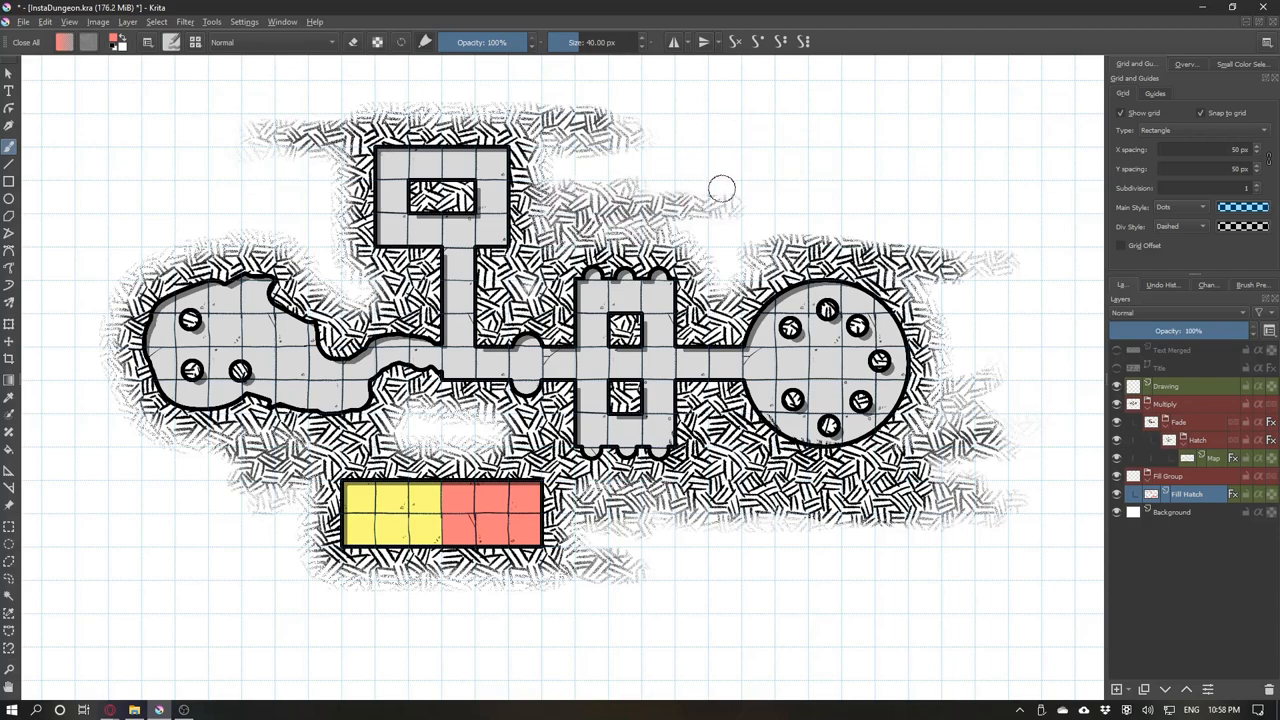
click(1180, 386)
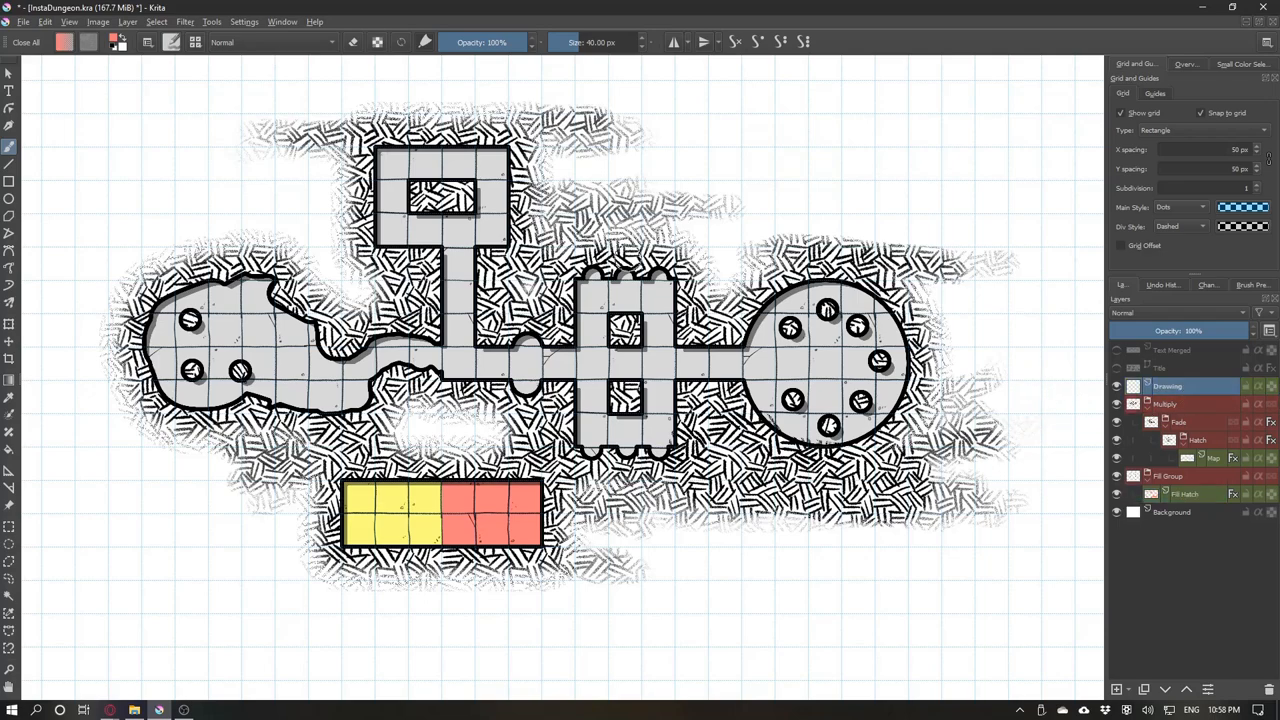
Choose the Basic-6 Details brush from the pop-up palette.
right_click(620, 250)
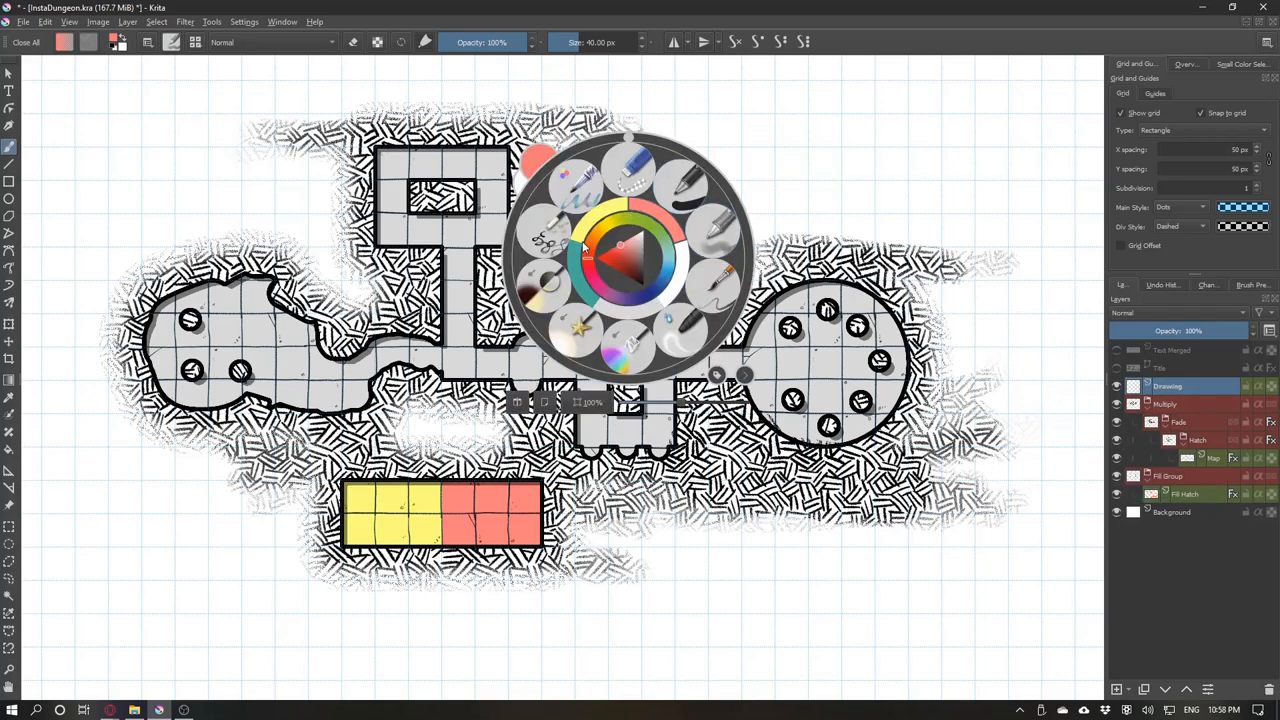
mouse_move(725, 290)
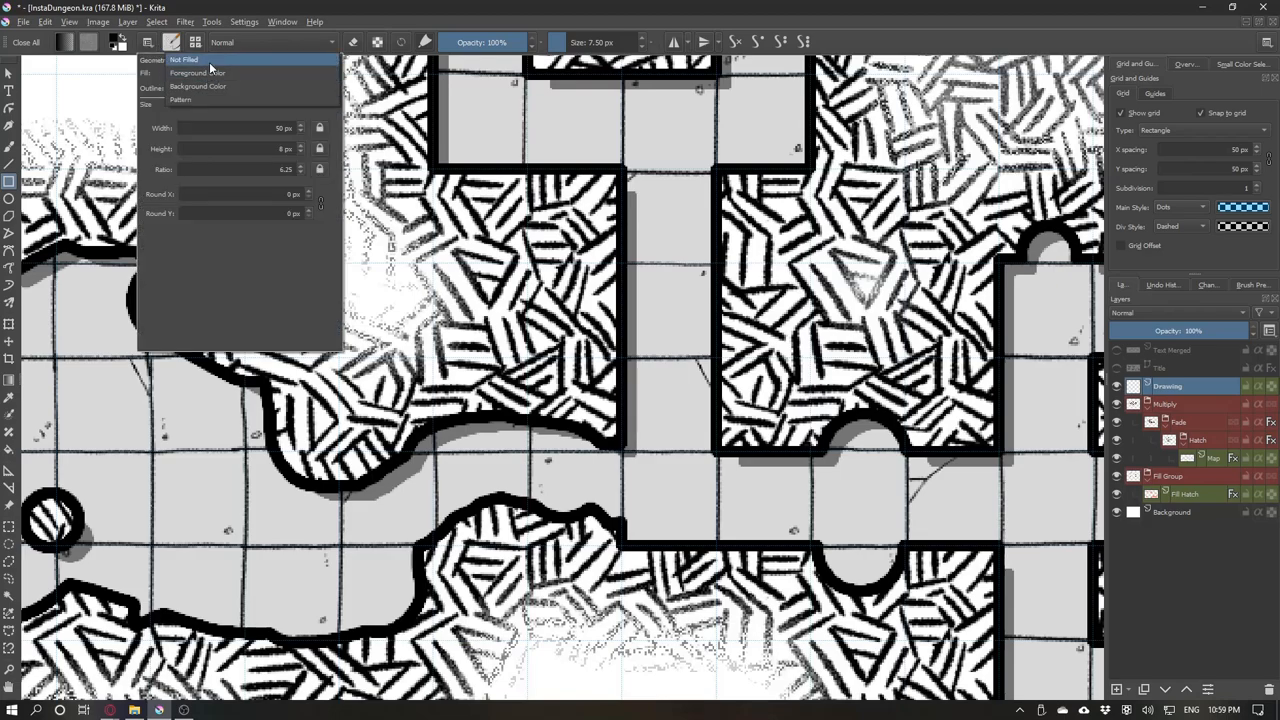
Set rectangles to Not Filled with Brush outline, then draw a small door at the tower entrance.
click(184, 59)
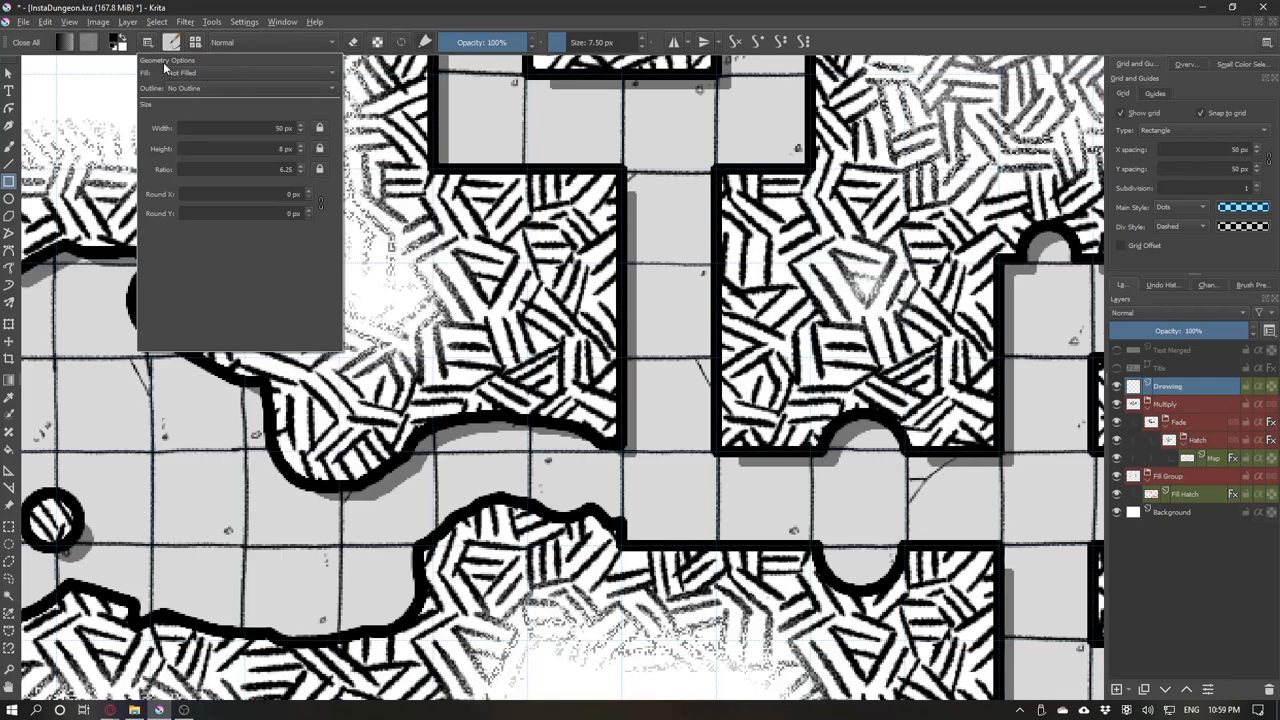
click(240, 88)
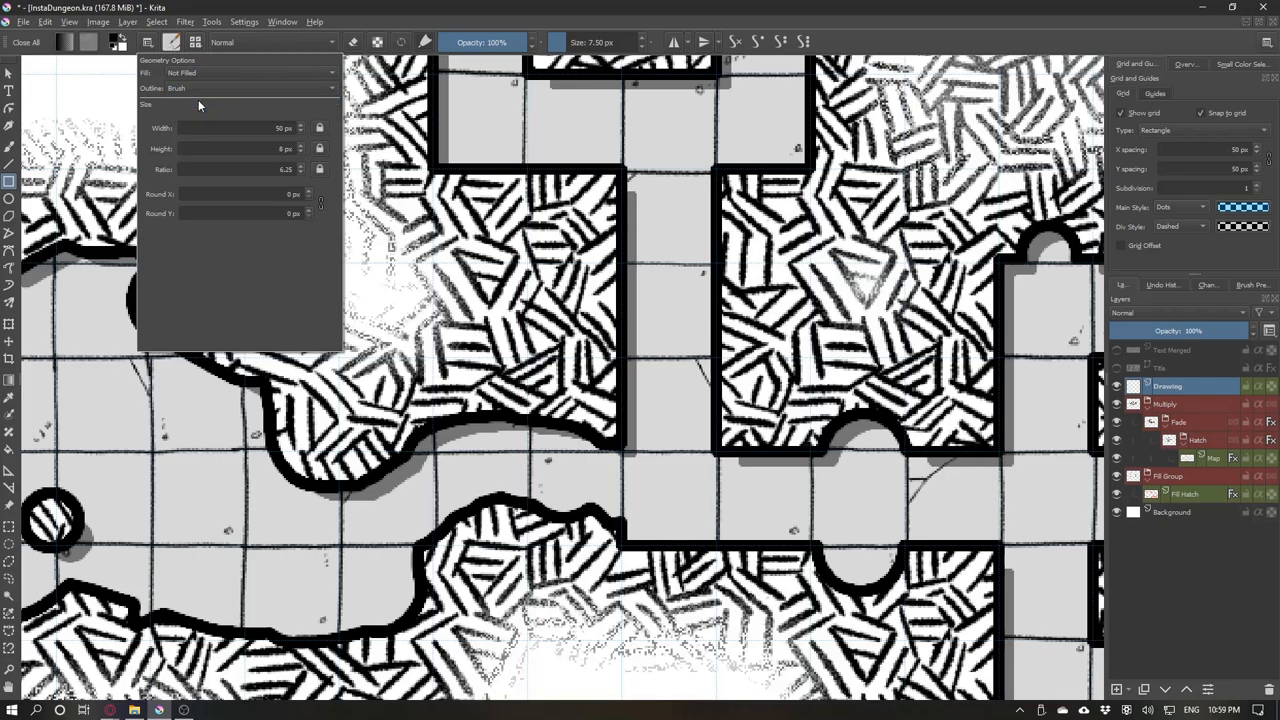
click(171, 42)
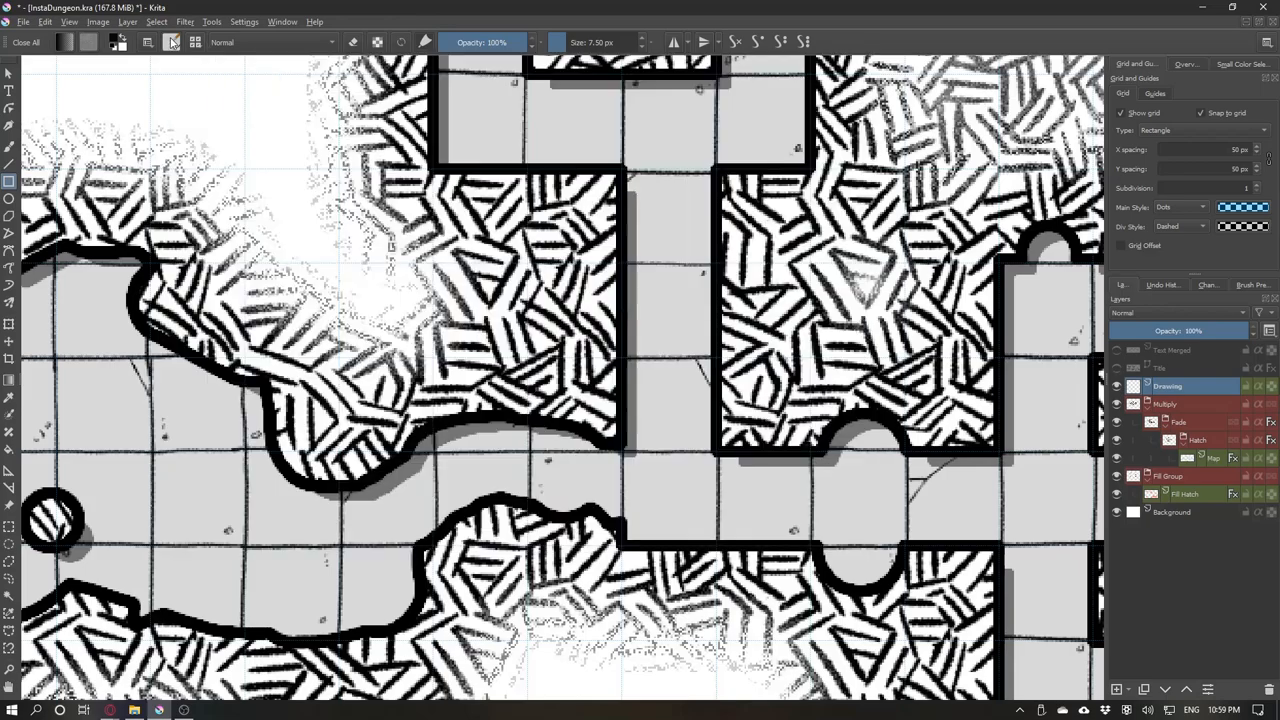
click(147, 42)
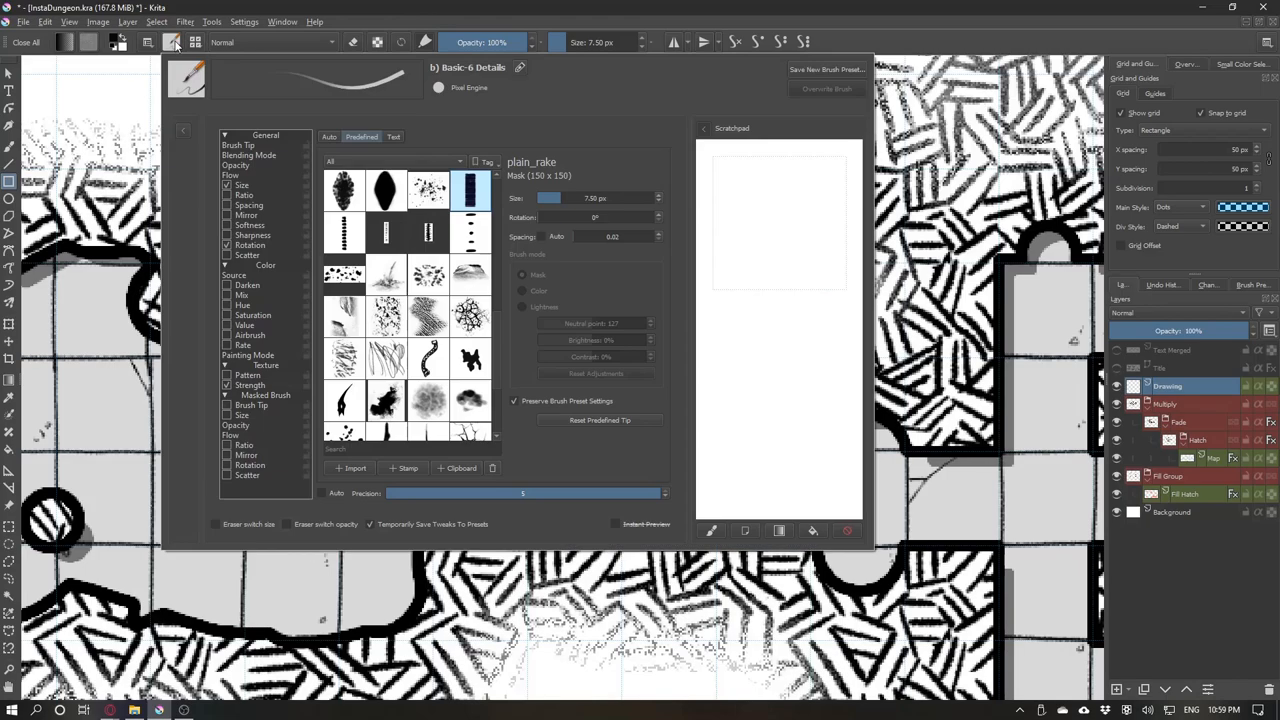
click(173, 42)
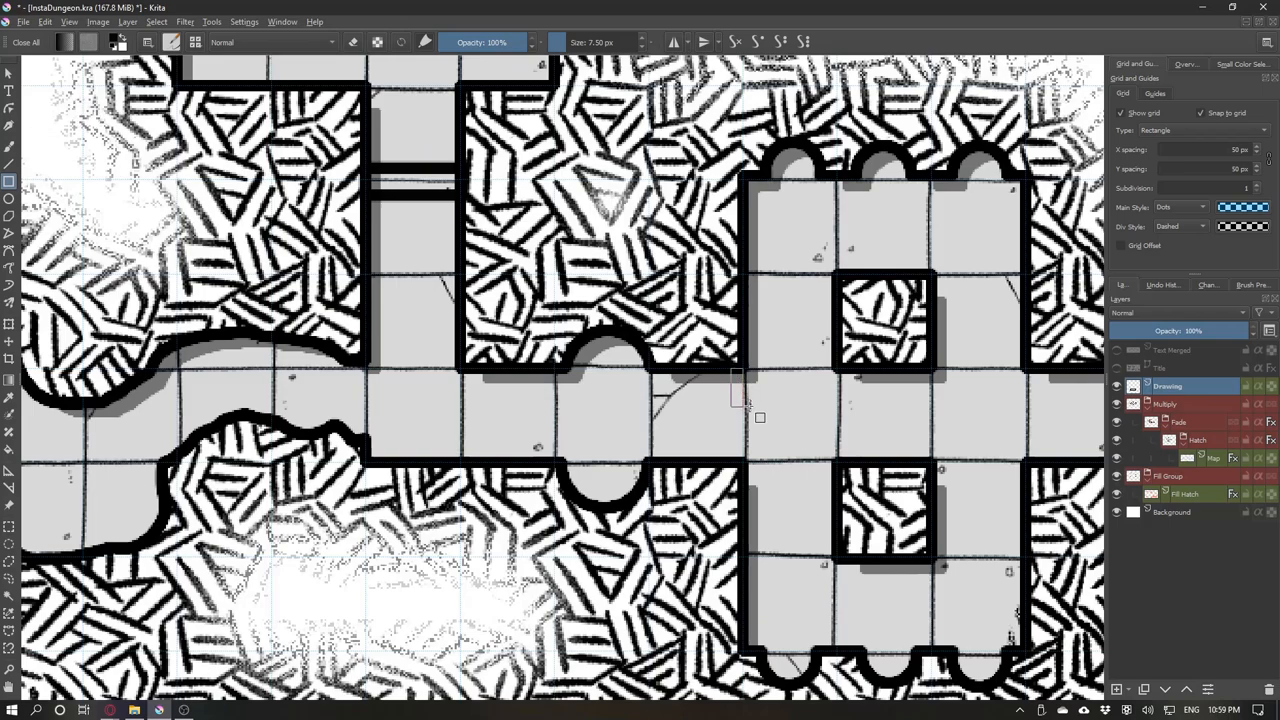
drag(735, 385, 750, 460)
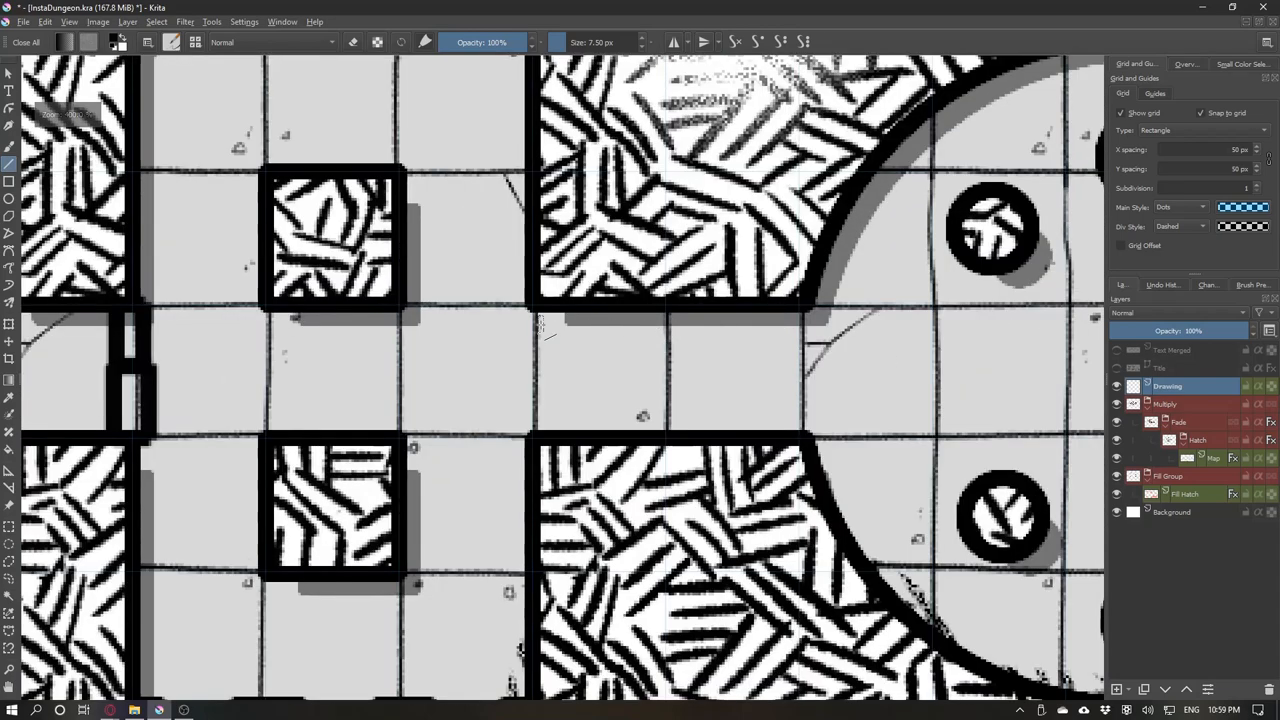
Draw short line marks across the corridor east of the central tower.
drag(540, 320, 540, 425)
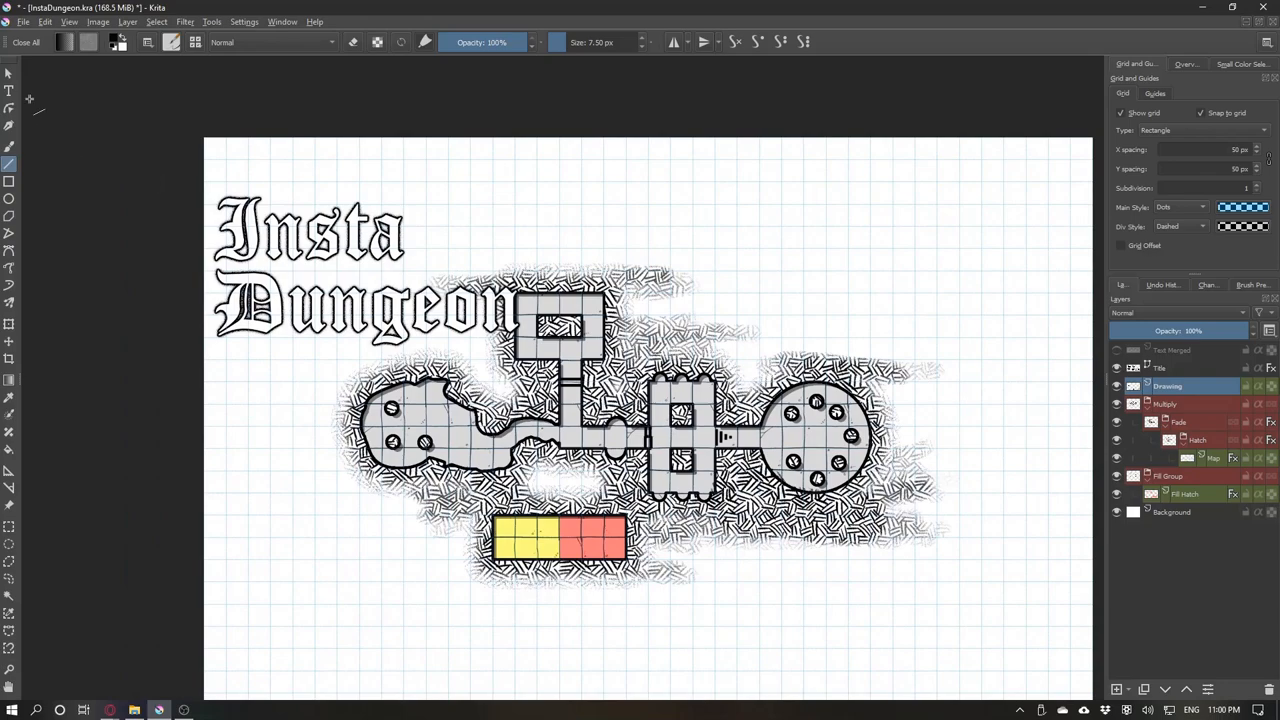
mouse_move(10, 90)
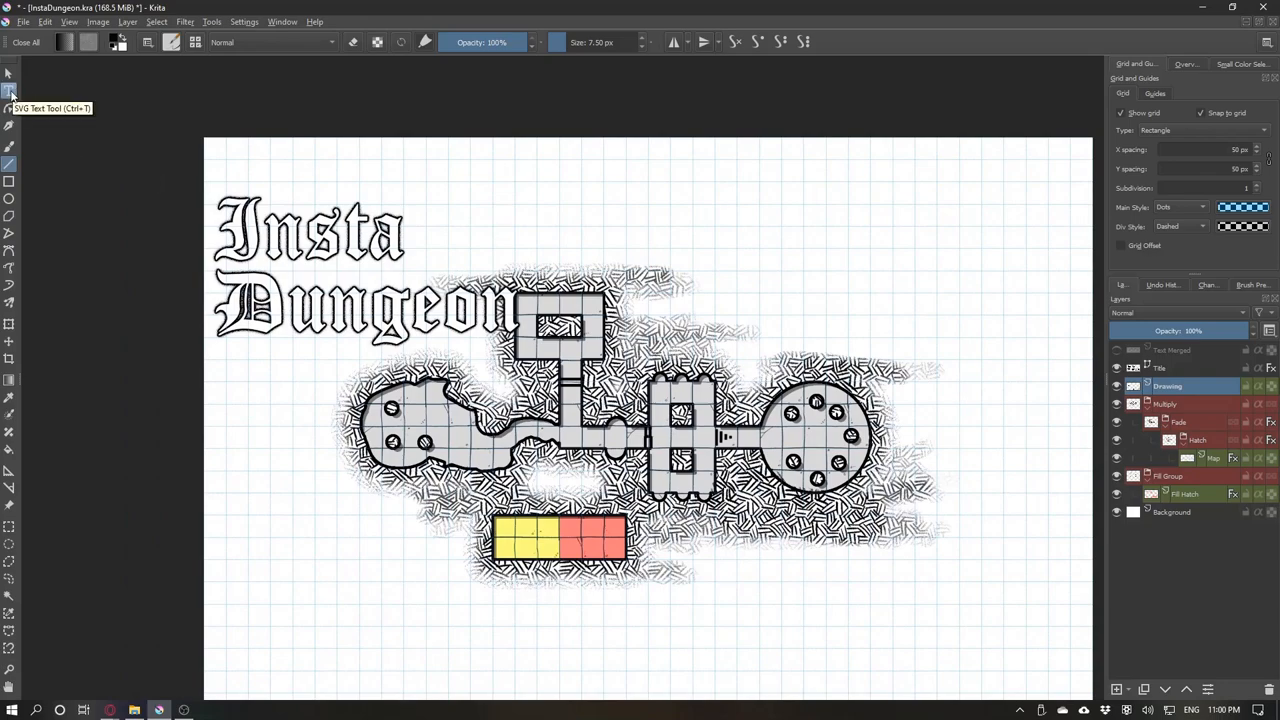
With the Text tool, open the existing Insta Dungeon title on the Title layer for editing.
click(9, 90)
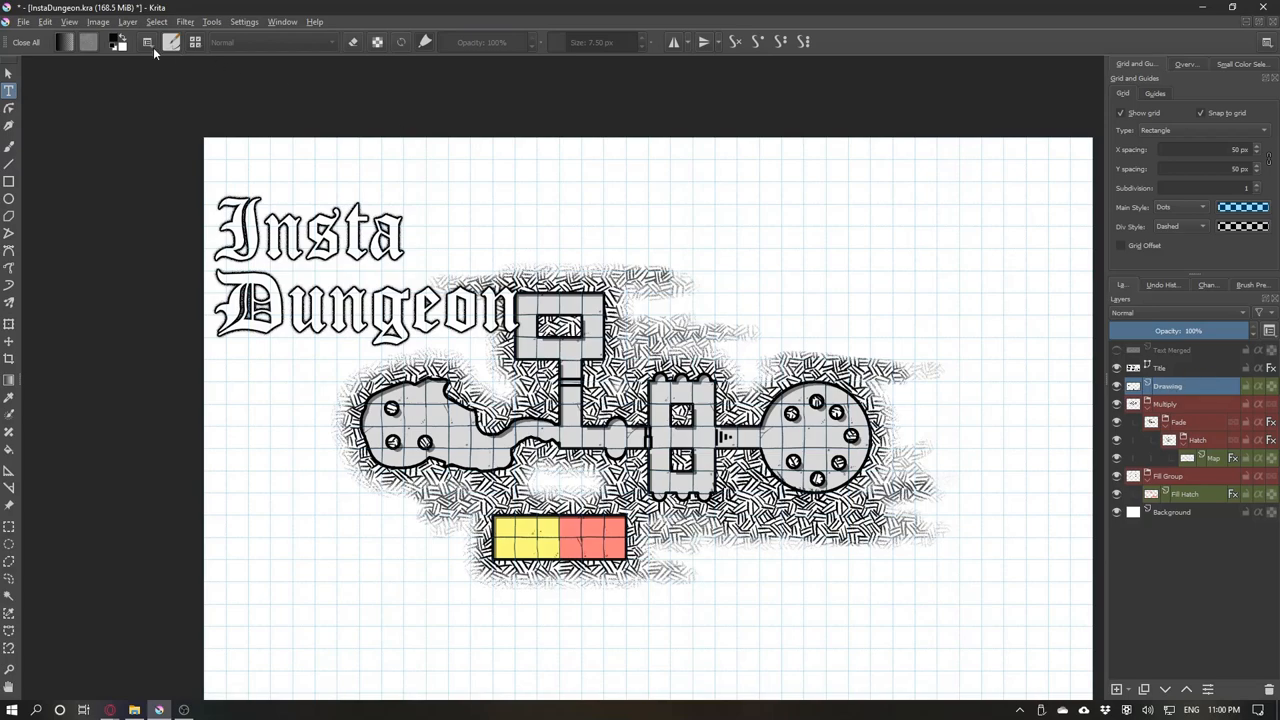
mouse_move(150, 47)
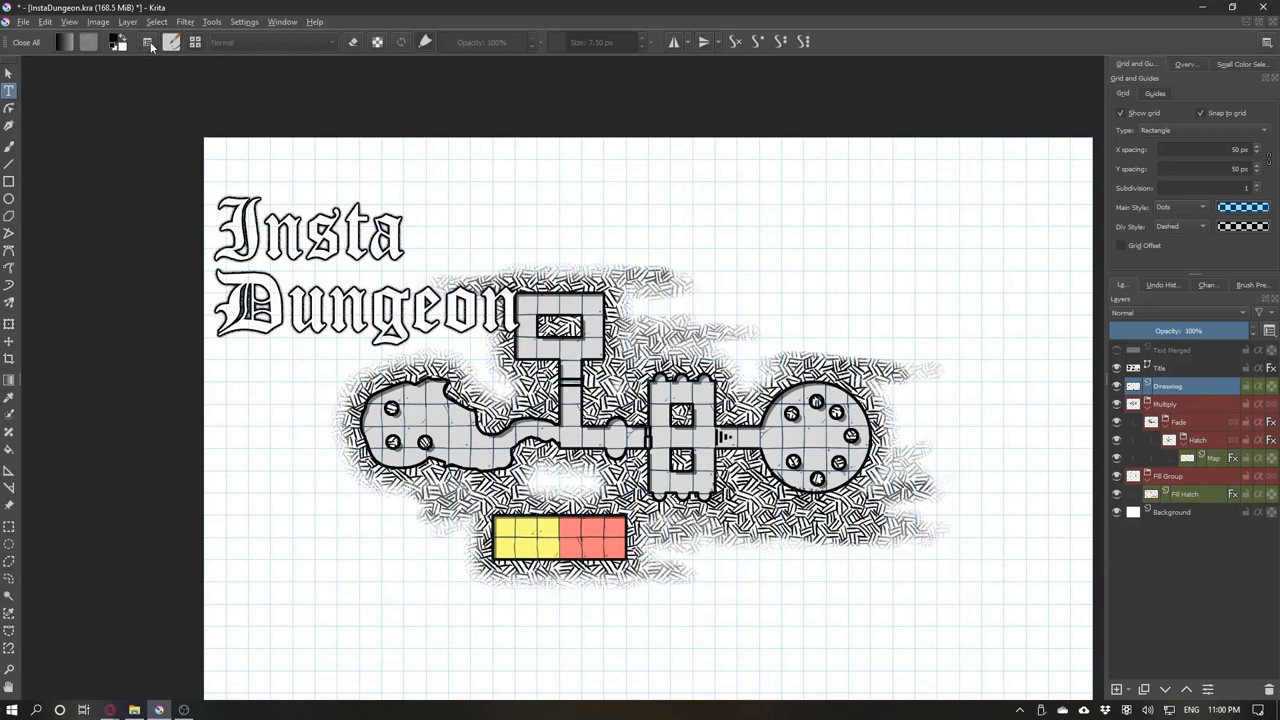
click(147, 42)
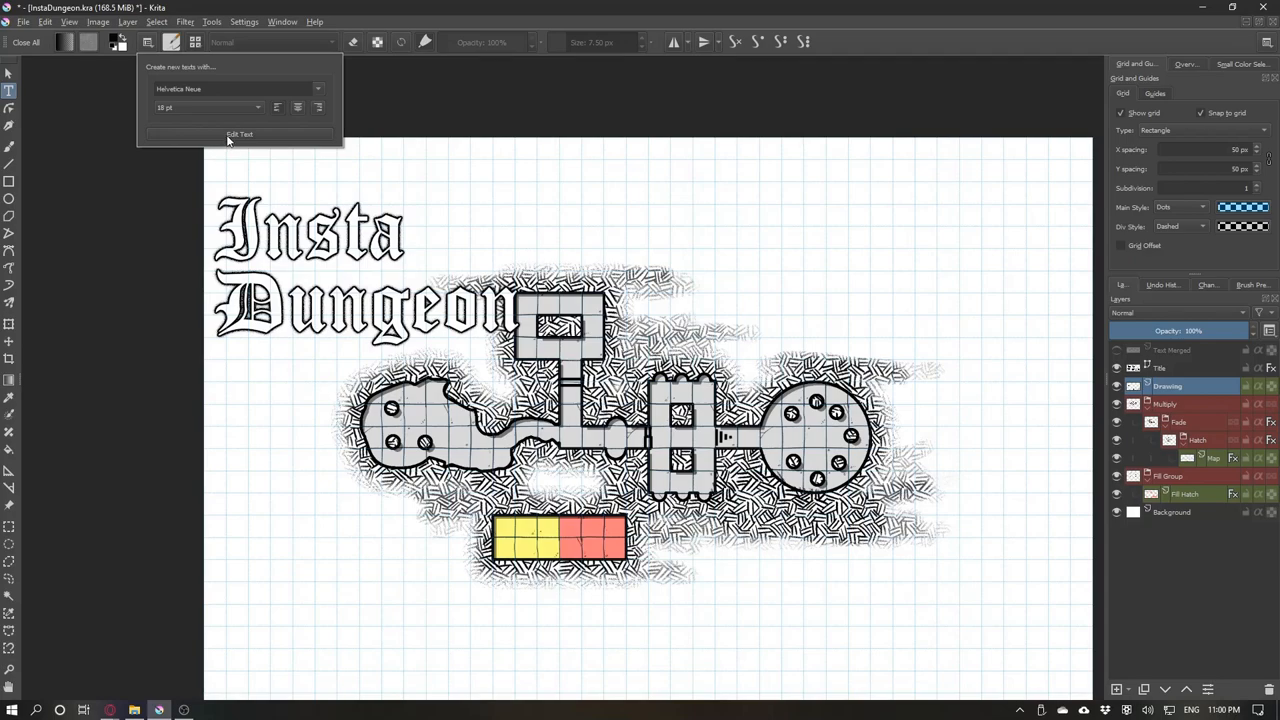
click(1185, 368)
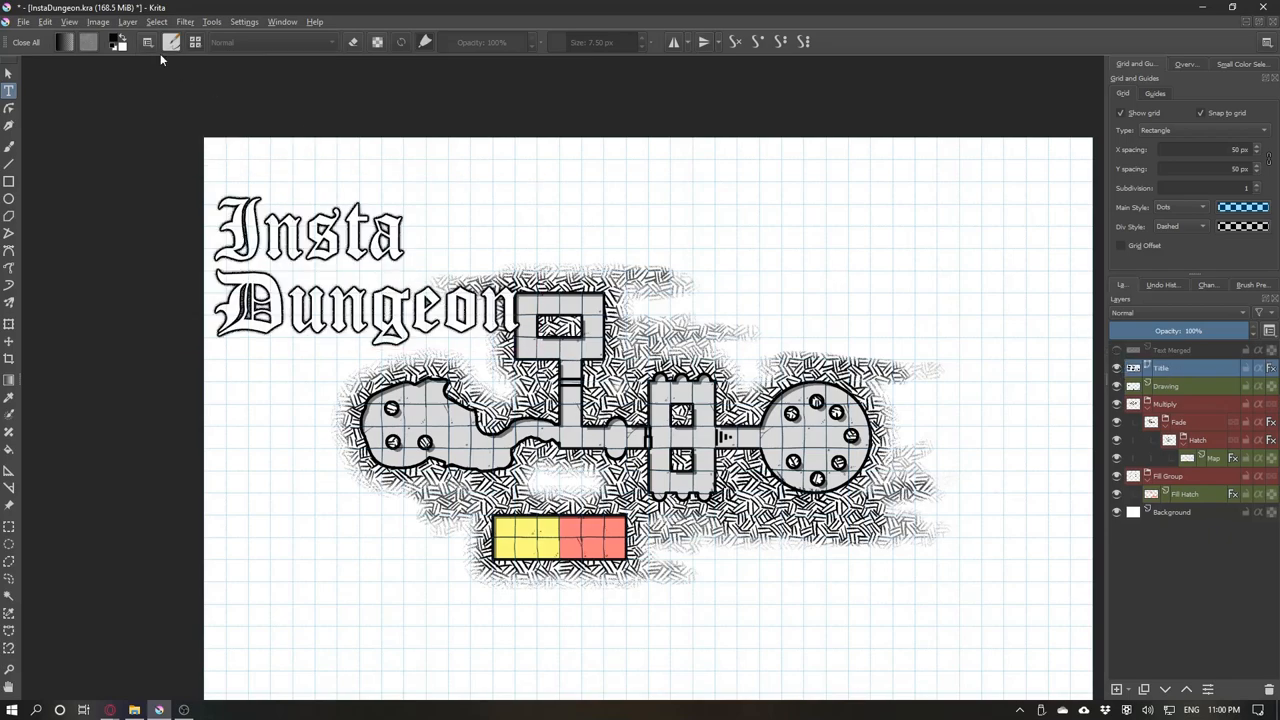
click(9, 91)
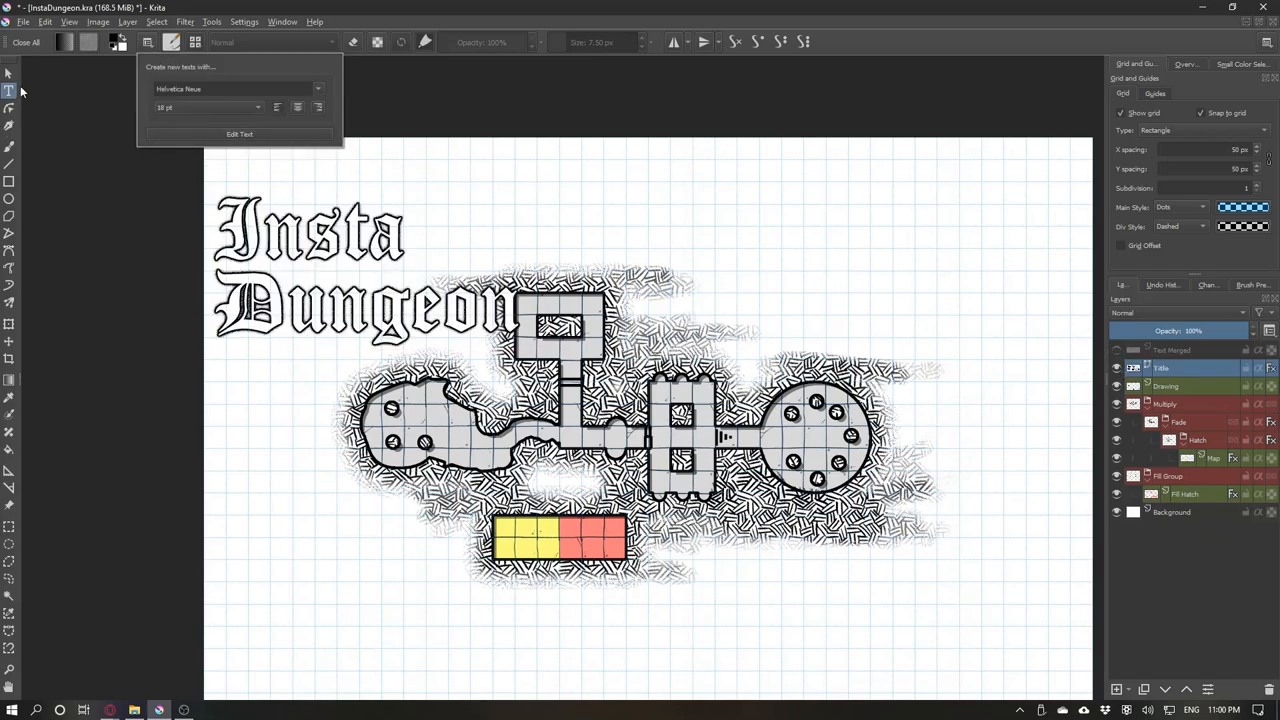
click(8, 73)
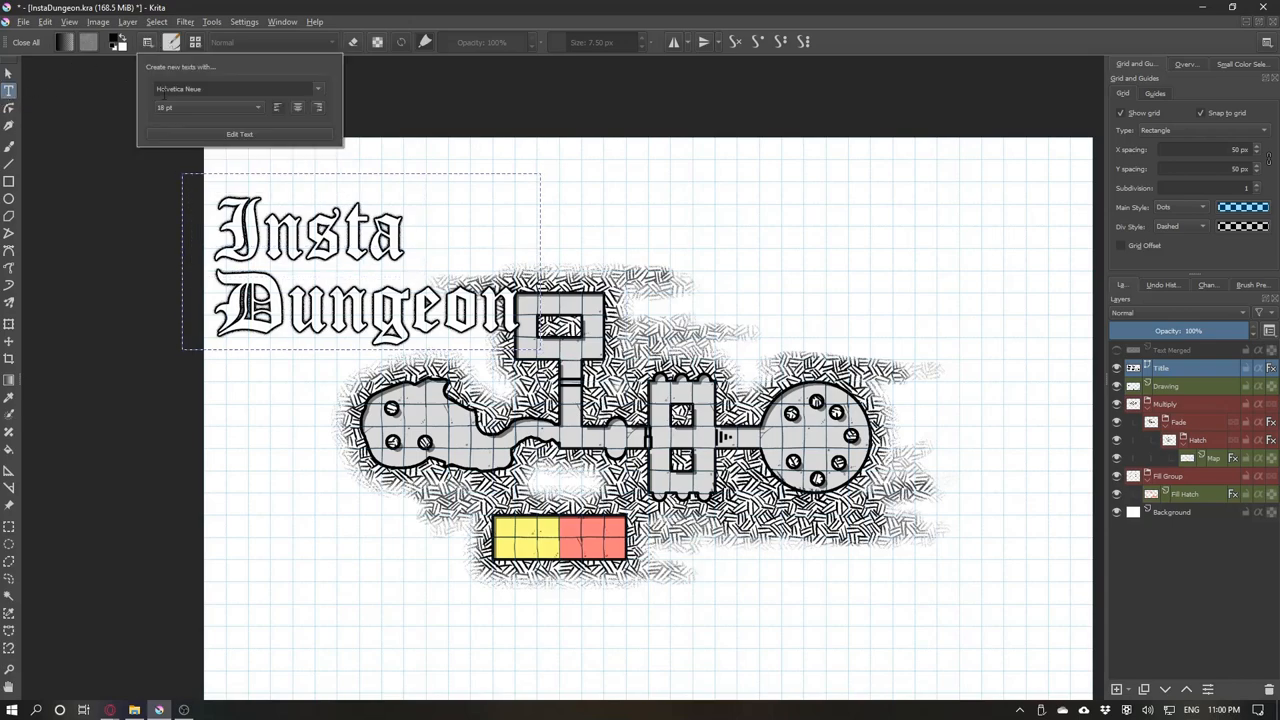
click(239, 134)
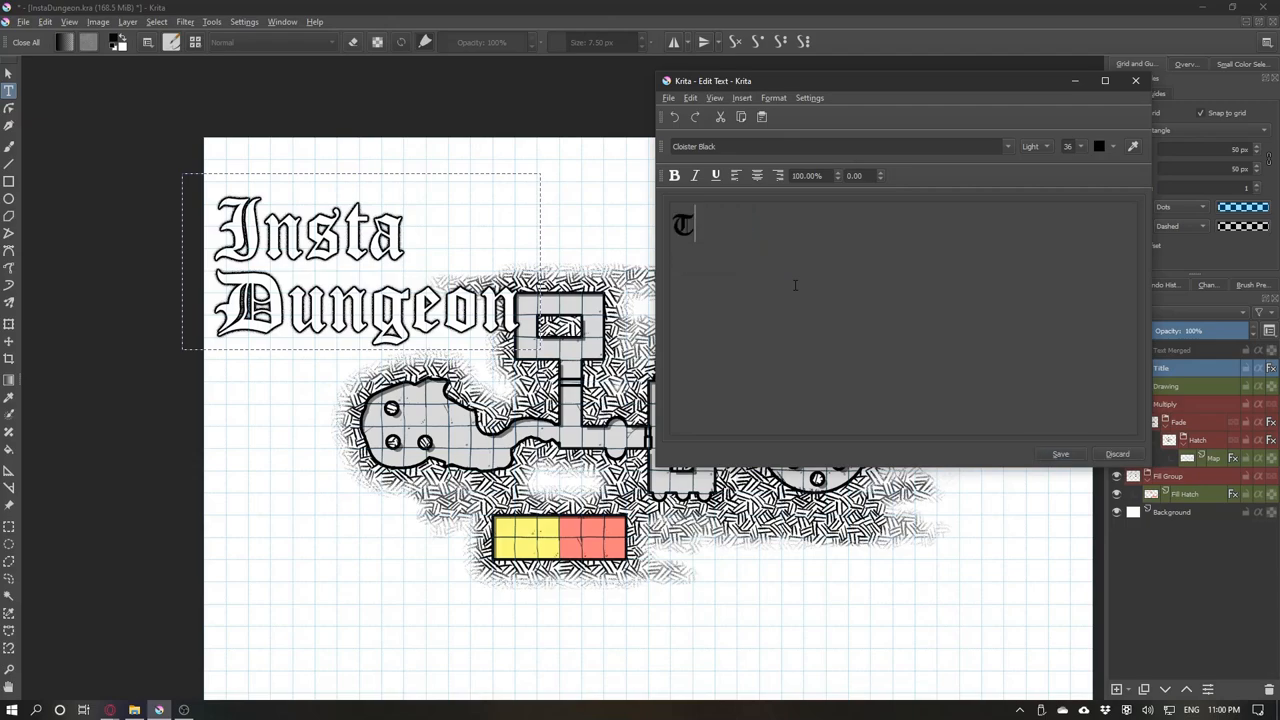
Type the title 'Tutorial Dungeon' and reduce its font size.
text(Tutorial Dungeon)
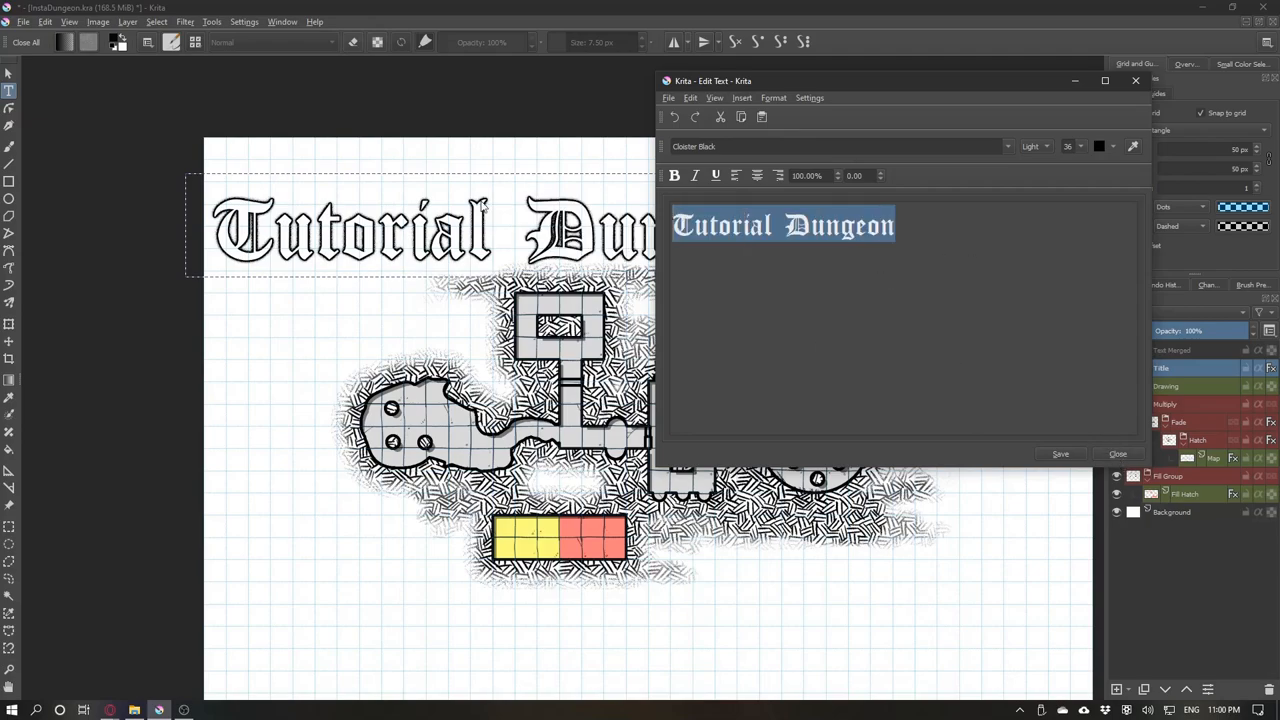
click(1079, 146)
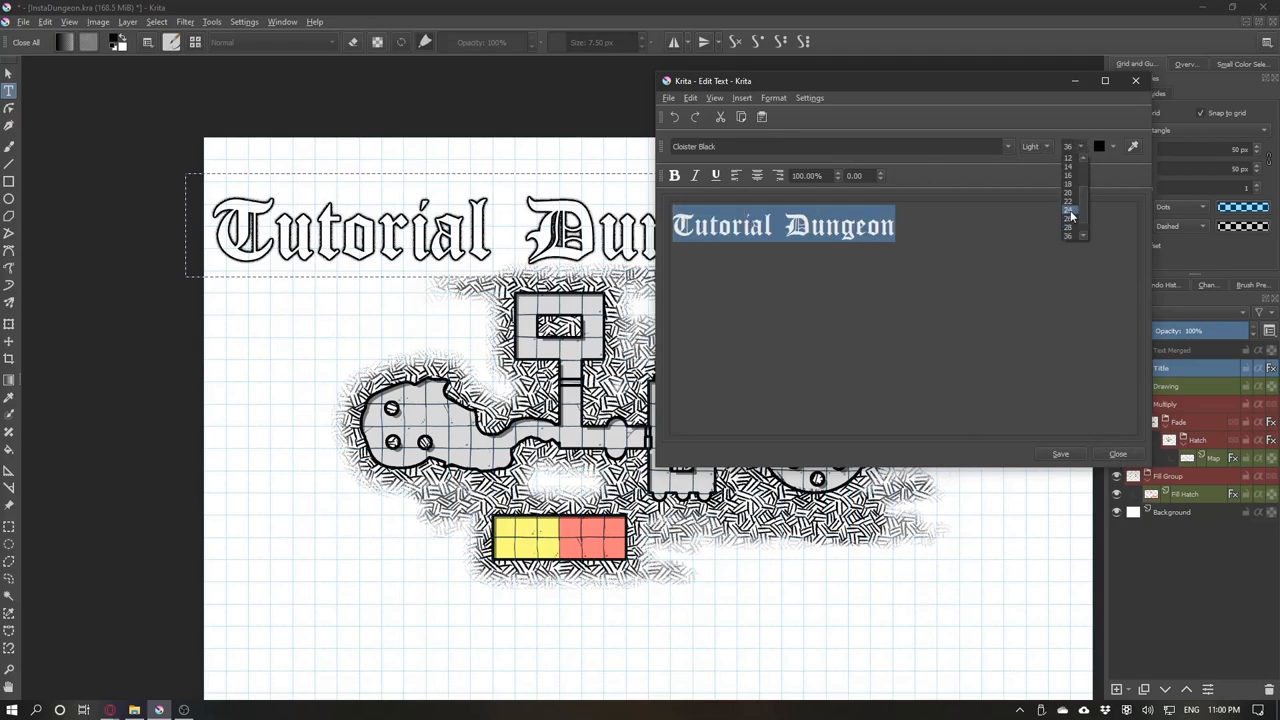
click(1067, 210)
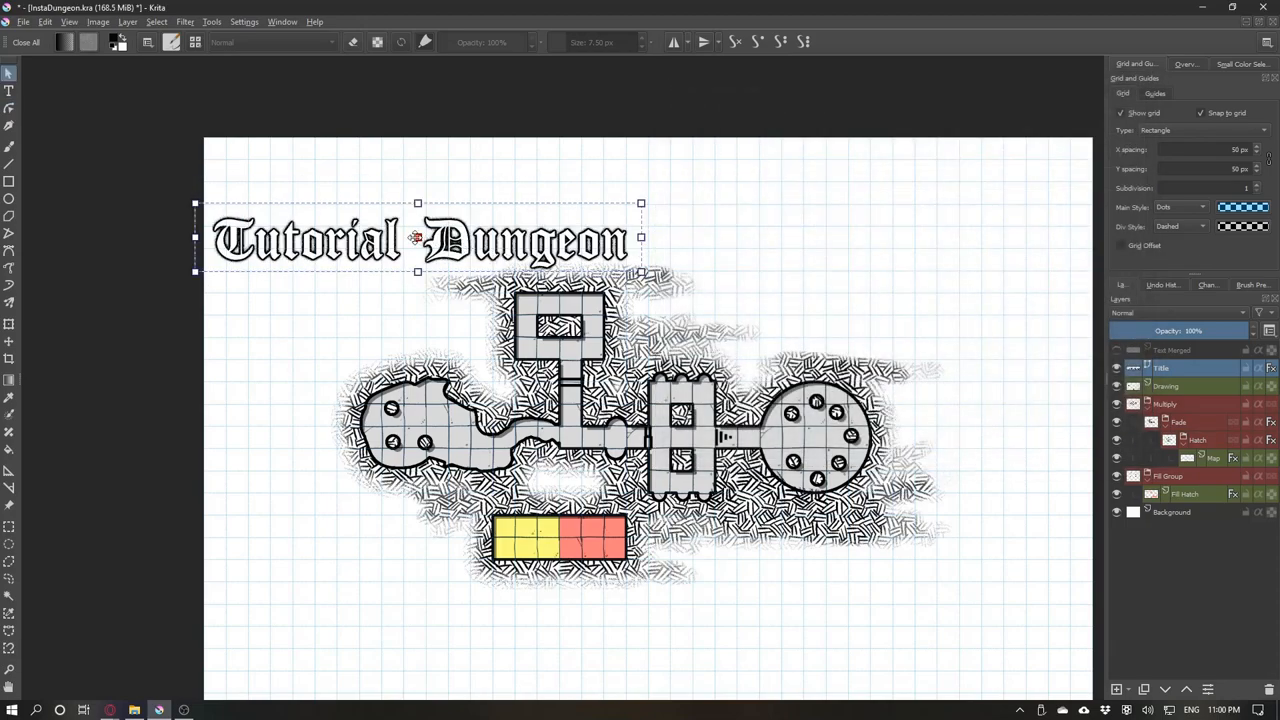
Drag the 'Tutorial Dungeon' title slightly higher, clear of the map's top edge.
drag(420, 238, 428, 205)
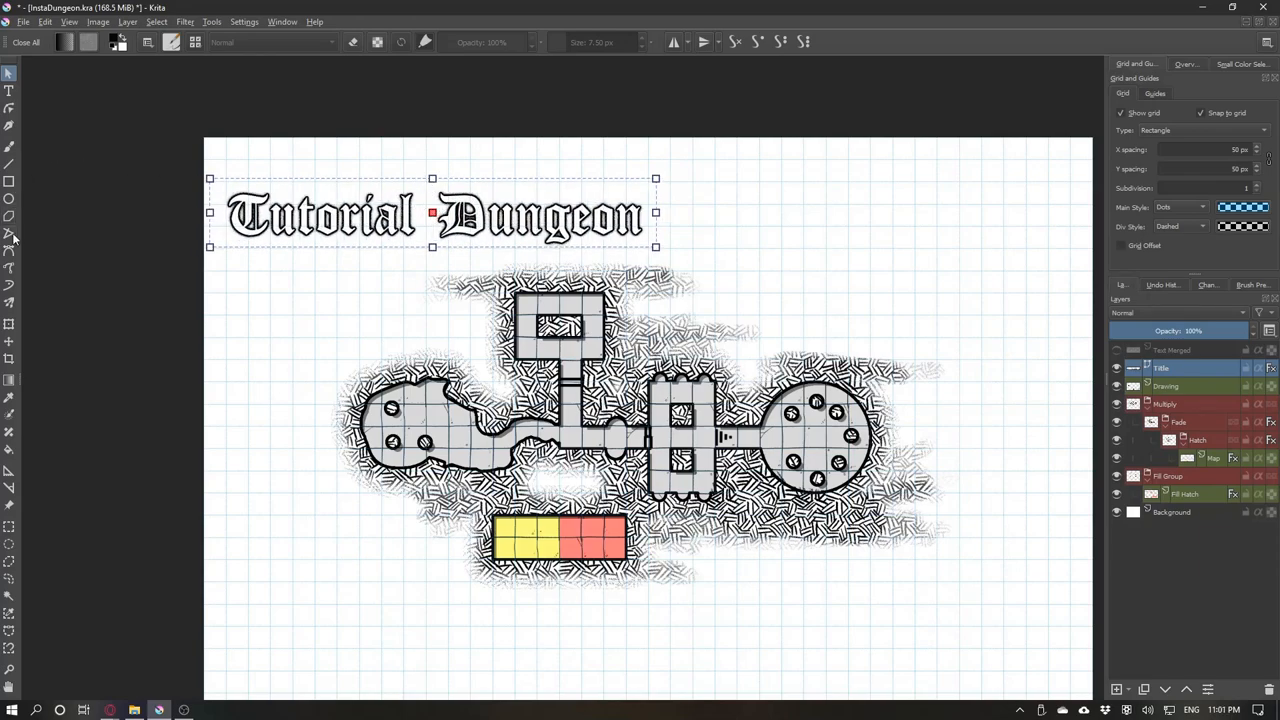
mouse_move(12, 360)
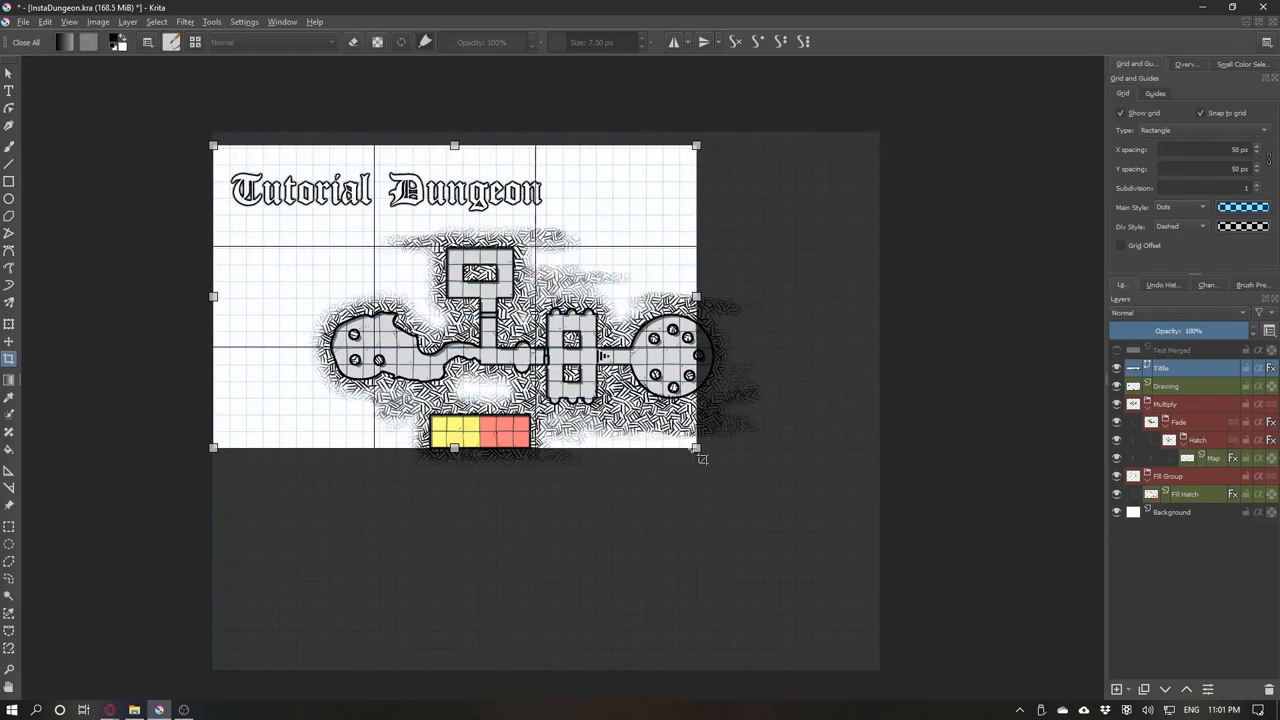
Extend the crop rectangle to enclose the whole titled dungeon map.
drag(697, 448, 780, 481)
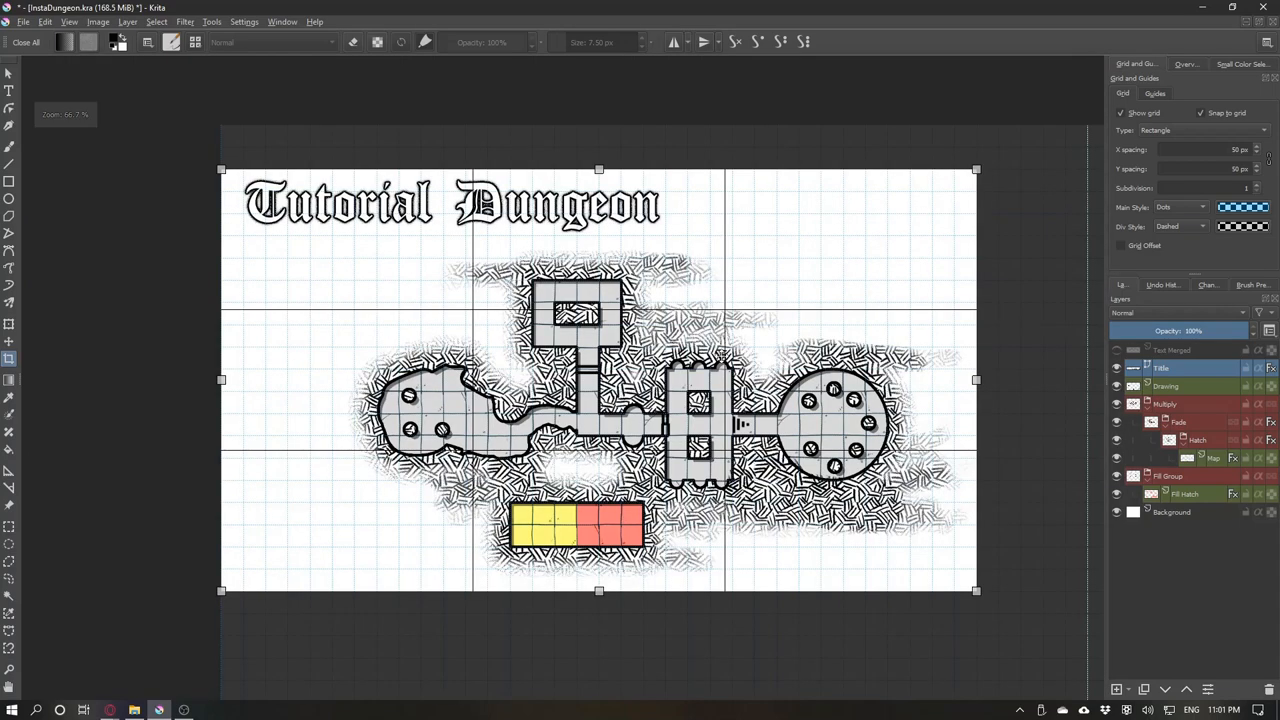
mouse_move(803, 296)
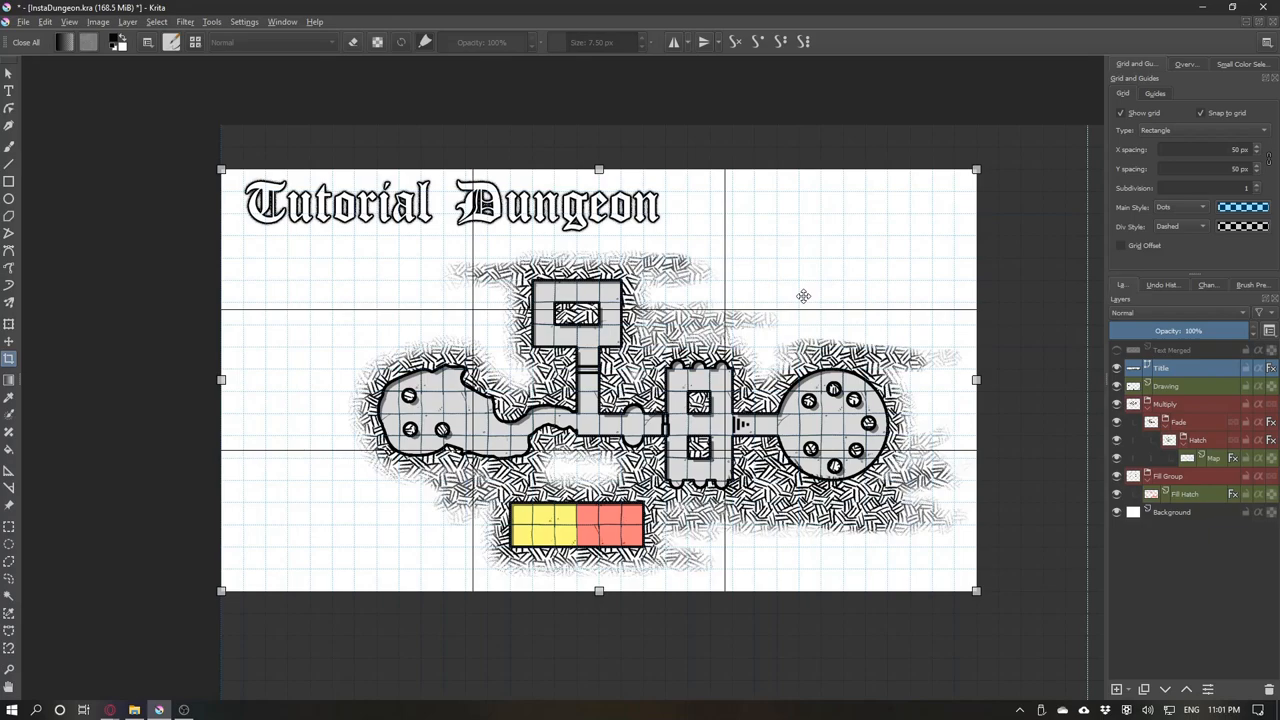
mouse_move(805, 300)
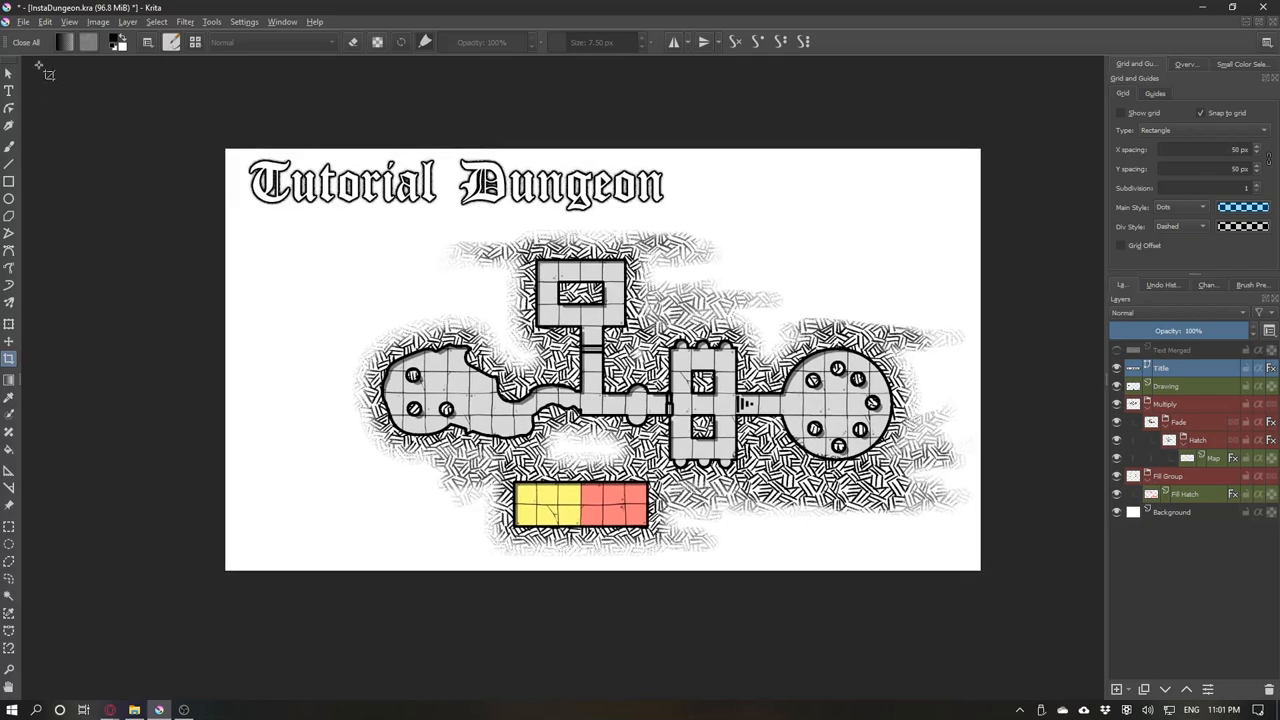
Save the cropped map as 'Tutorial Dungeon' PNG, accepting the default PNG options.
click(23, 21)
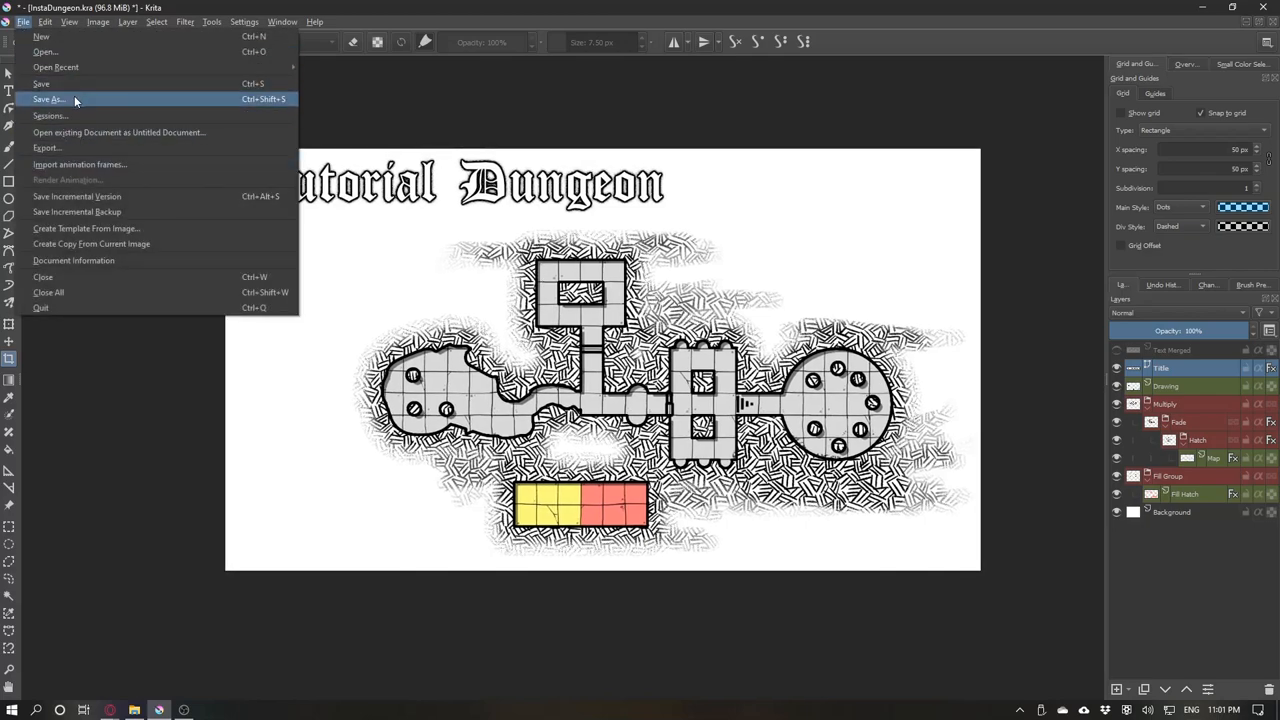
click(49, 99)
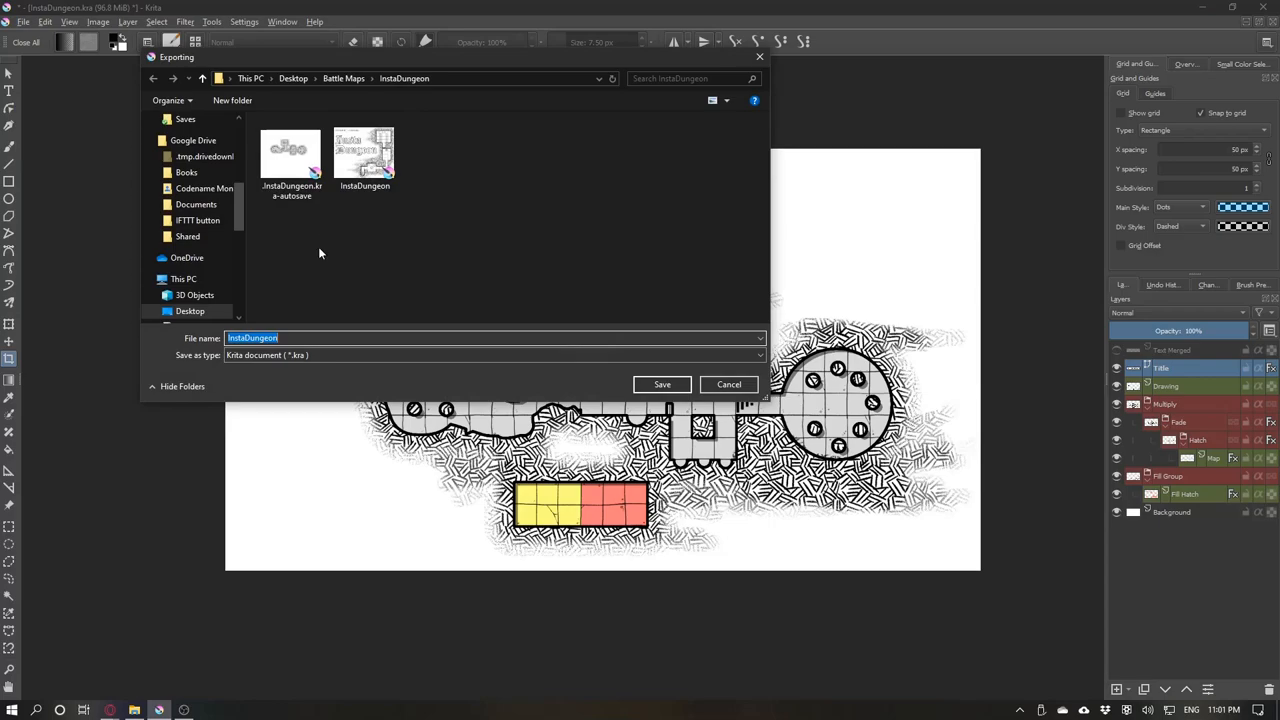
click(492, 355)
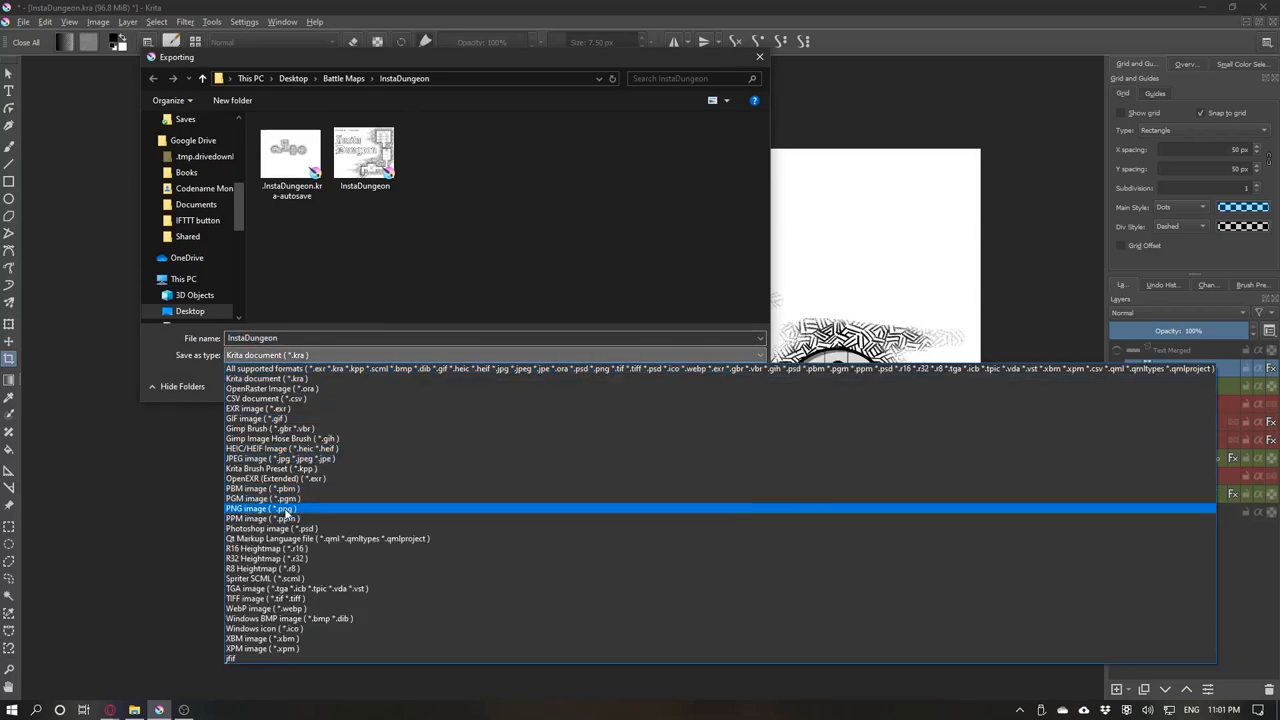
click(260, 508)
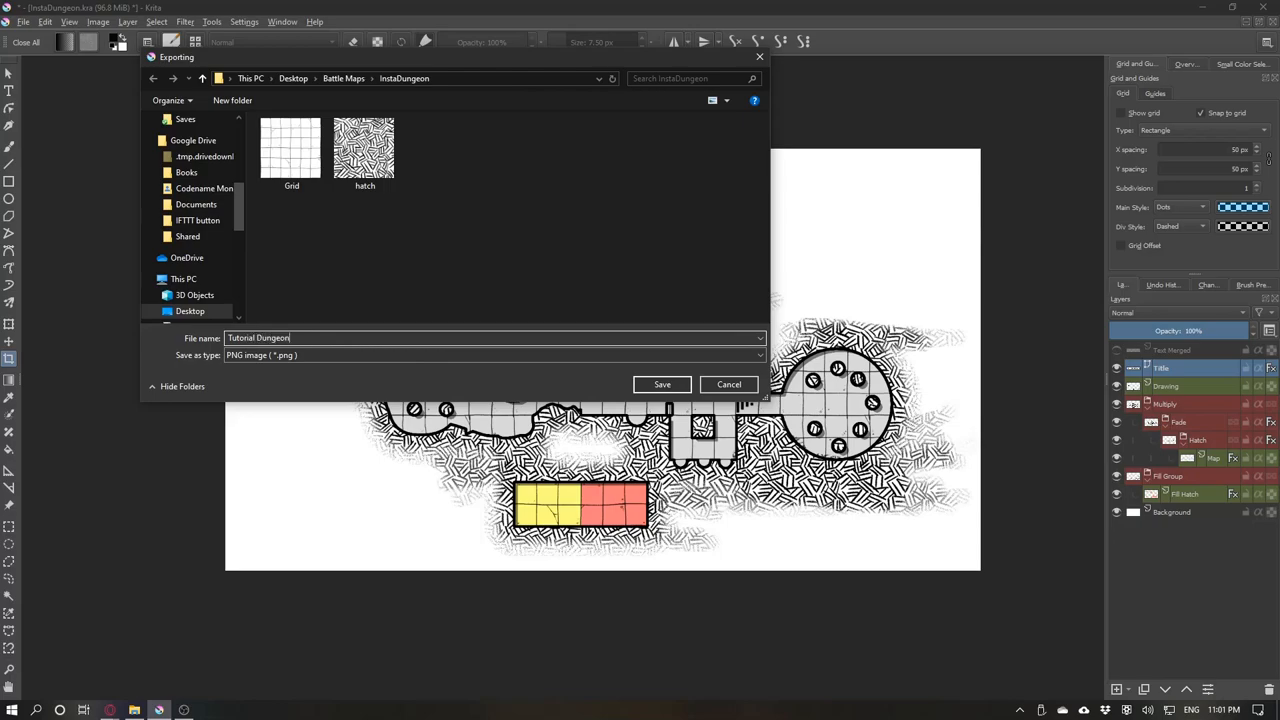
click(661, 384)
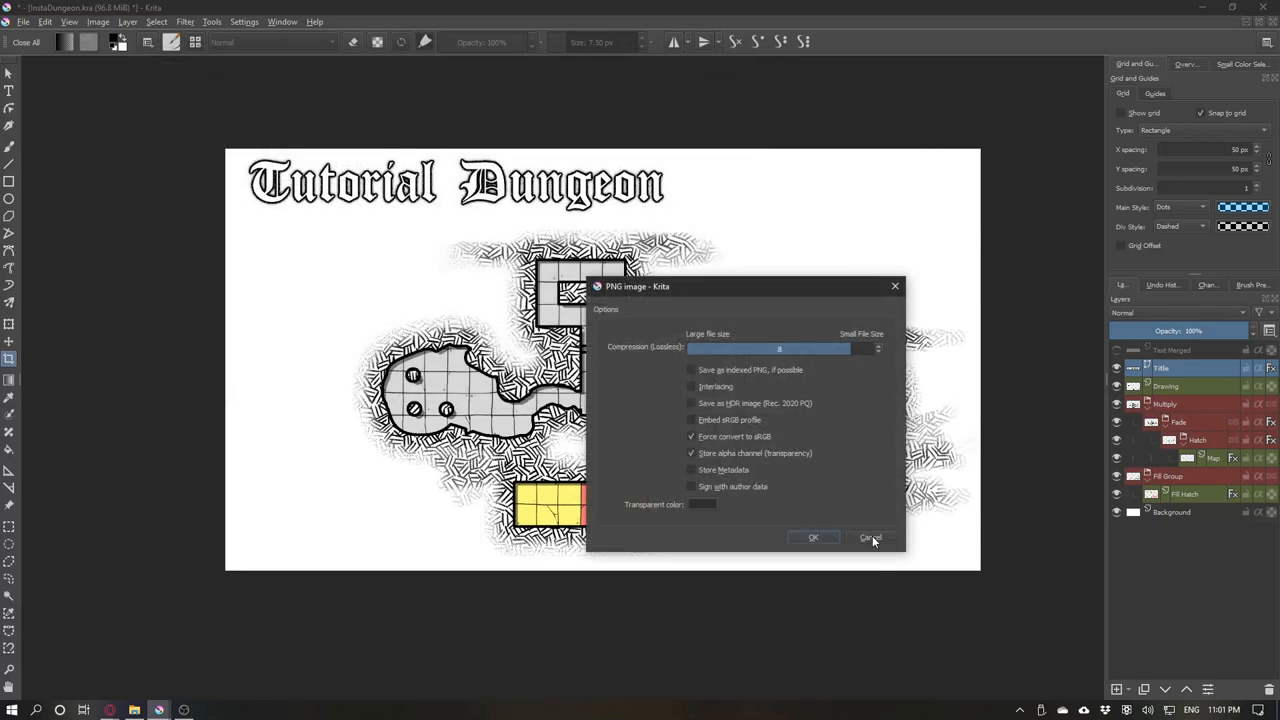
click(813, 538)
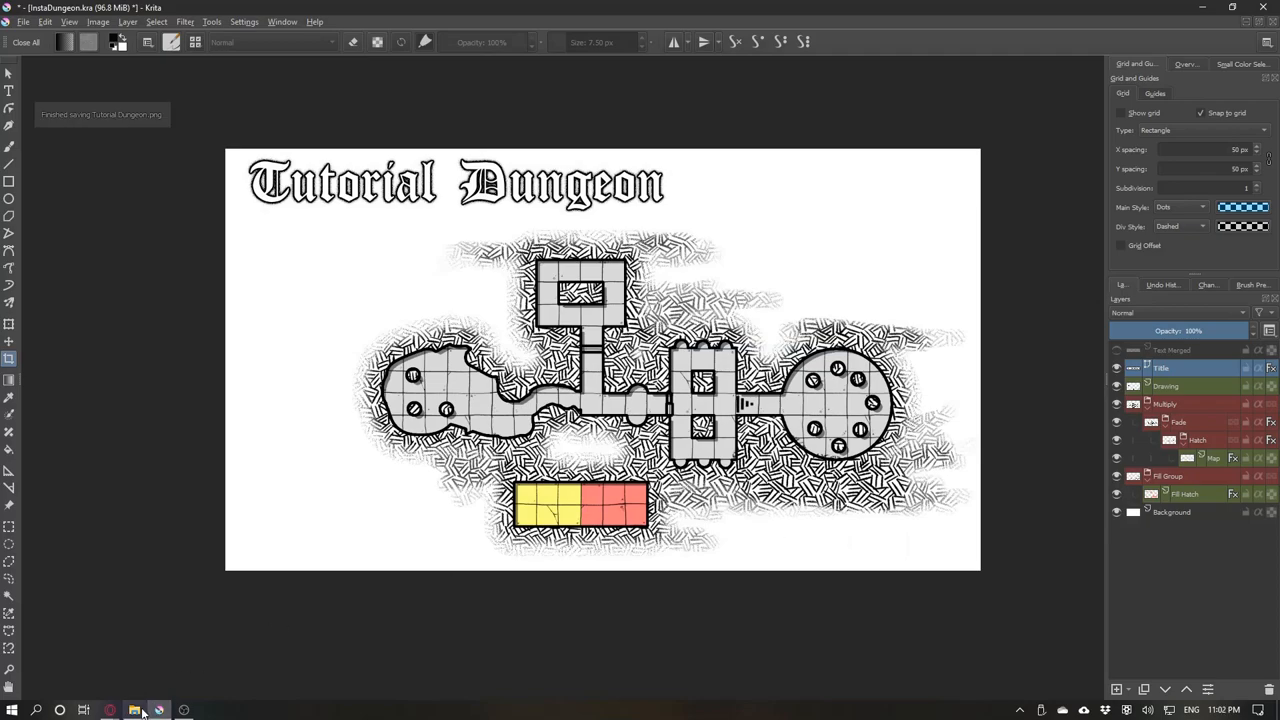
Open Tutorial Dungeon.png from File Explorer in Photos and maximize the viewer.
click(133, 710)
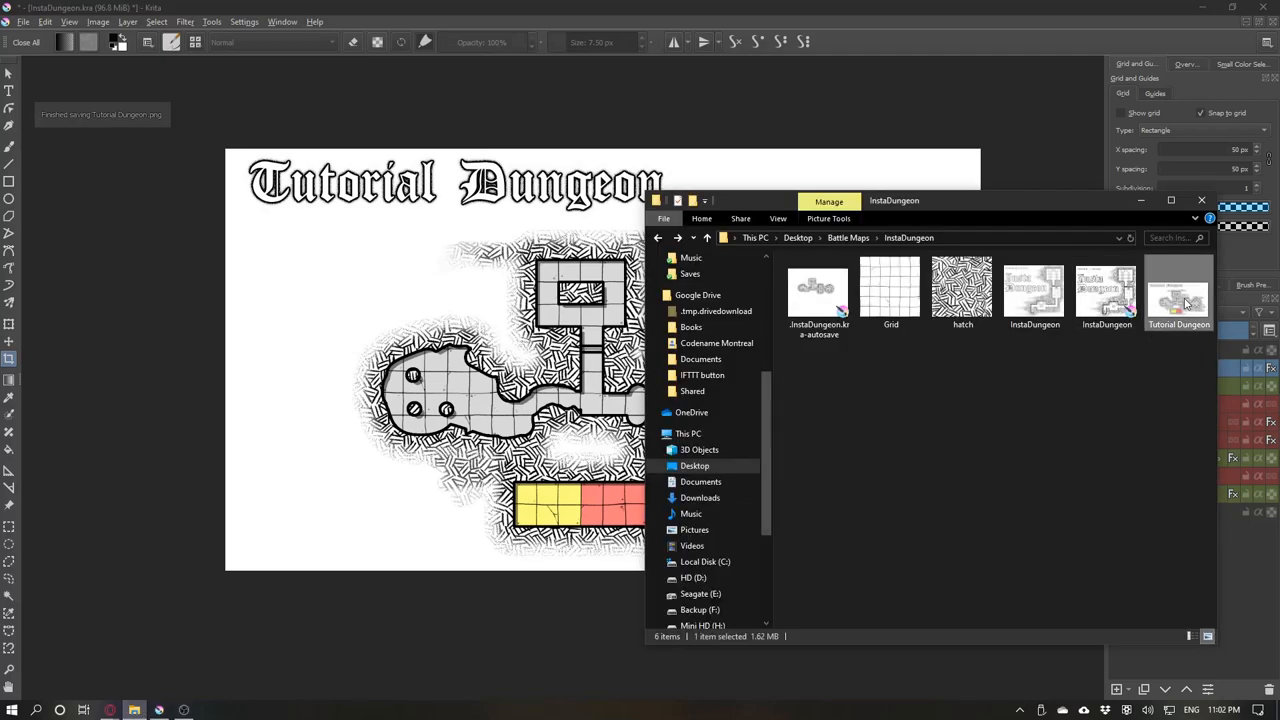
double_click(1178, 290)
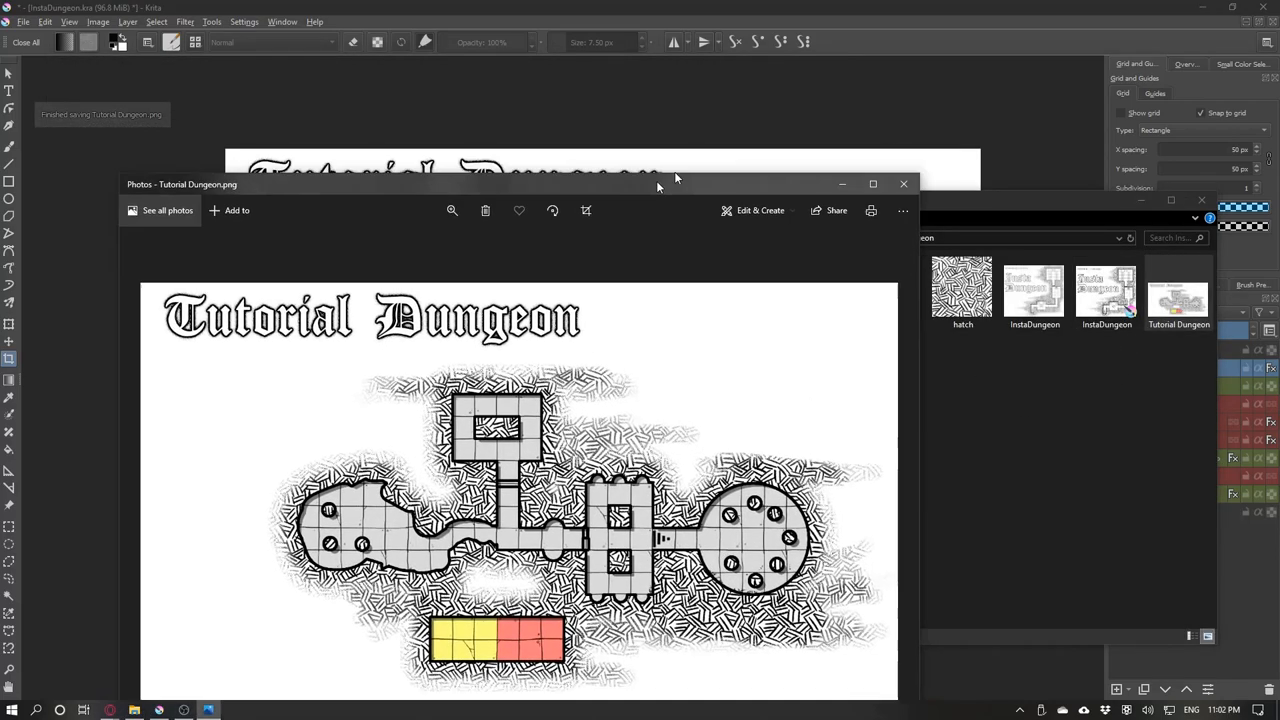
click(872, 183)
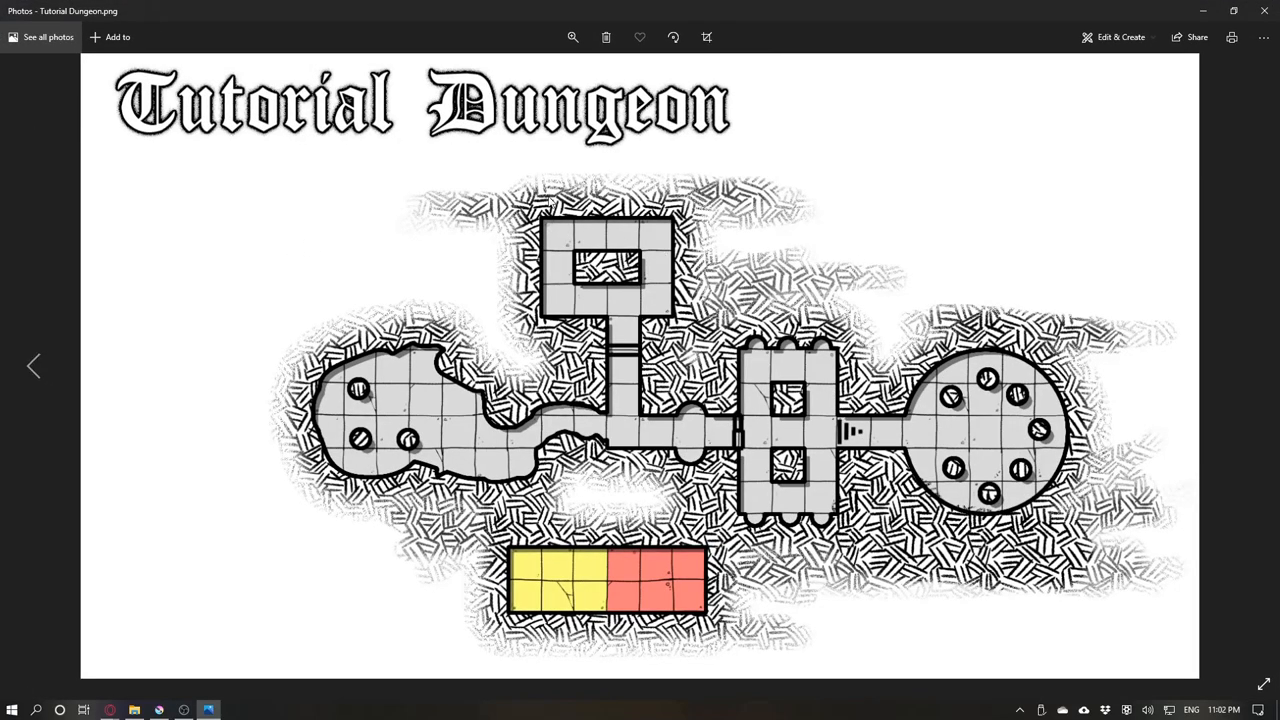
mouse_move(715, 255)
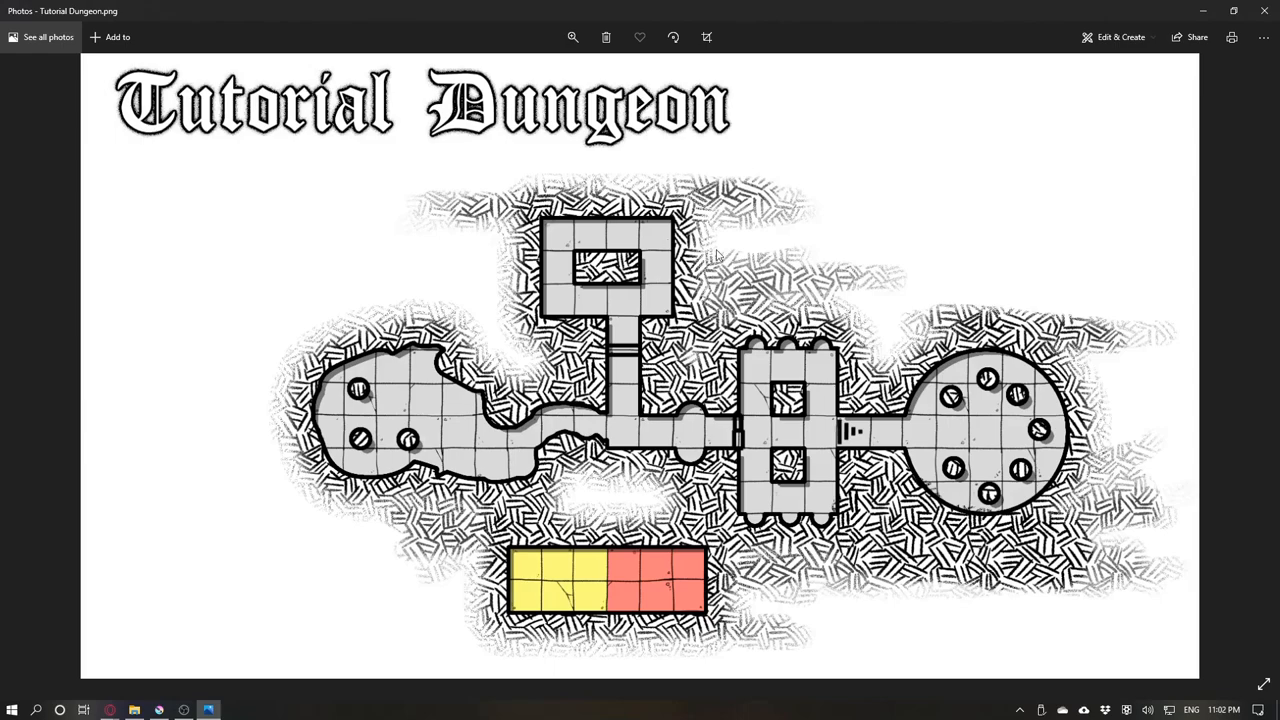
mouse_move(1011, 12)
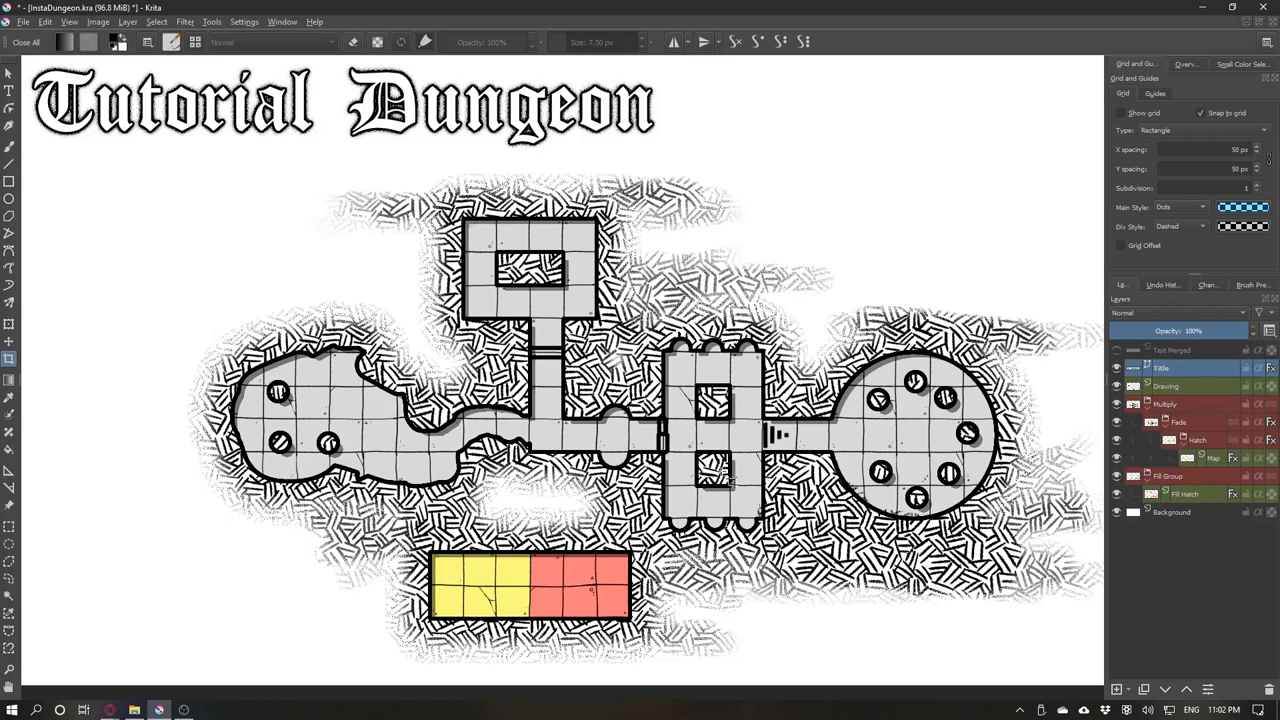
mouse_move(195, 695)
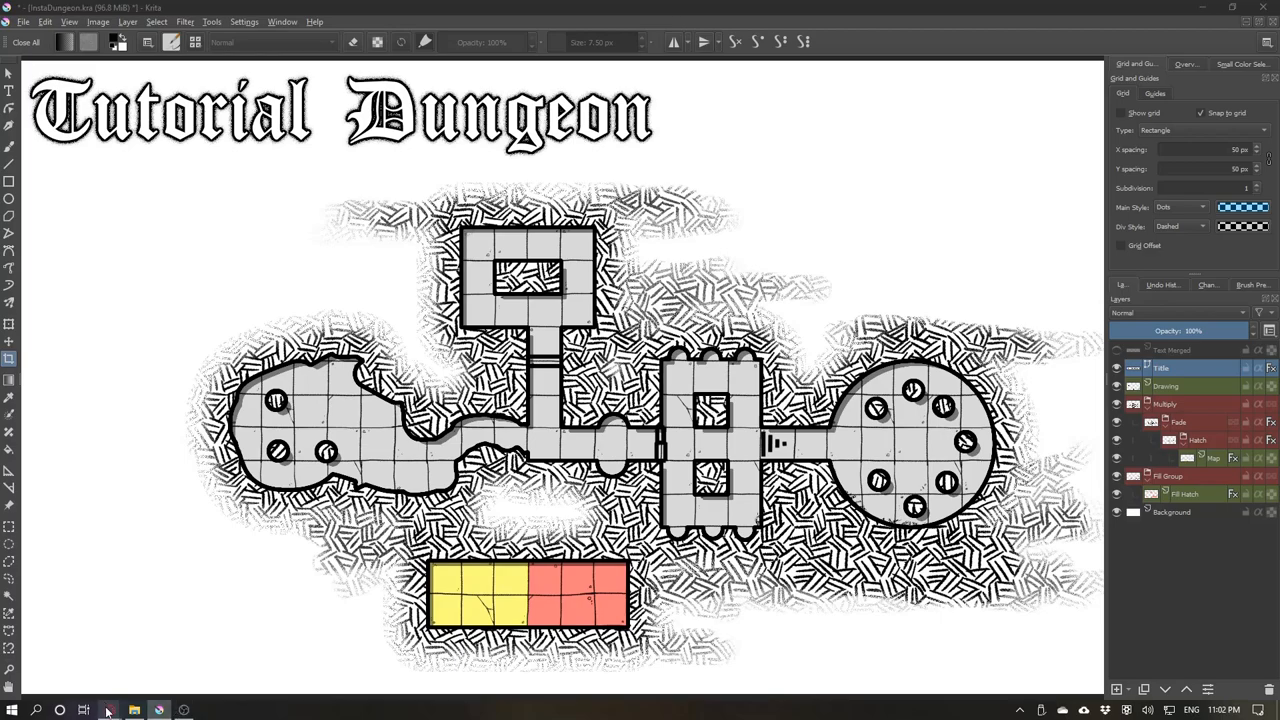
Switch to the Opera browser showing the Krita homepage.
click(108, 710)
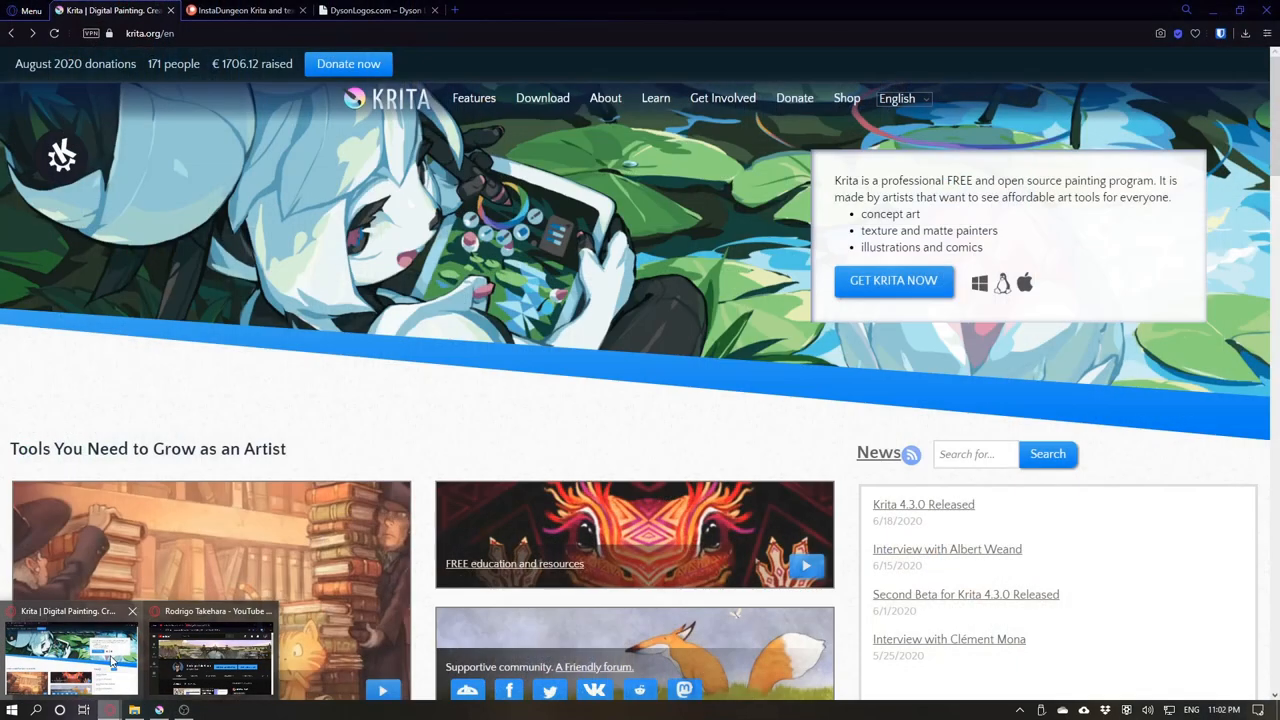
Open the Patreon tab and scroll down to the recent map asset posts.
click(245, 10)
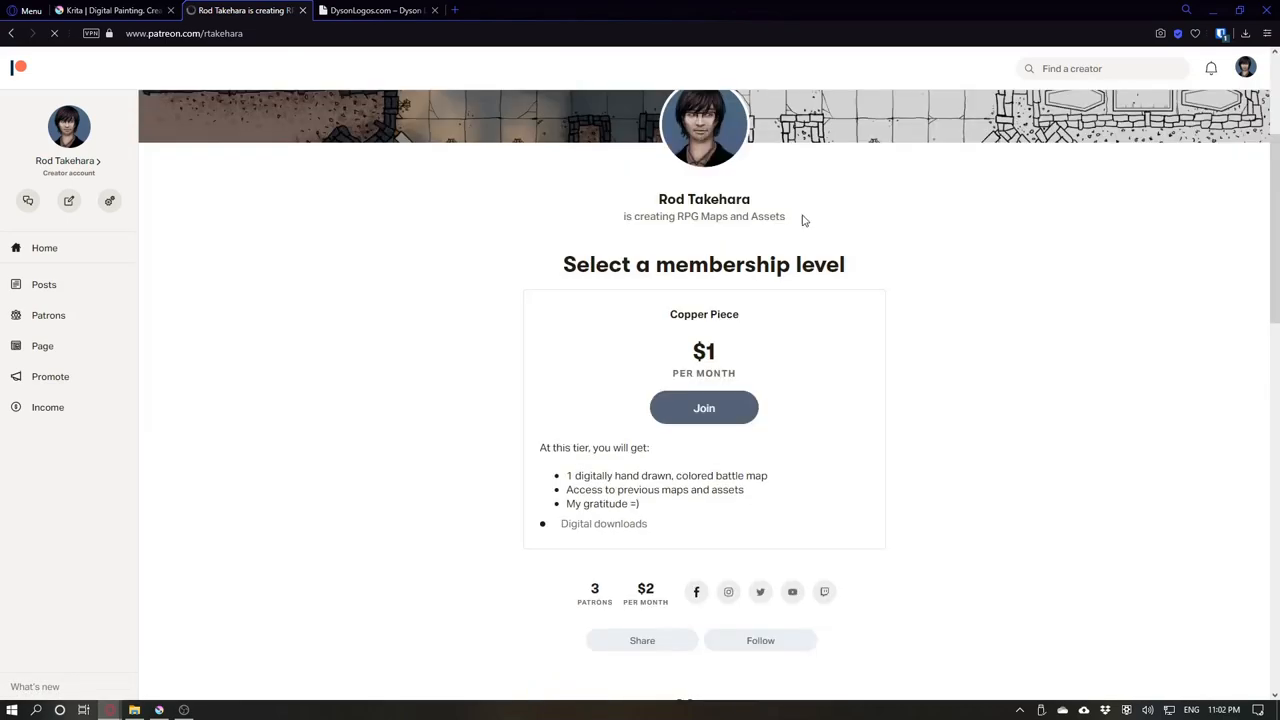
scroll(down, 3)
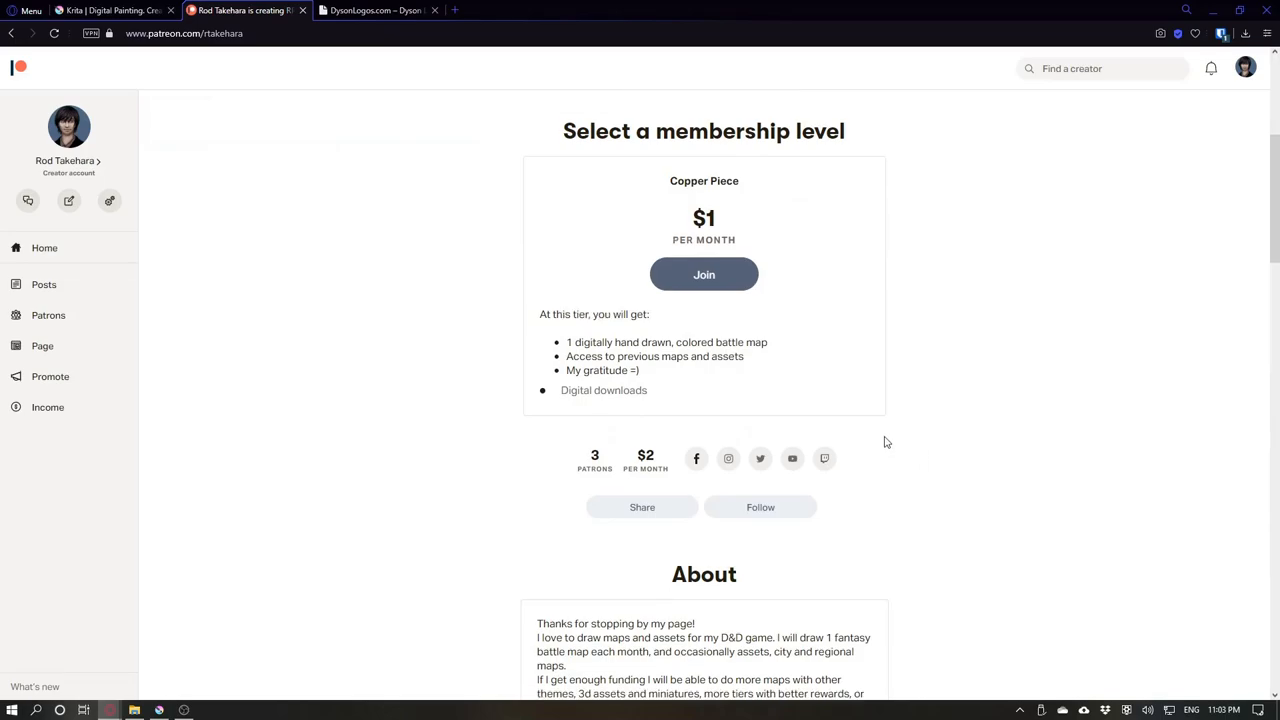
scroll(down, 3)
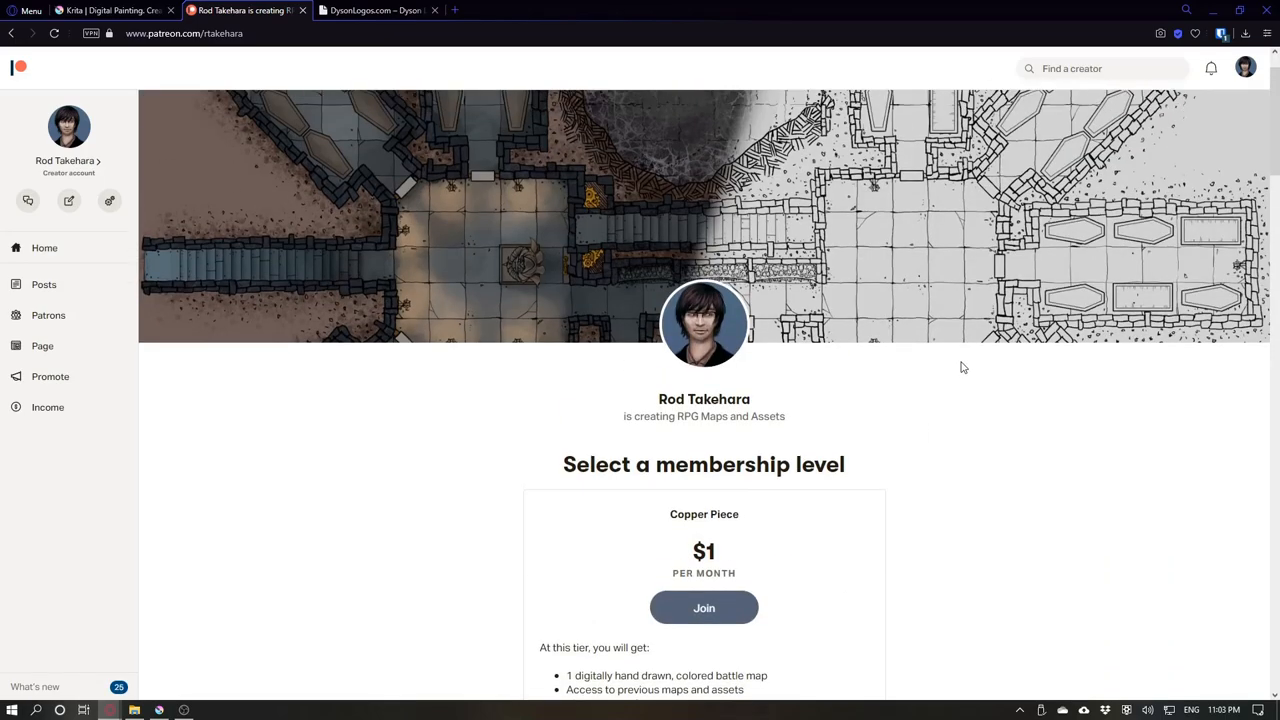
scroll(down, 3)
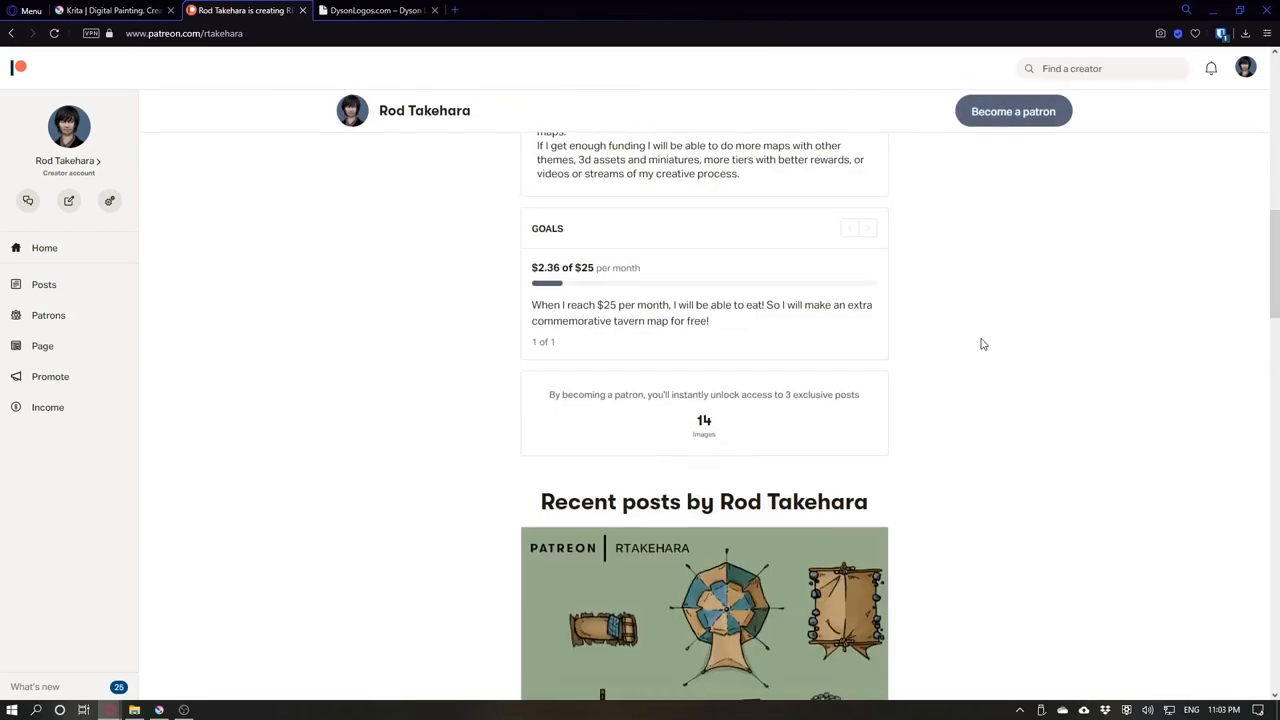
scroll(down, 3)
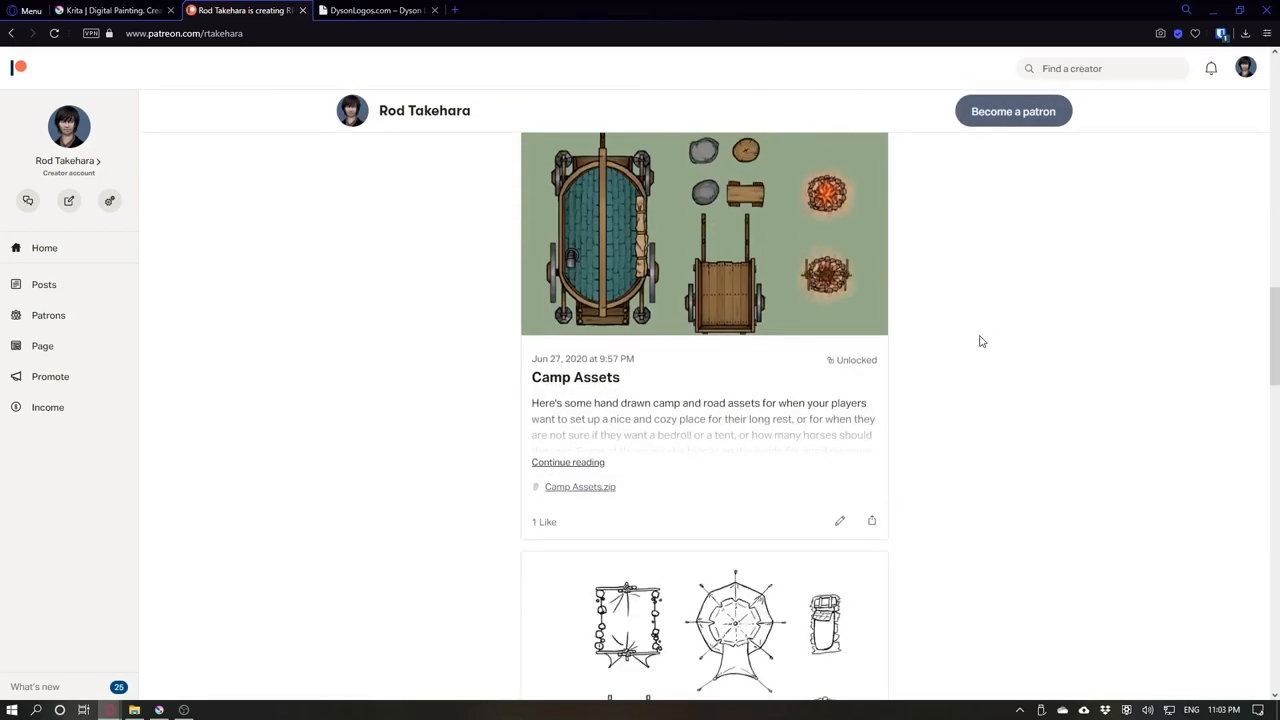